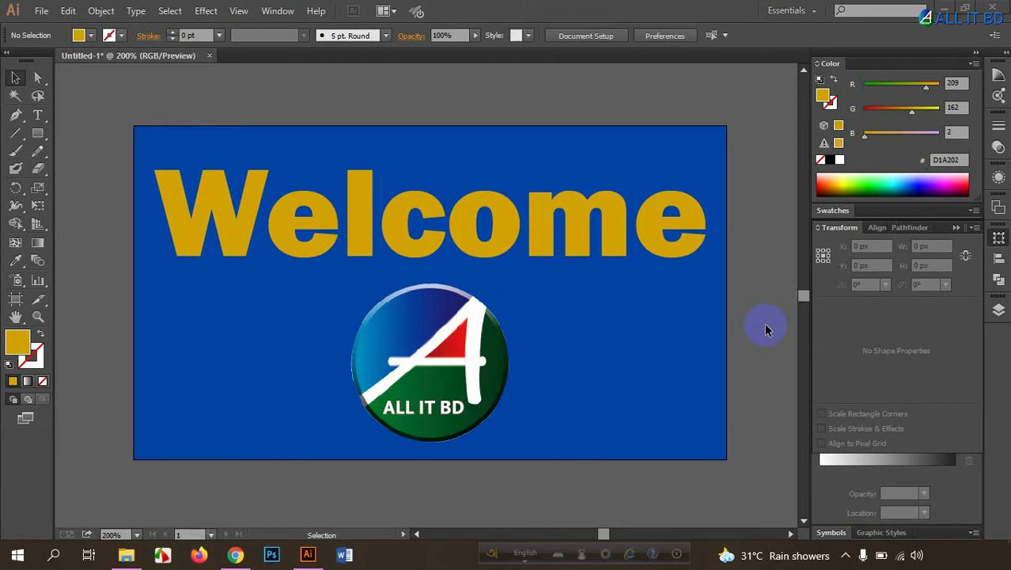
mouse_move(747, 330)
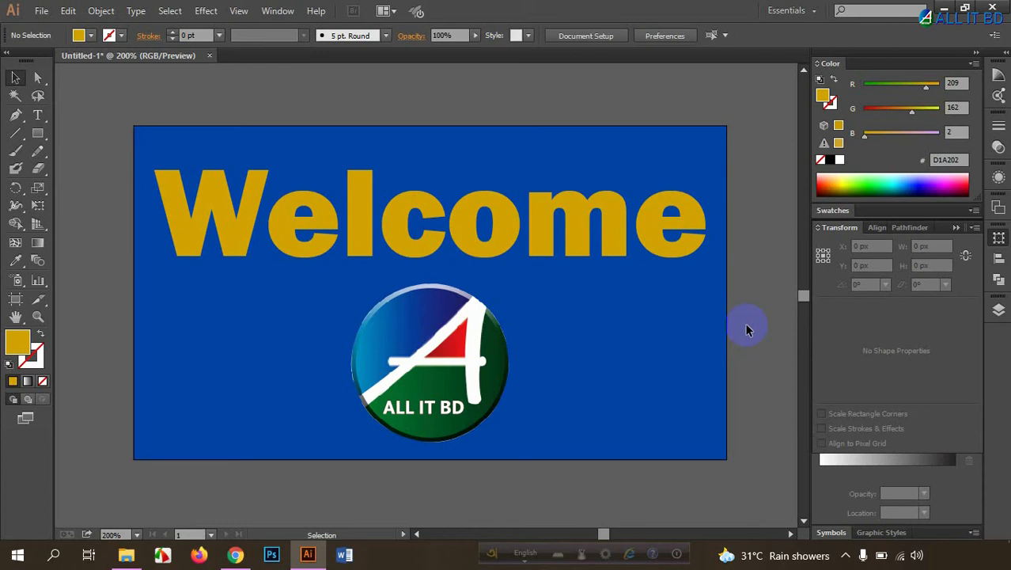
mouse_move(744, 327)
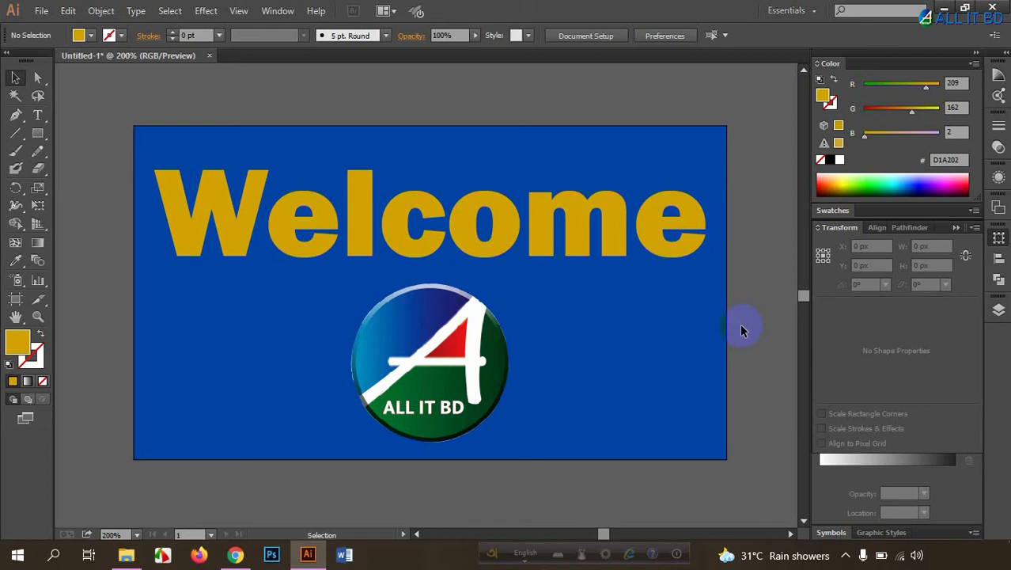
mouse_move(744, 326)
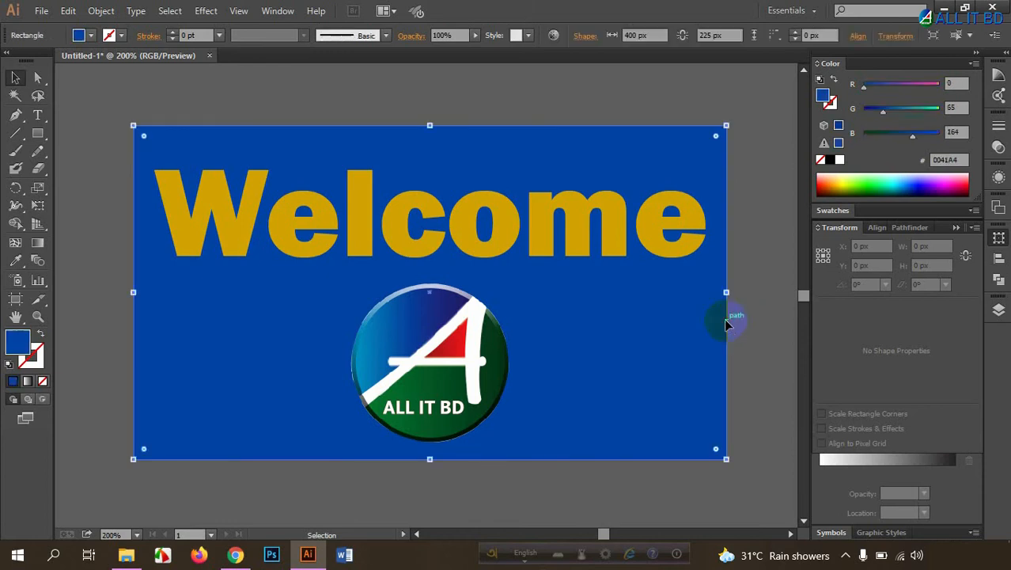
Leave the banner artwork, close the design-files folder and launch Google Chrome
click(742, 323)
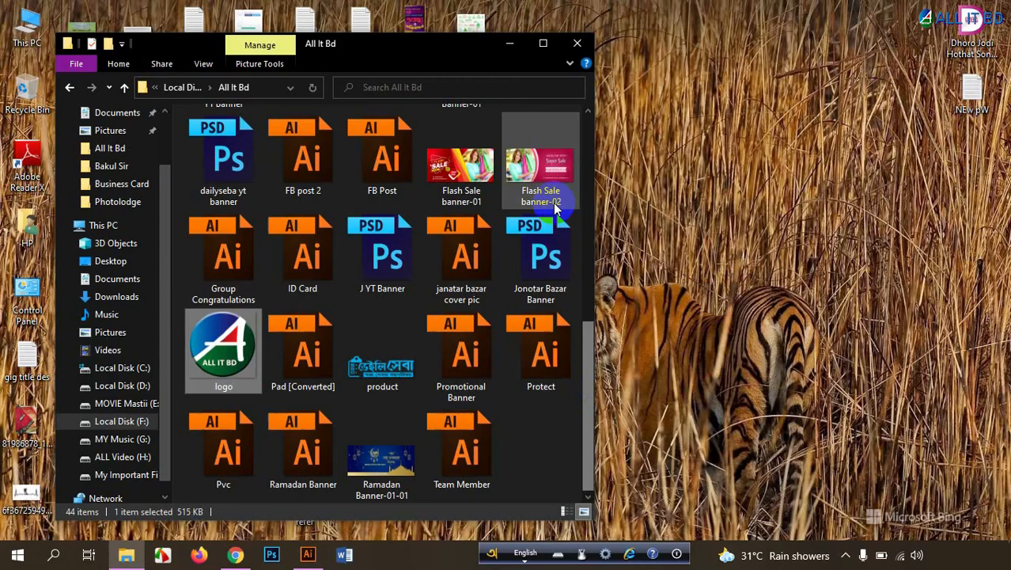
click(576, 42)
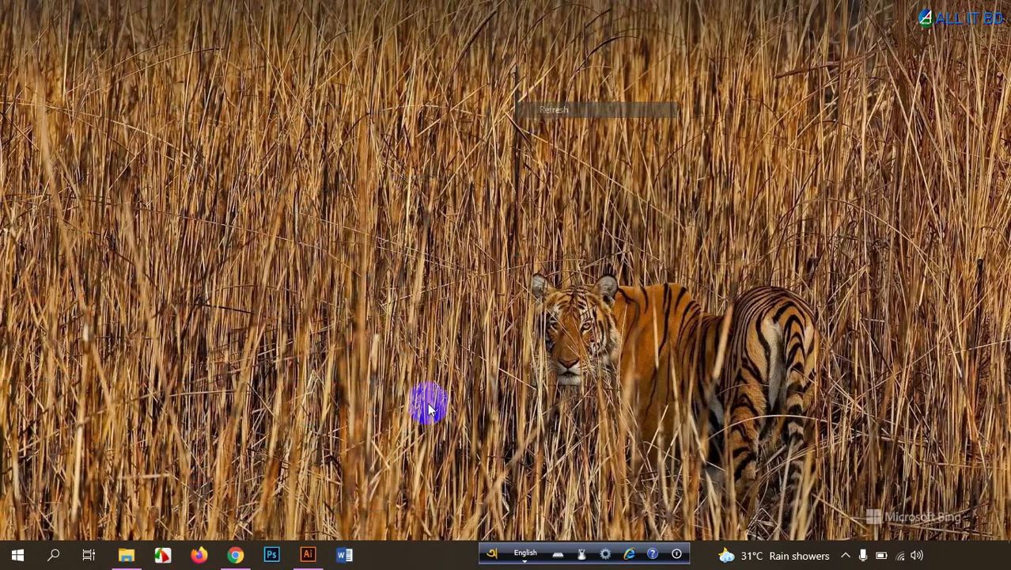
click(234, 554)
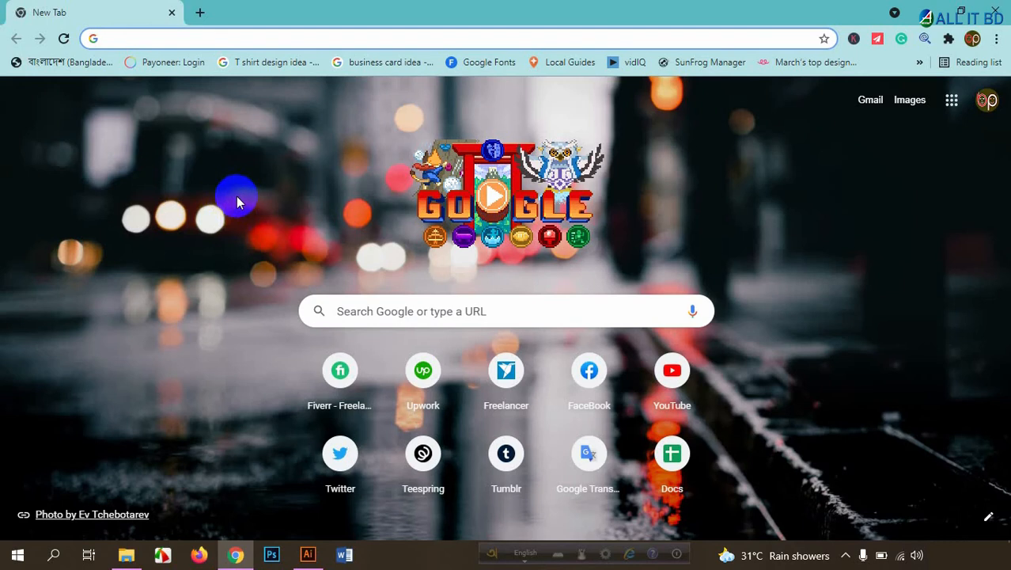
Open graphicriver.net and shutterstock.com from the address bar in separate tabs
click(443, 38)
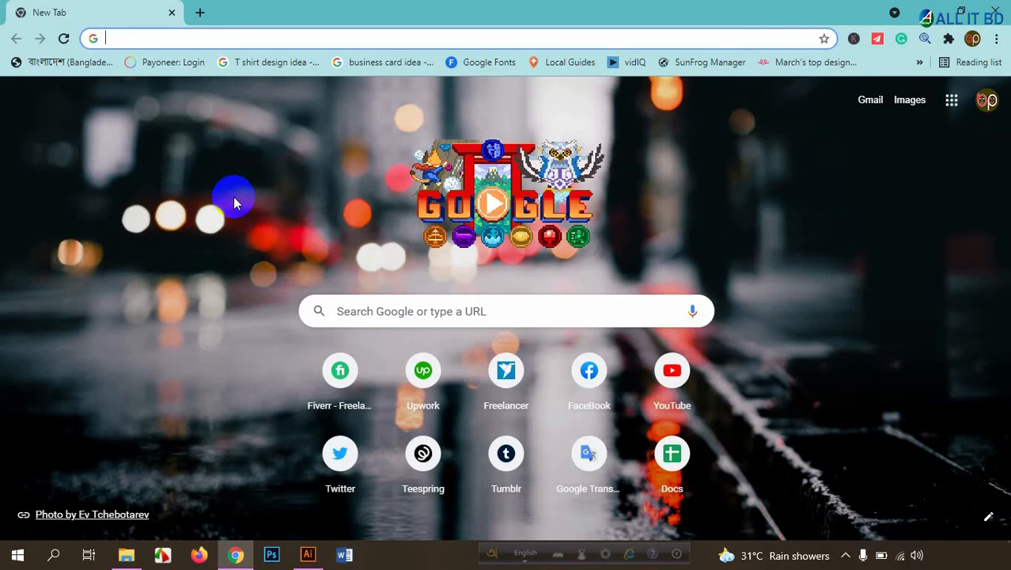
text(graphicriver.net)
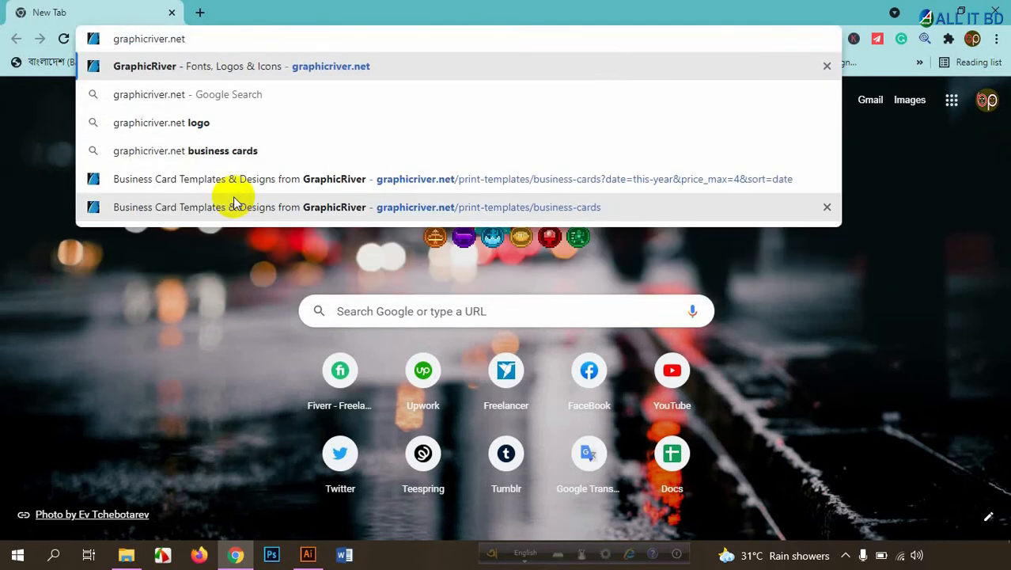
text(shutterstock.com)
text(logopond.com)
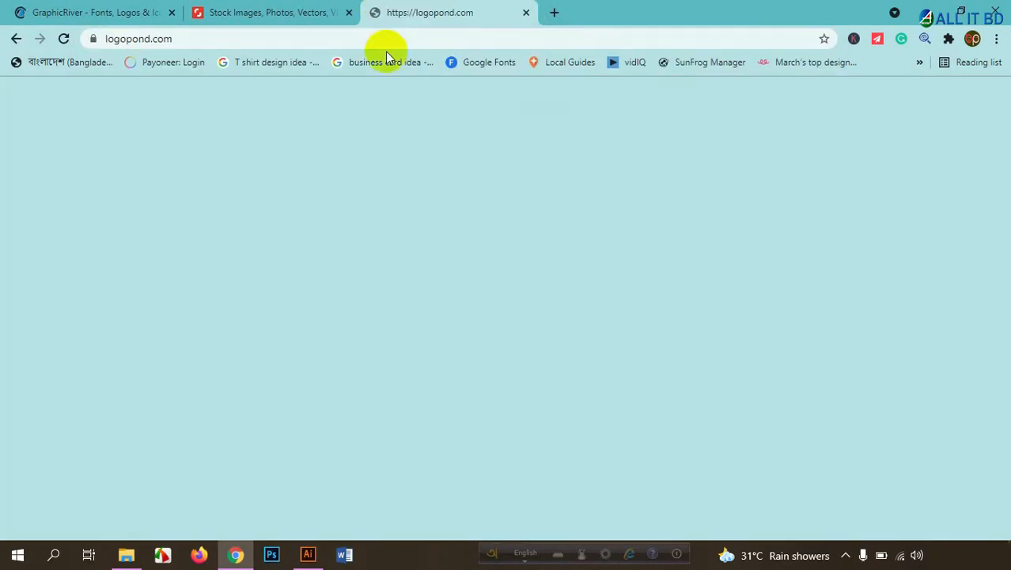
Open 123rf.com in a fourth tab and return to the Logopond tab
click(87, 13)
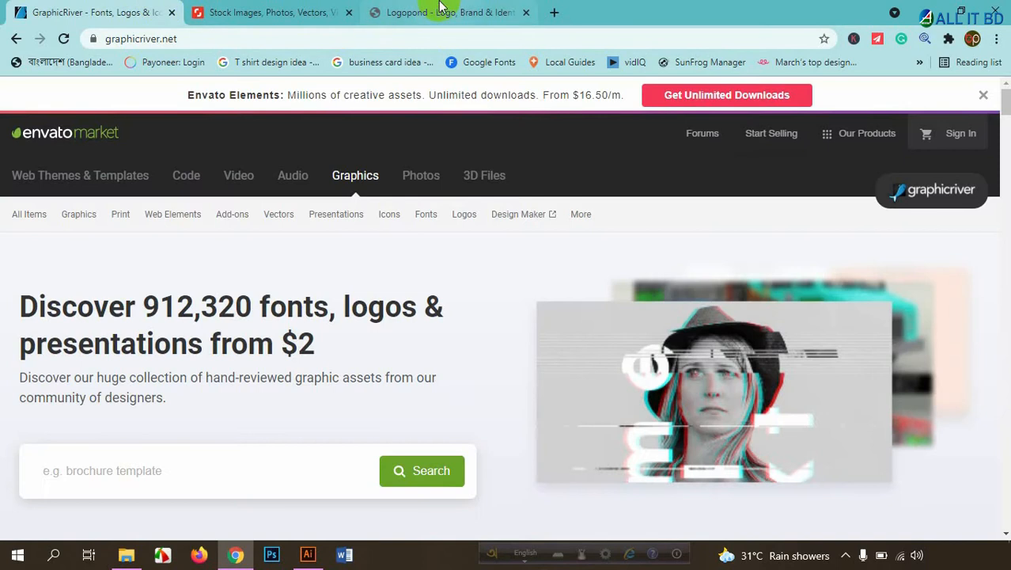
click(450, 13)
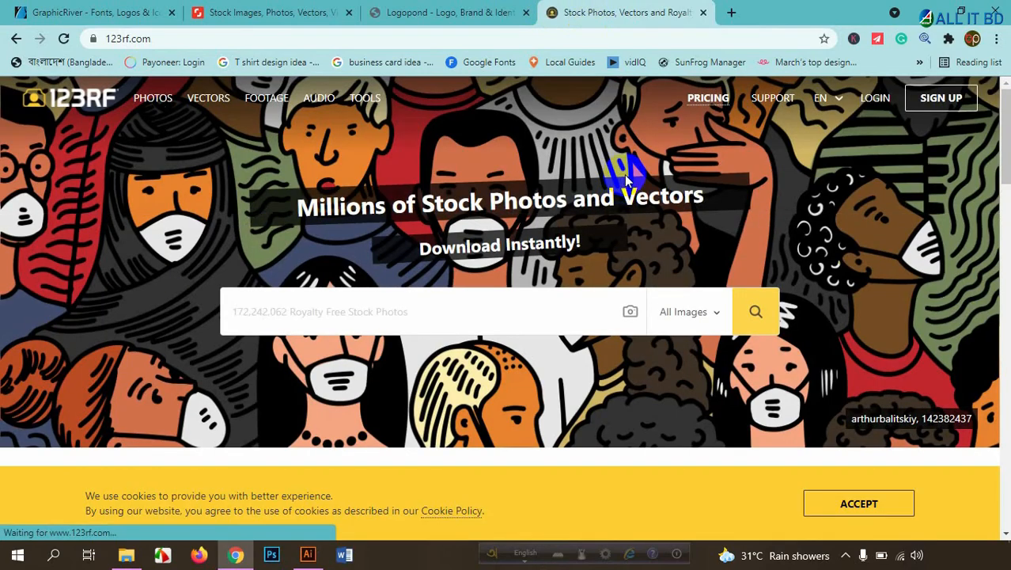
scroll(down, 3)
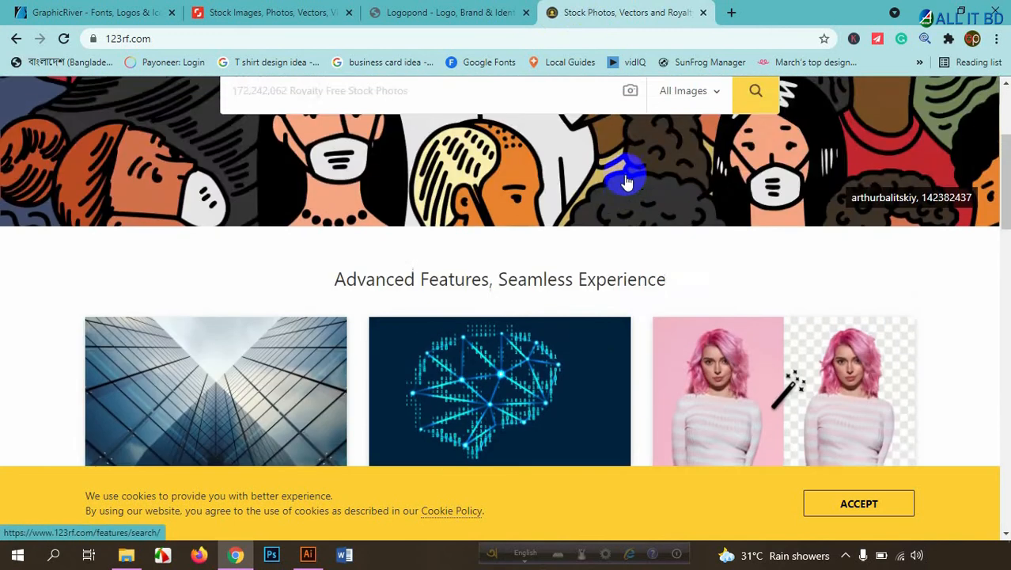
click(446, 12)
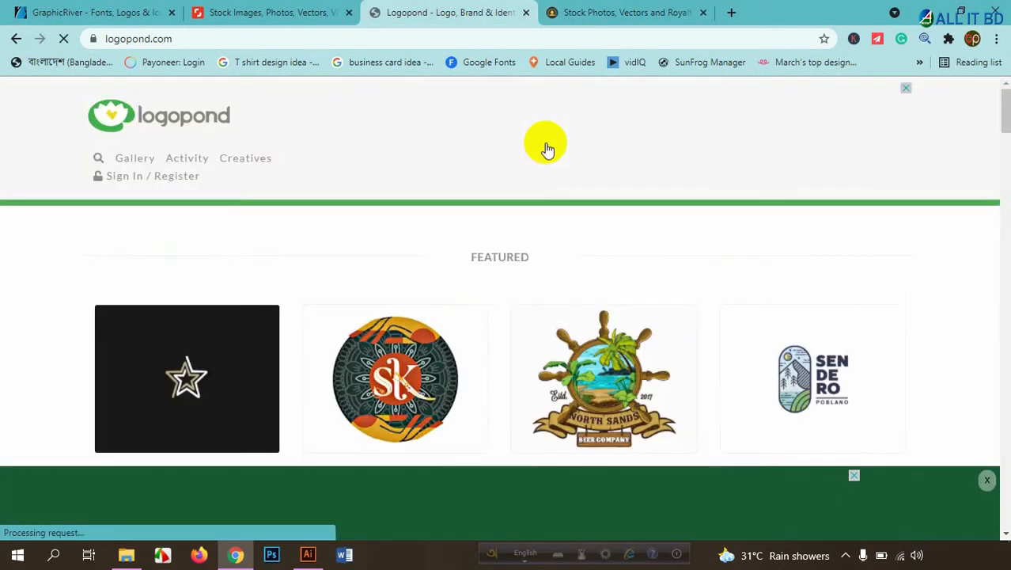
Scroll through Logopond's featured logo gallery and back to the top
scroll(down, 3)
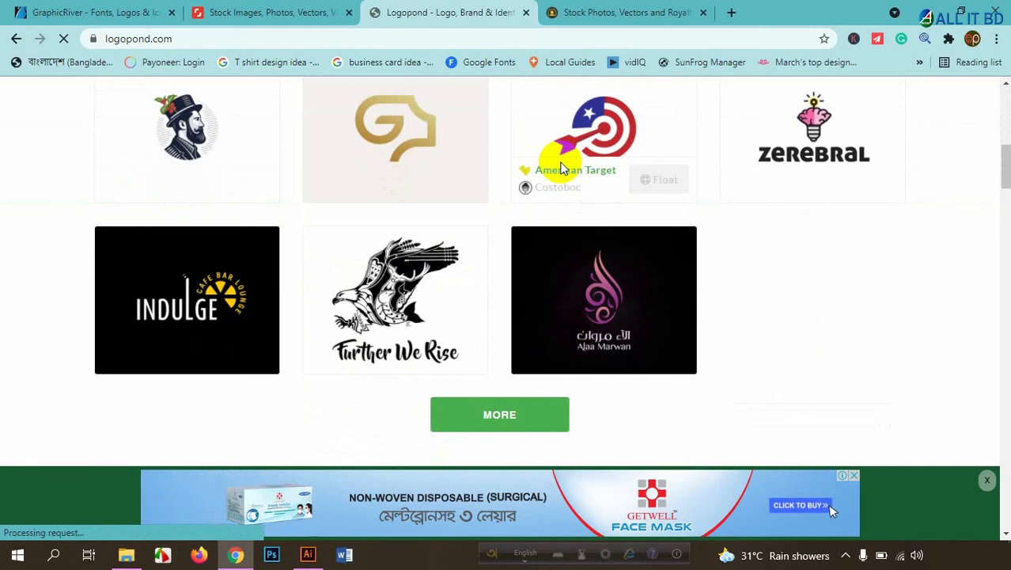
scroll(up, 3)
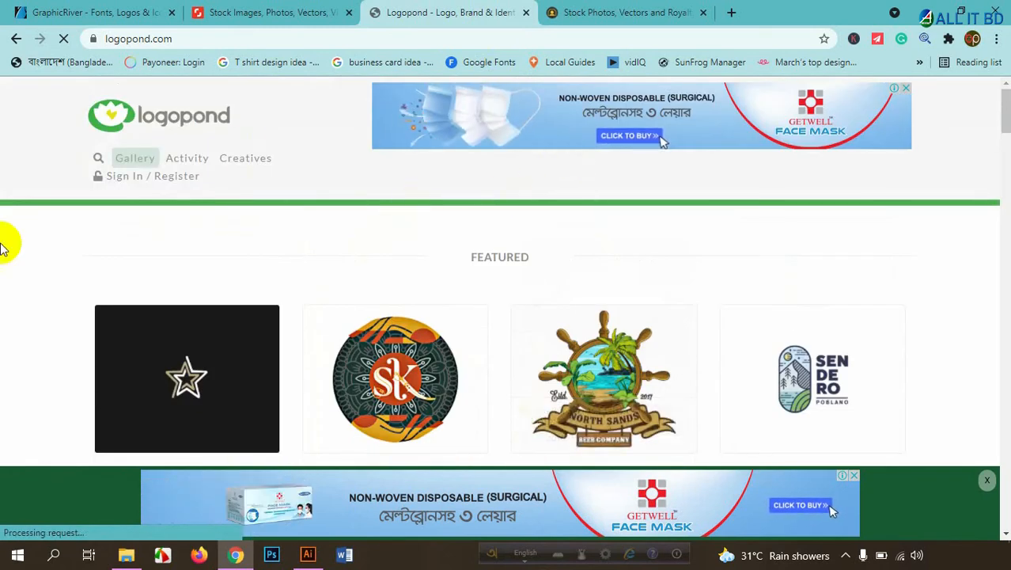
scroll(down, 3)
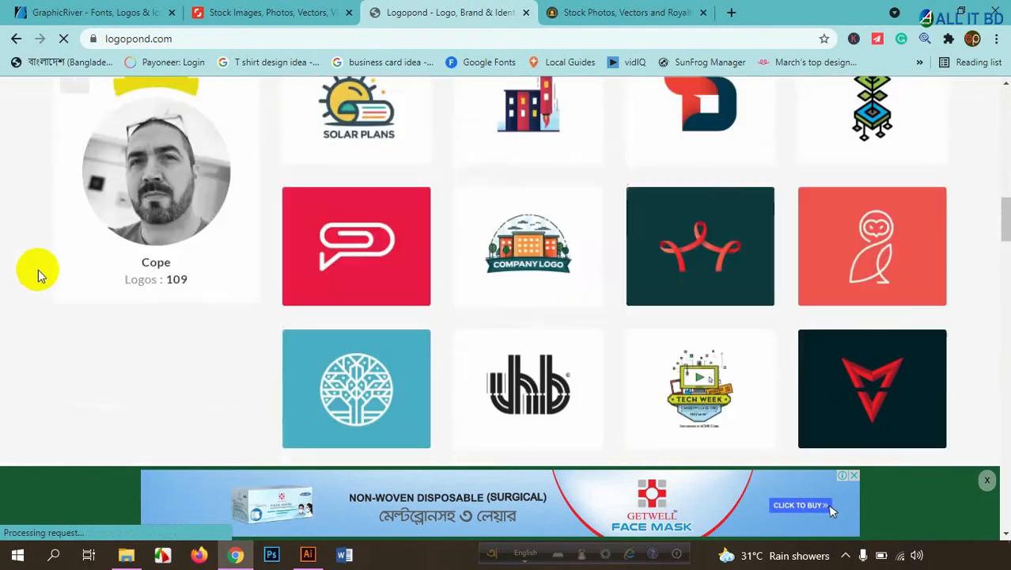
scroll(up, 3)
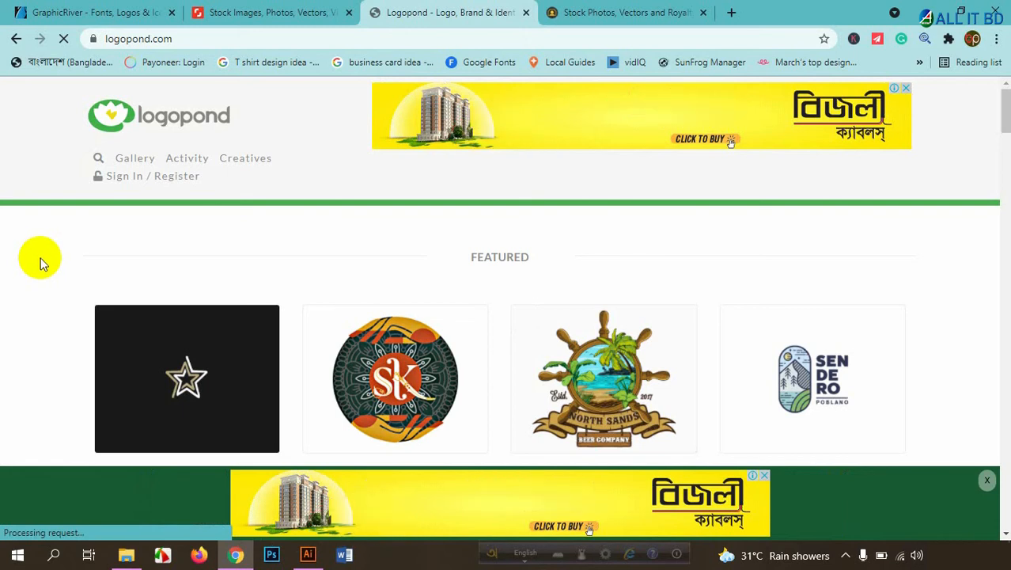
Load GraphicRiver's Abstract logo templates category, then move to the Shutterstock tab
click(91, 12)
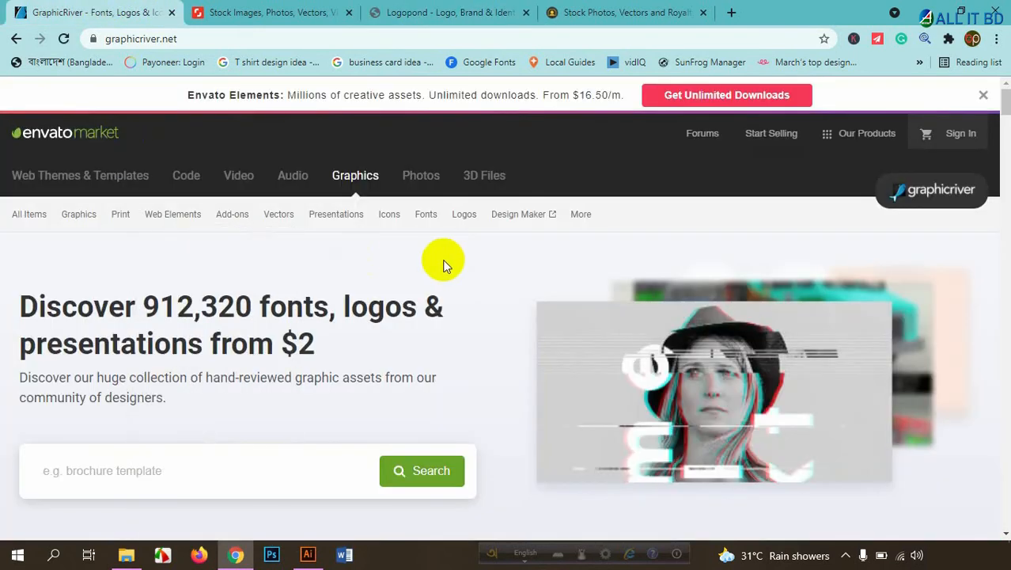
mouse_move(335, 213)
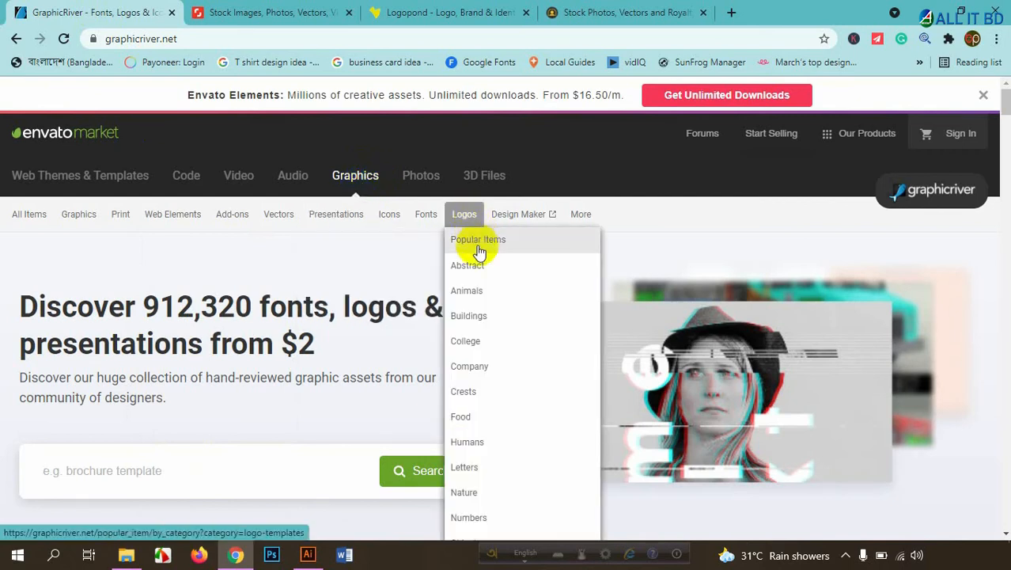
scroll(down, 3)
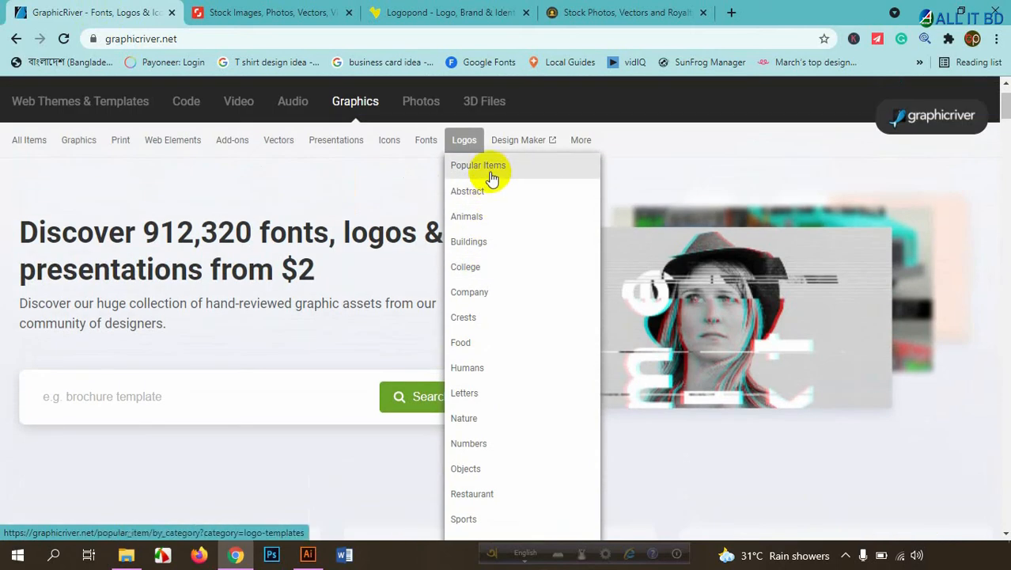
mouse_move(469, 189)
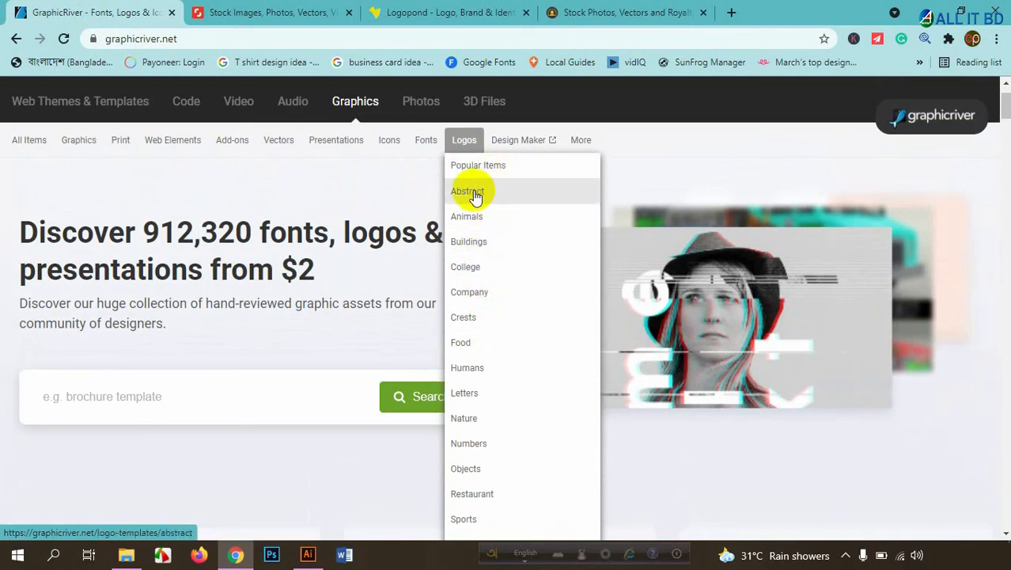
click(468, 190)
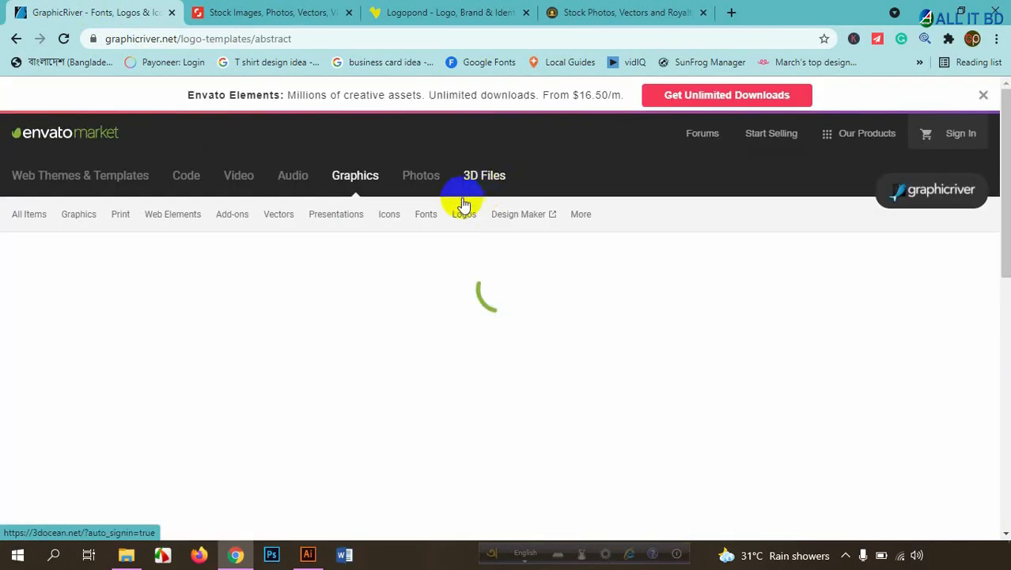
click(272, 13)
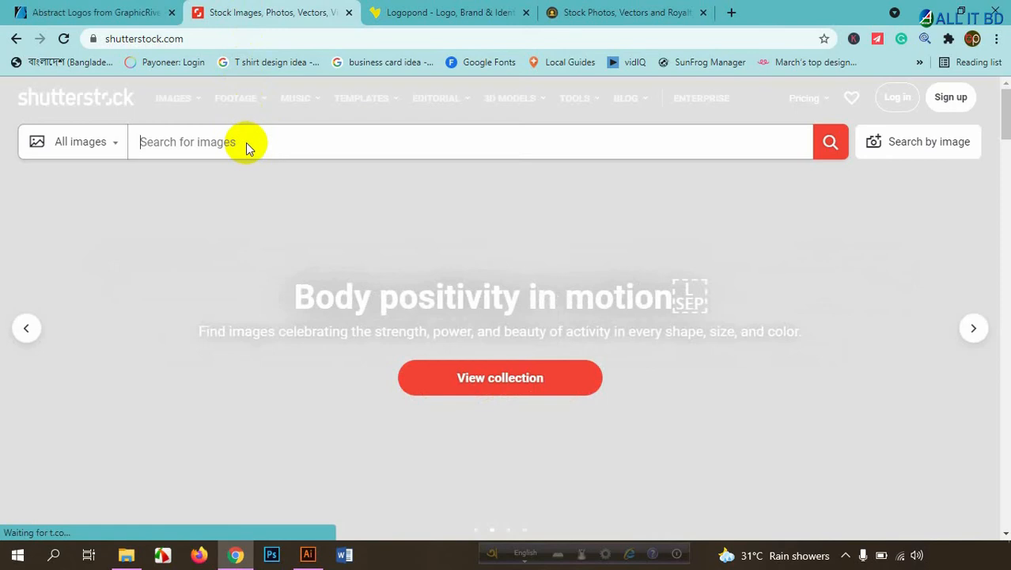
Start the 'abstract logo' search on Shutterstock and bring up Logopond's logo search
text(abstract logo)
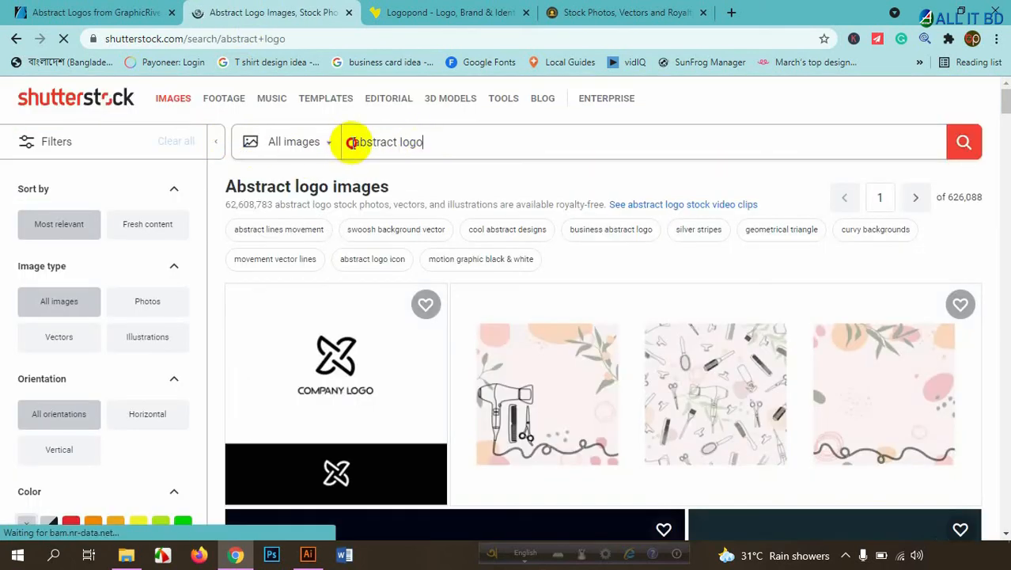
click(388, 143)
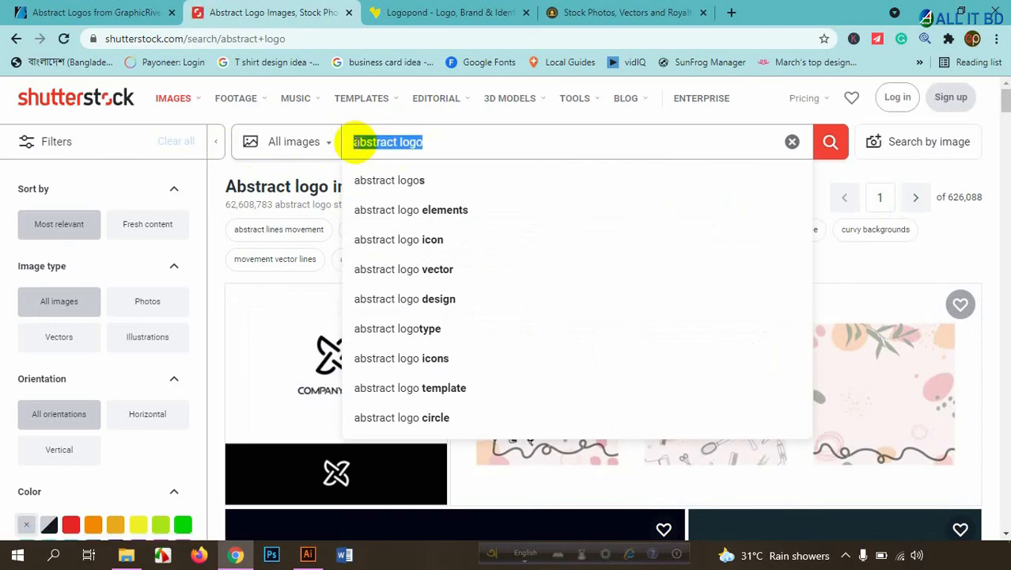
click(449, 13)
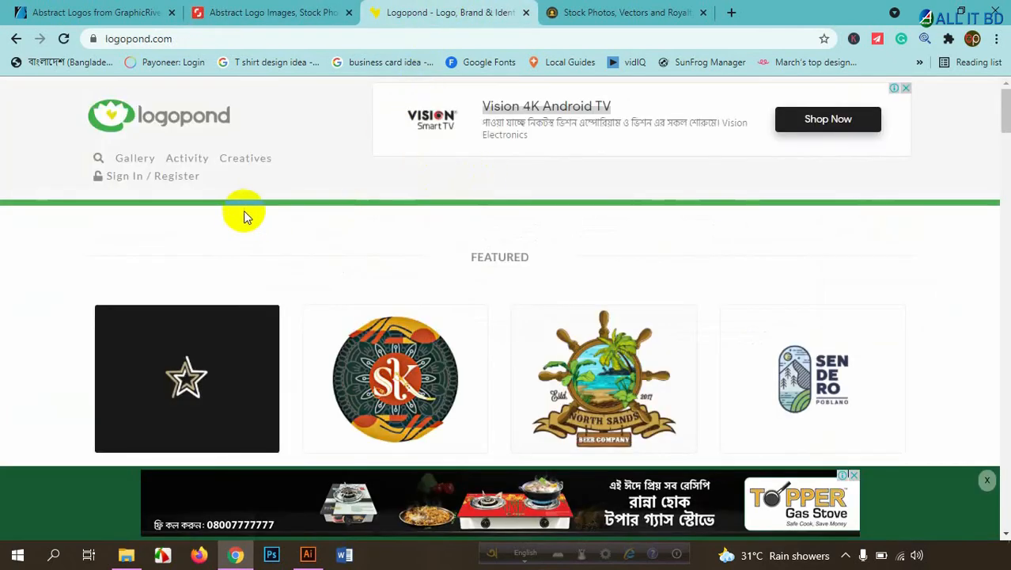
click(98, 158)
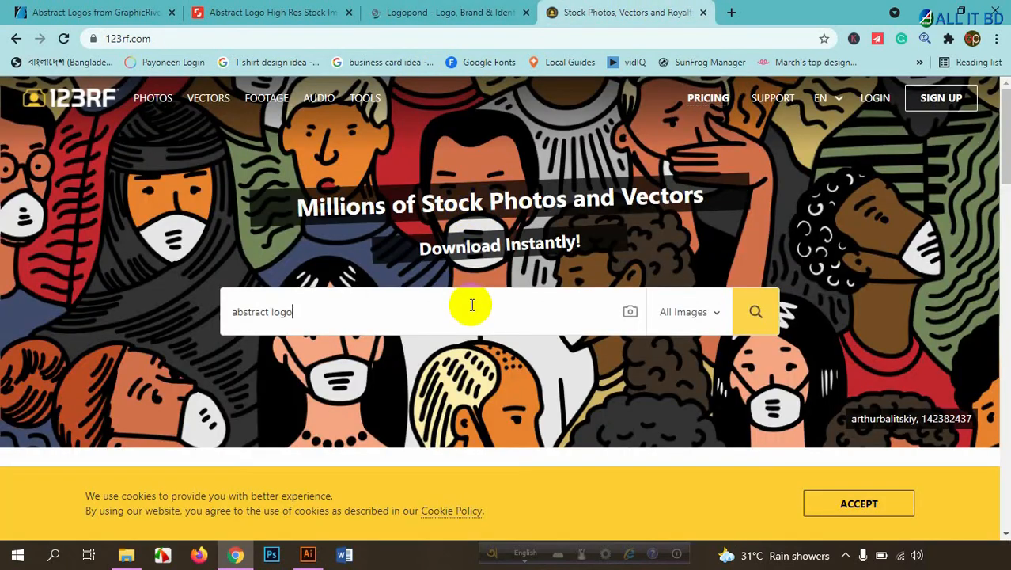
Enter 'abstract logo' into Logopond's search and search its logos by tag
click(446, 13)
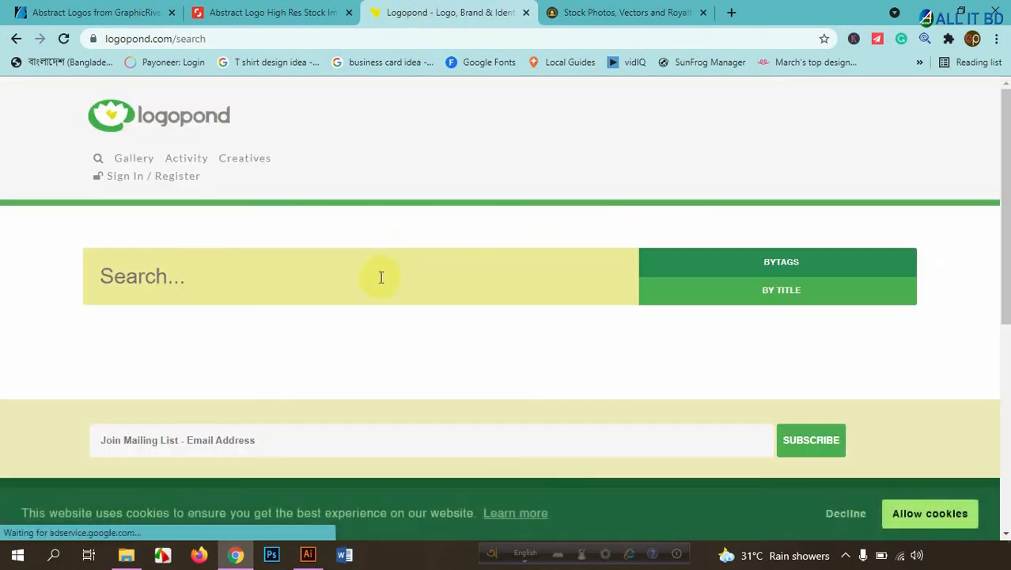
text(abstract logo)
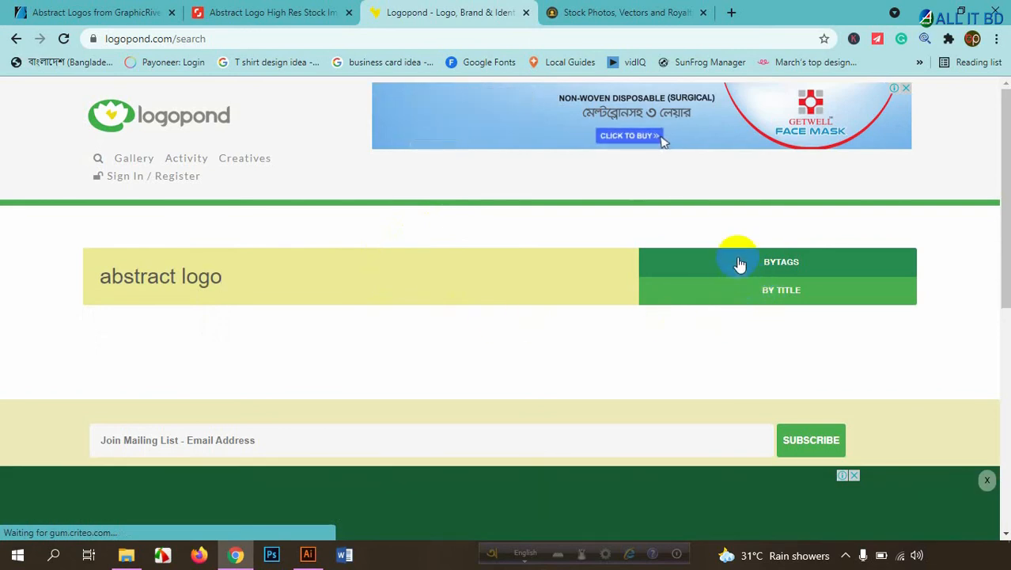
click(269, 12)
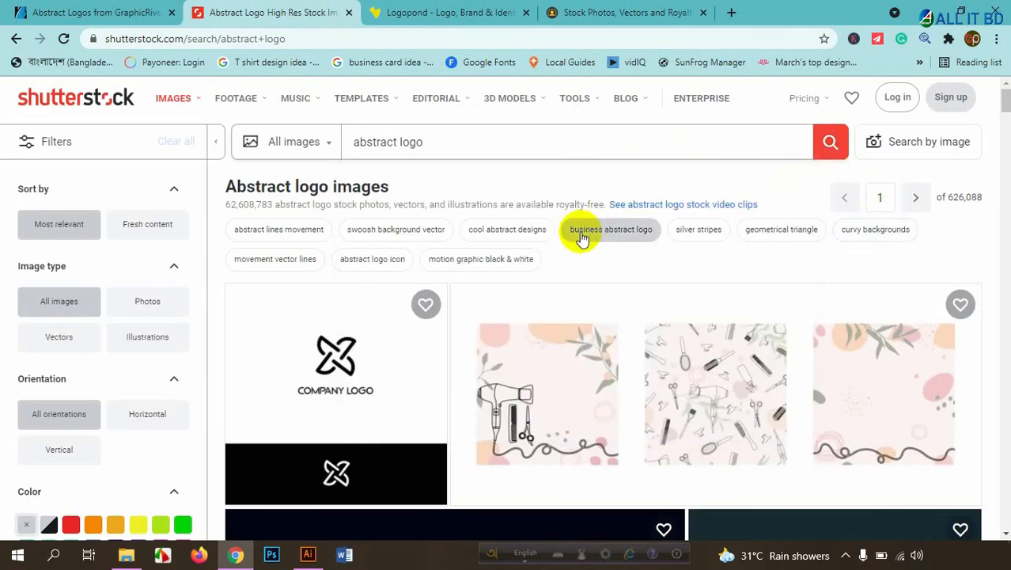
Run the 'abstract logo' search on 123RF to show its stock image results
click(90, 13)
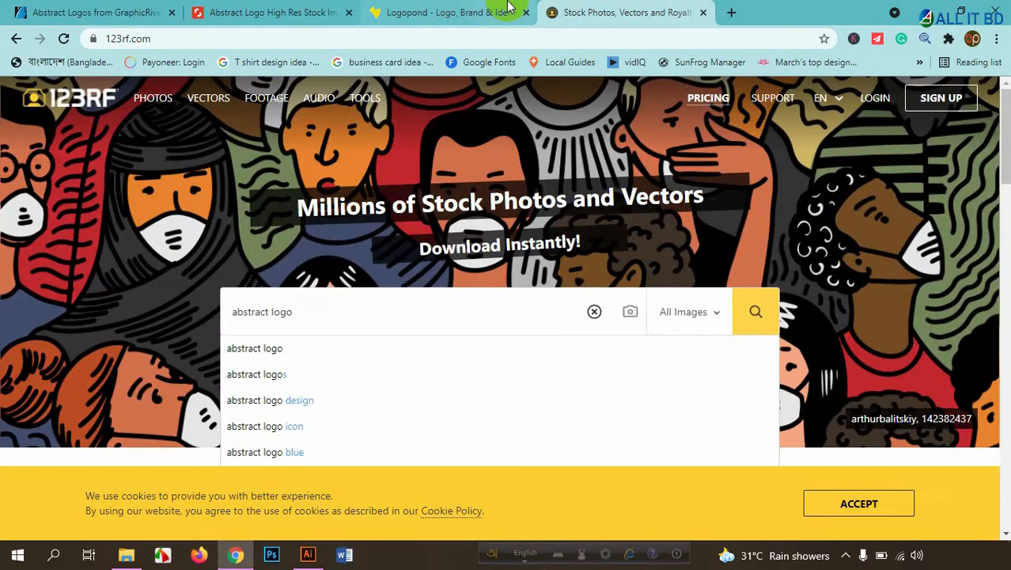
scroll(down, 3)
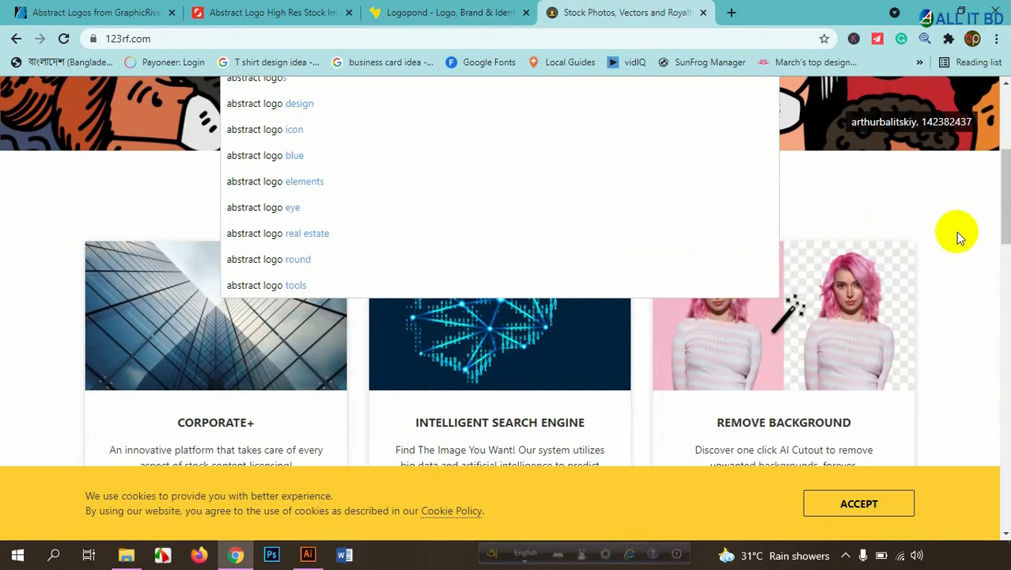
scroll(up, 3)
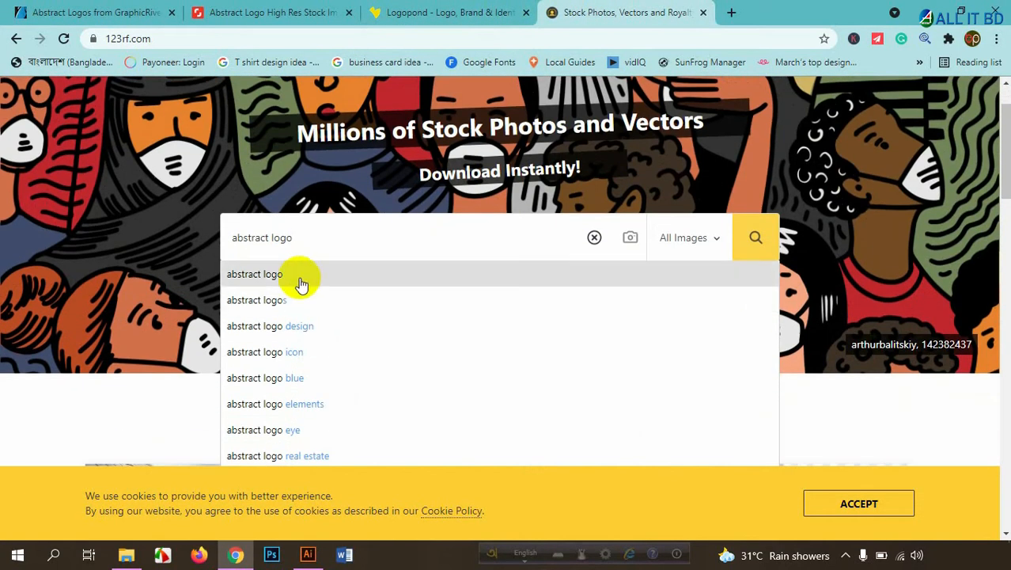
click(255, 274)
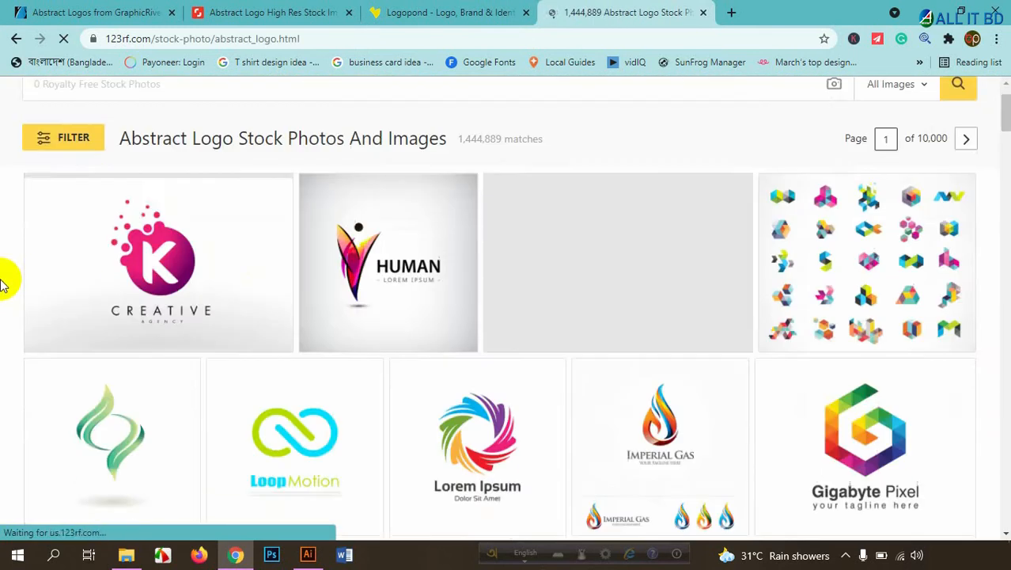
Browse GraphicRiver's abstract templates down through Weekly bestsellers and Hot under $29
click(87, 12)
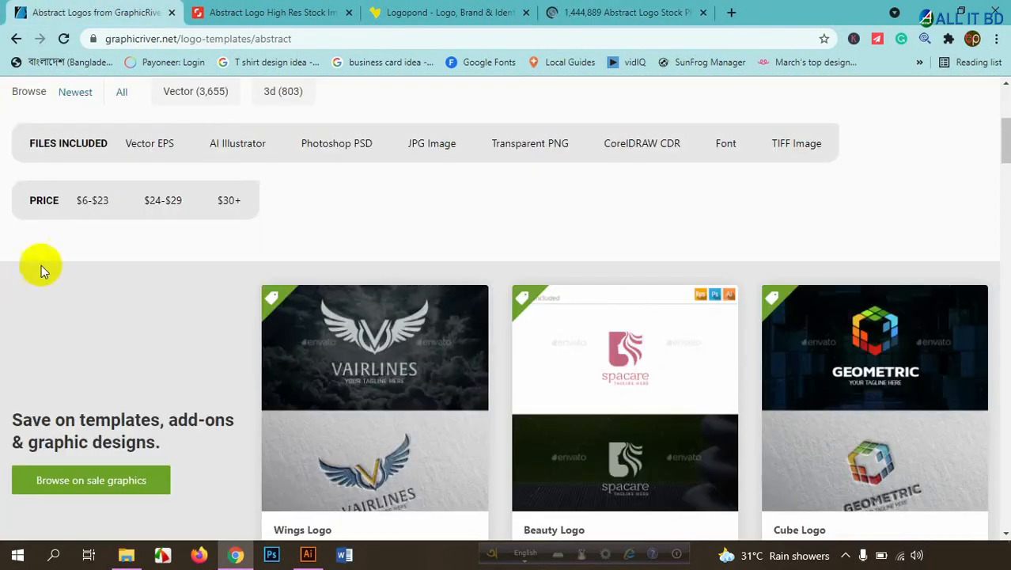
scroll(down, 3)
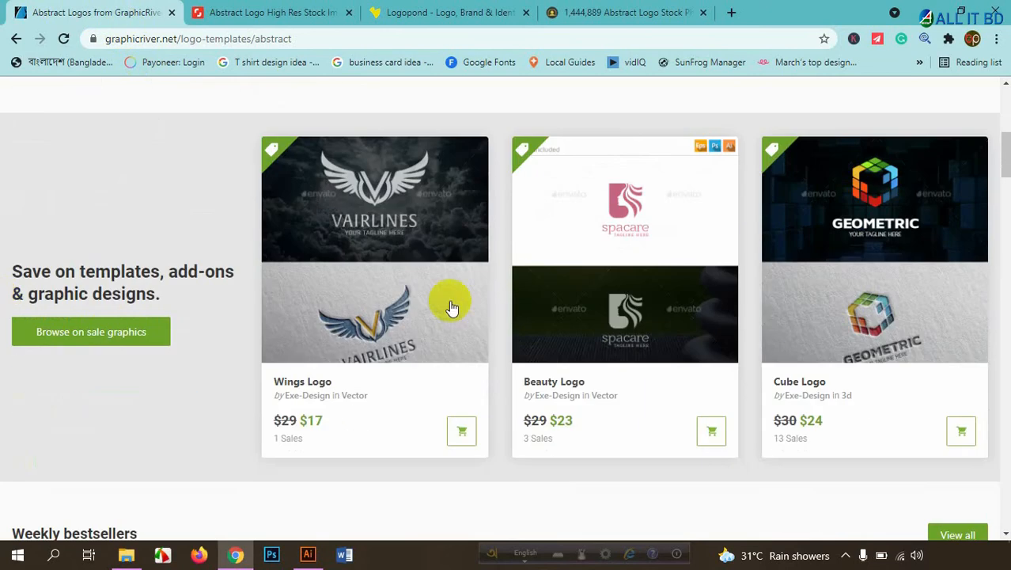
mouse_move(837, 207)
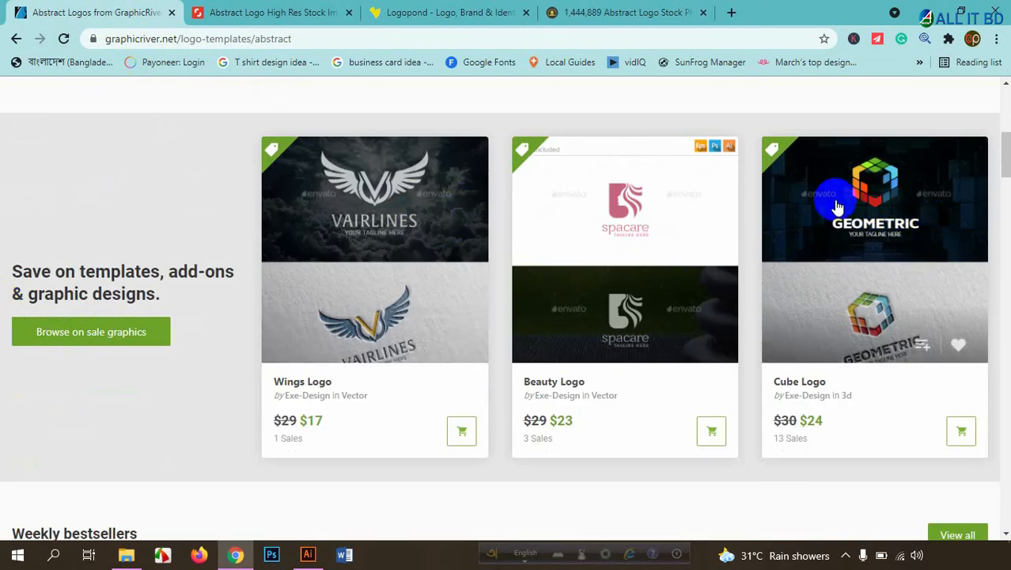
mouse_move(905, 180)
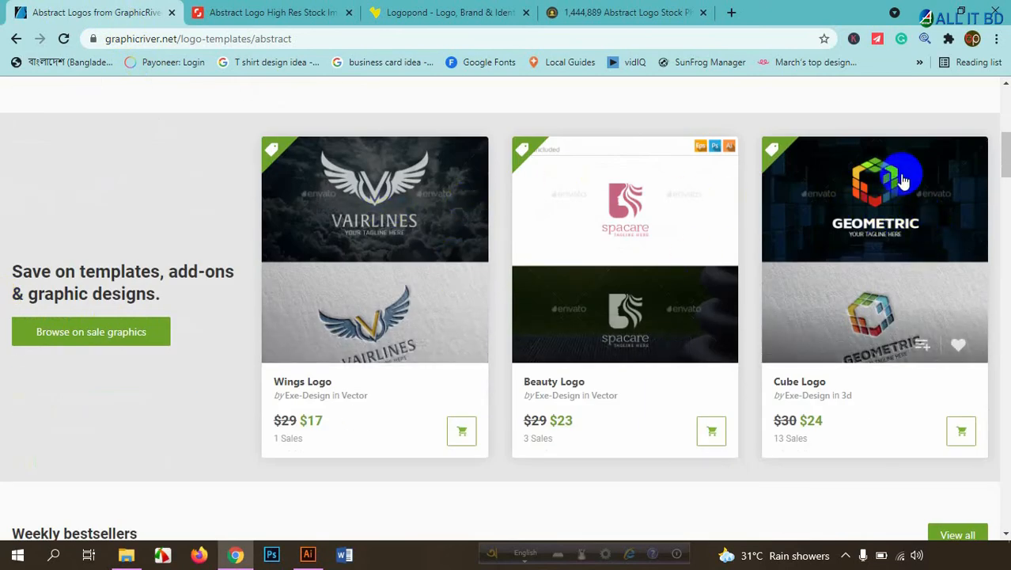
mouse_move(545, 235)
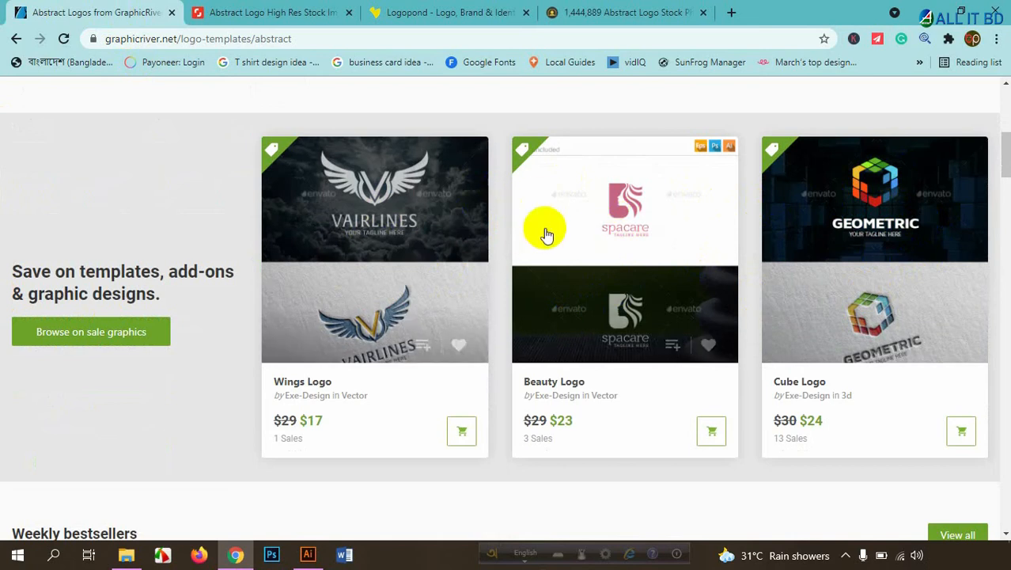
mouse_move(387, 189)
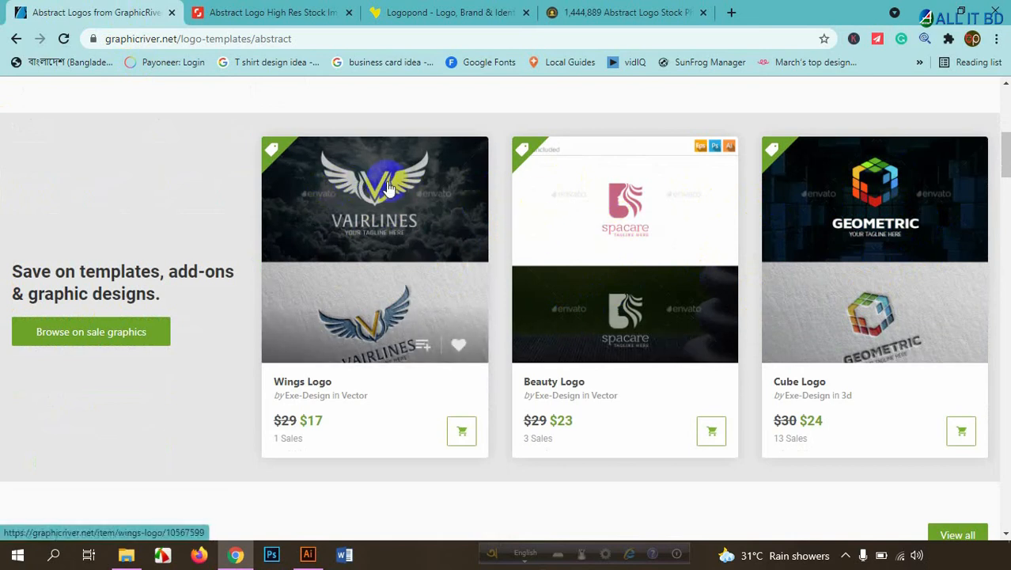
mouse_move(640, 212)
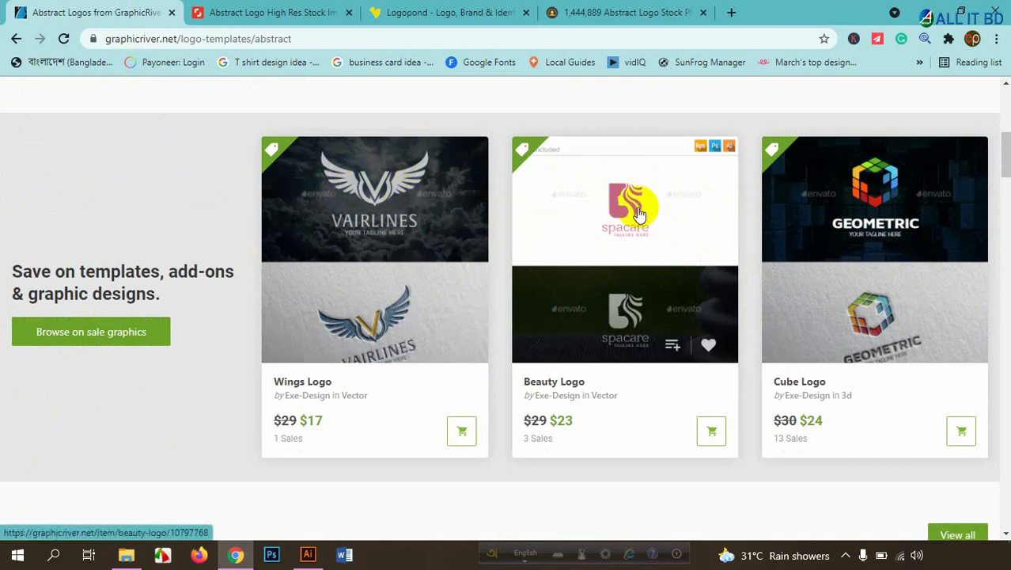
mouse_move(624, 173)
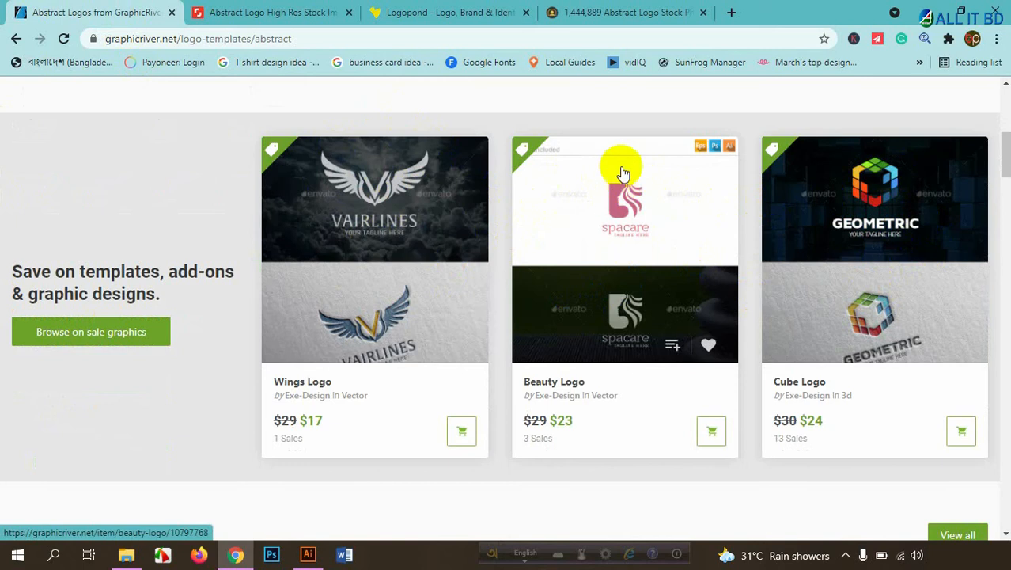
mouse_move(598, 205)
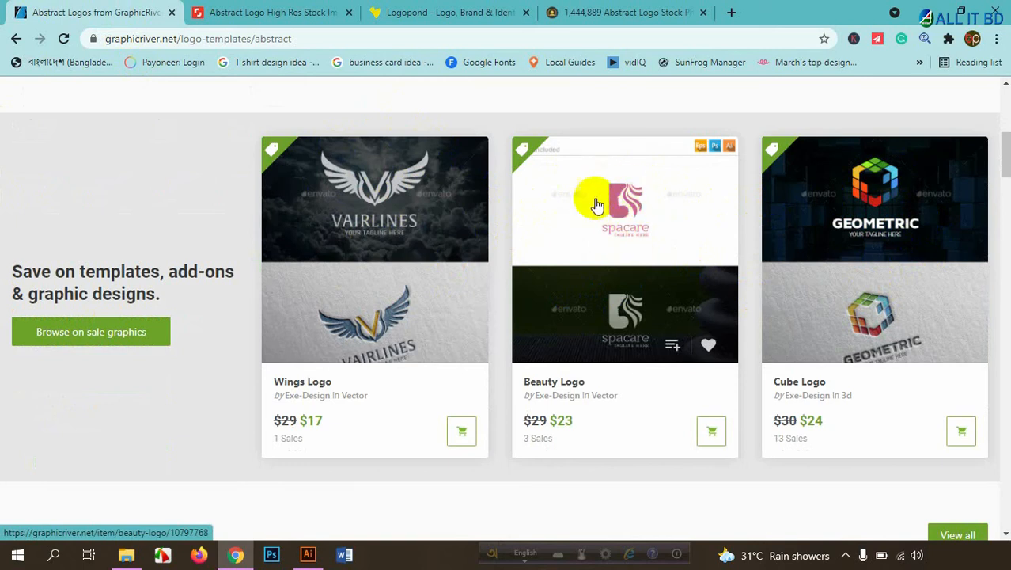
mouse_move(636, 203)
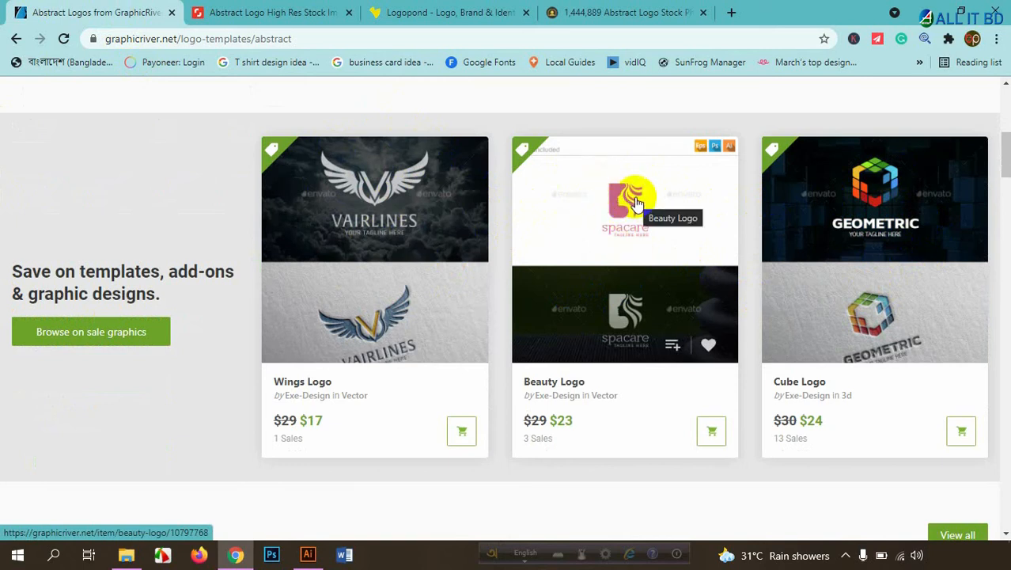
mouse_move(871, 181)
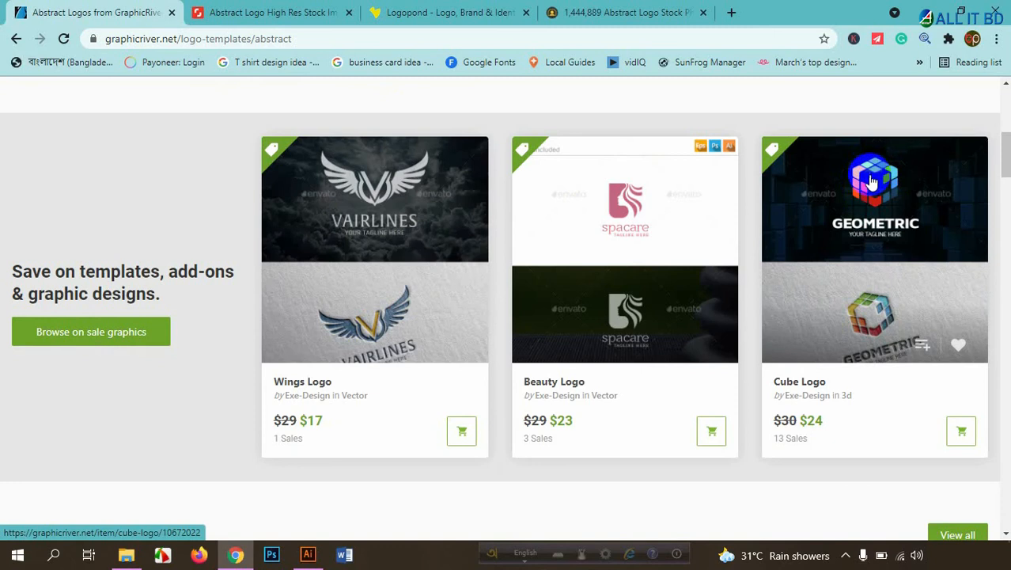
scroll(down, 3)
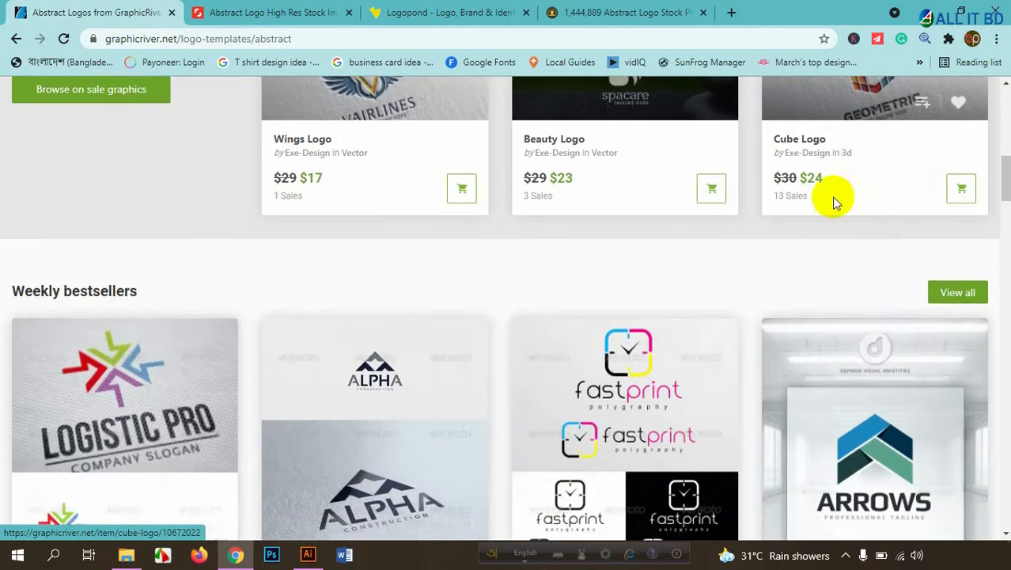
scroll(down, 3)
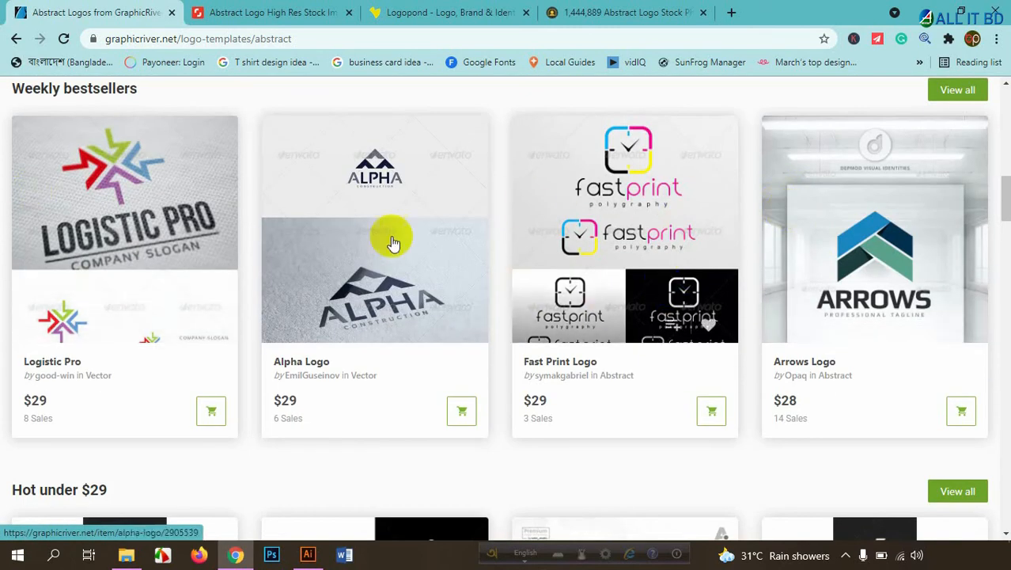
scroll(down, 3)
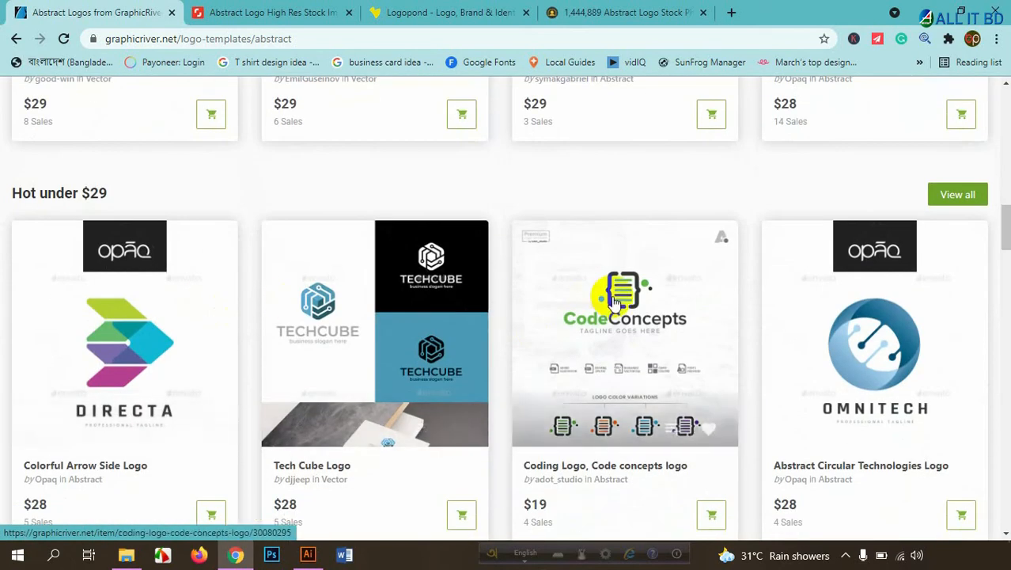
scroll(down, 3)
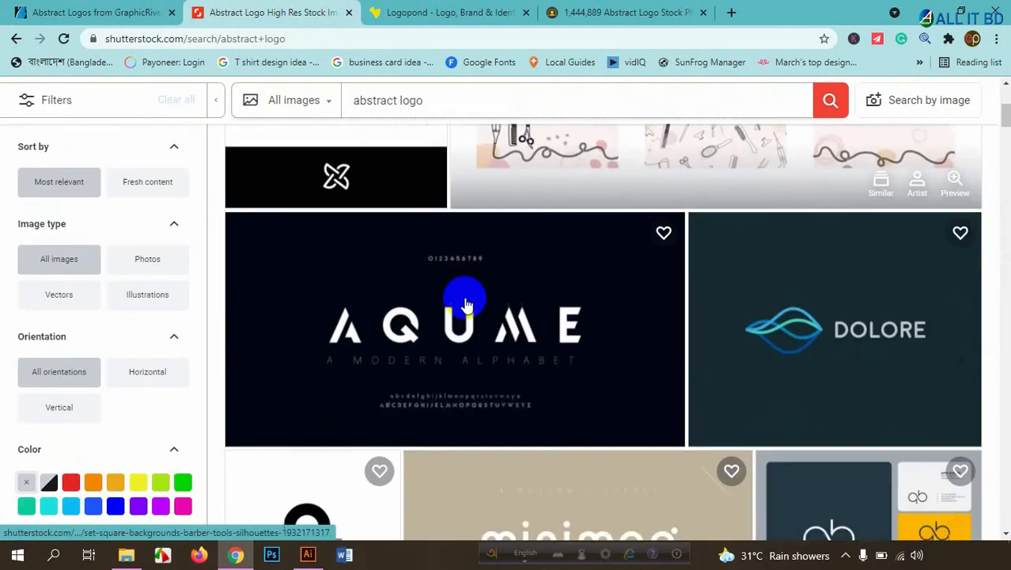
Scroll through Shutterstock's abstract logo results, then return to GraphicRiver's Rising stars templates
scroll(down, 3)
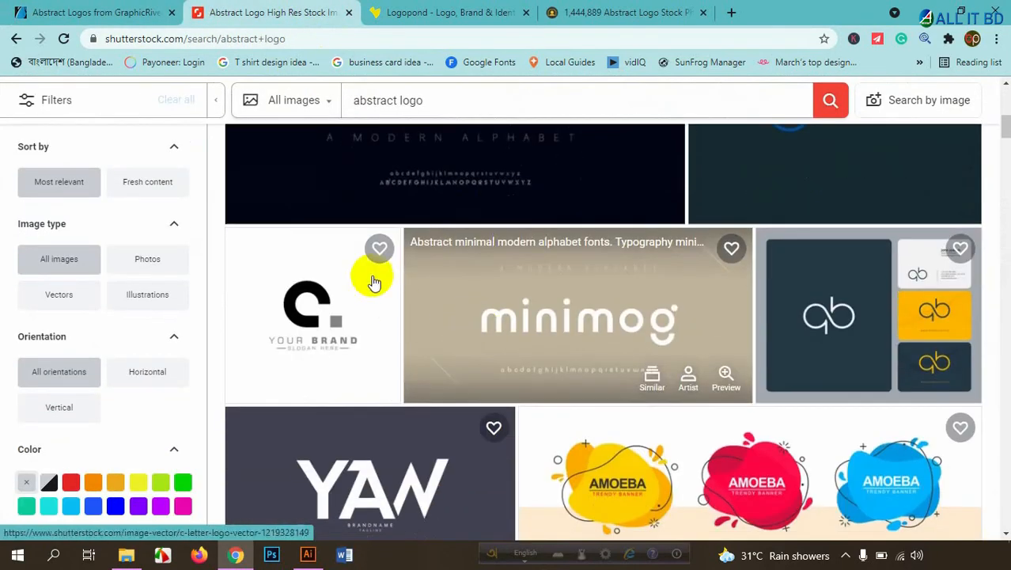
scroll(down, 3)
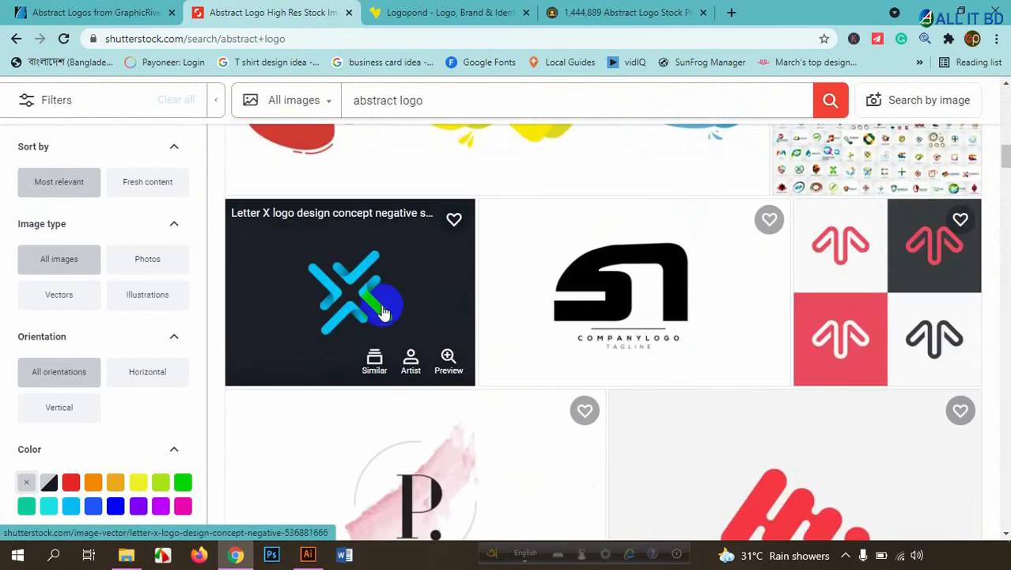
scroll(down, 3)
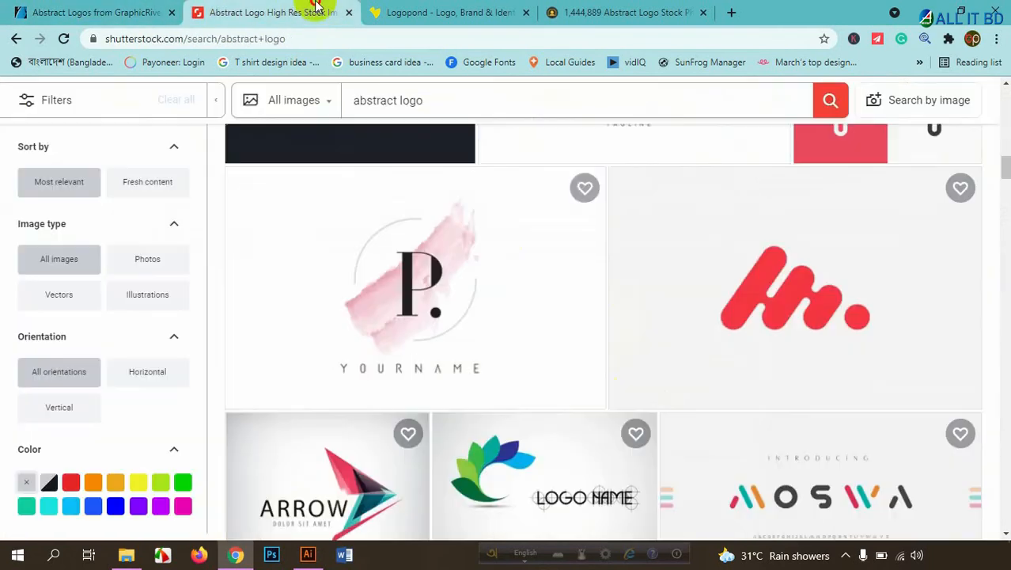
scroll(down, 3)
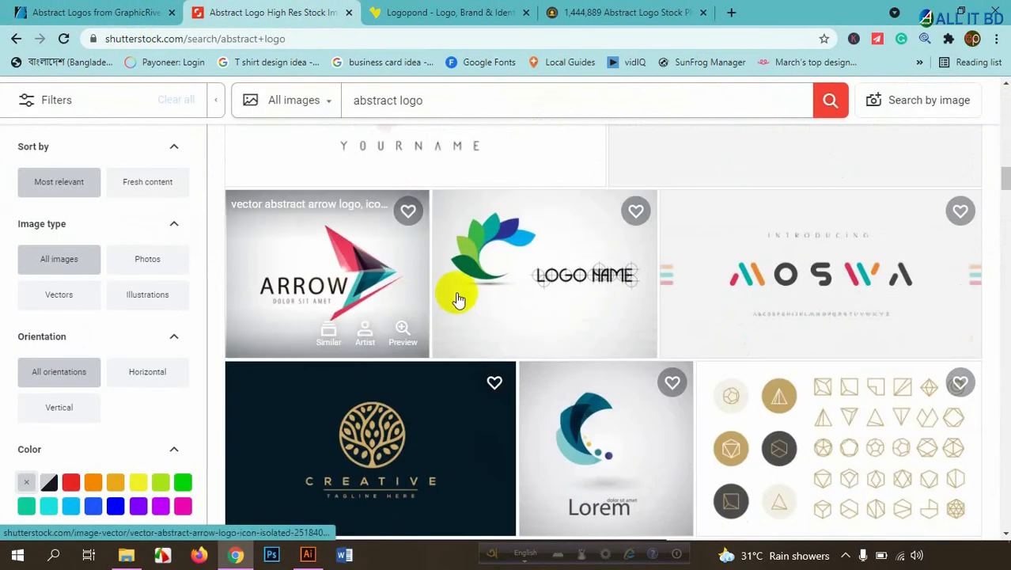
scroll(down, 3)
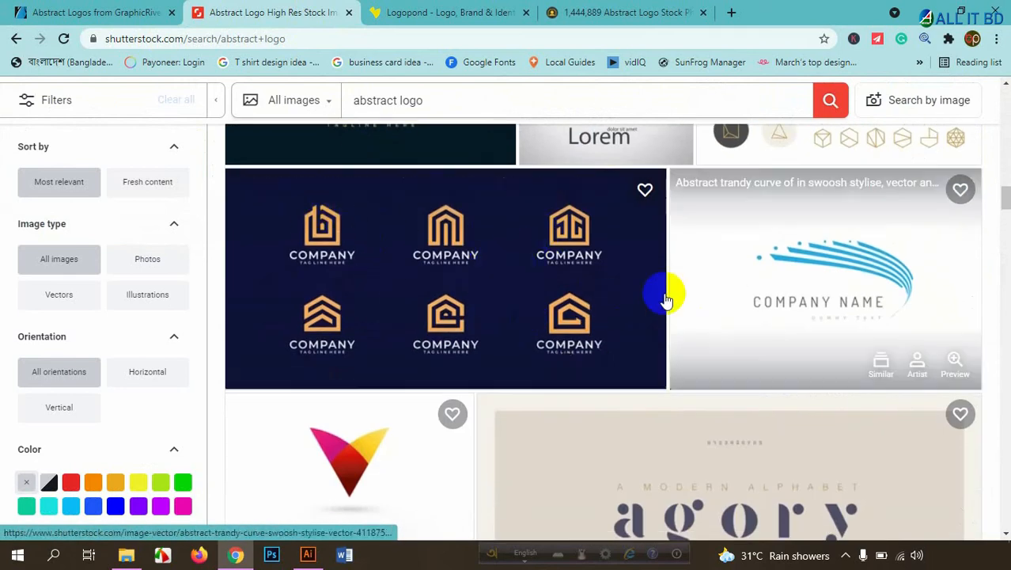
click(93, 13)
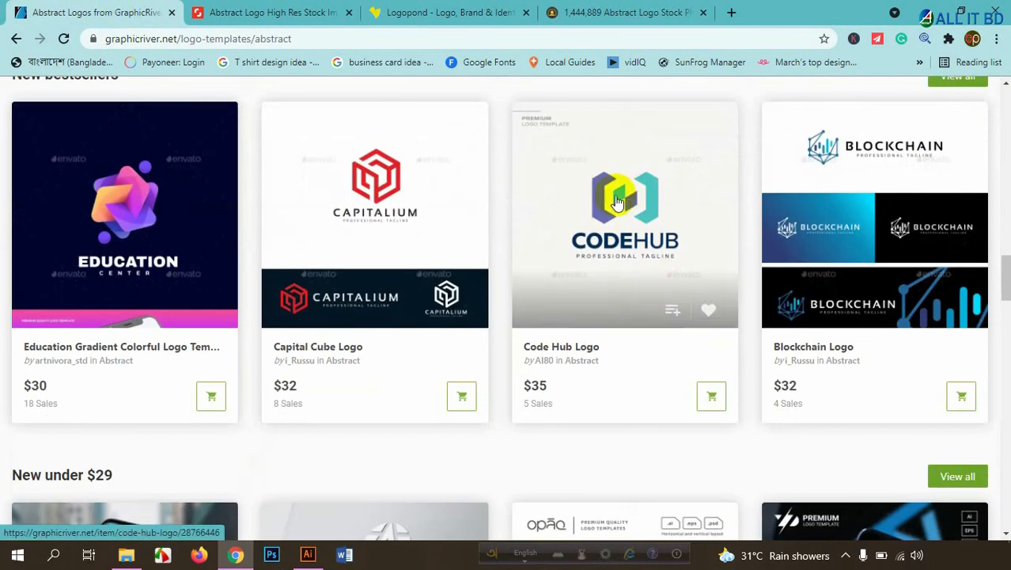
scroll(down, 3)
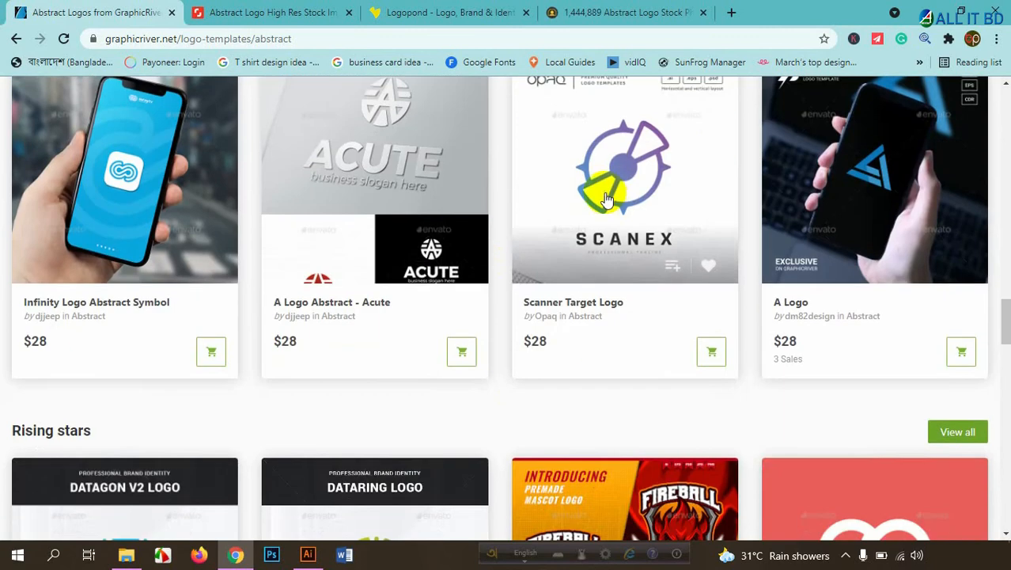
Revisit Logopond's 'abstract logo' search box, then switch to the 123RF results
click(446, 13)
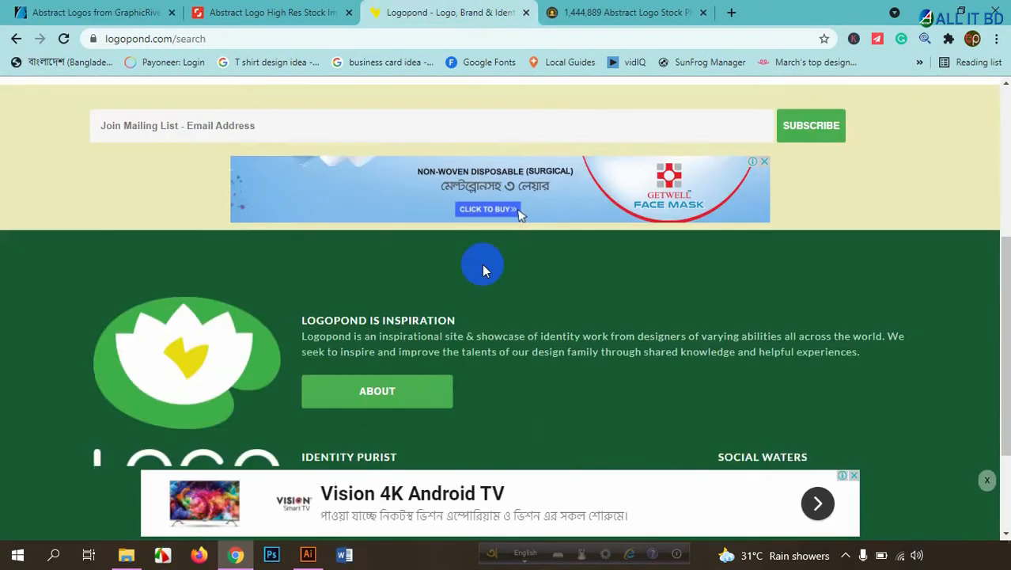
scroll(up, 3)
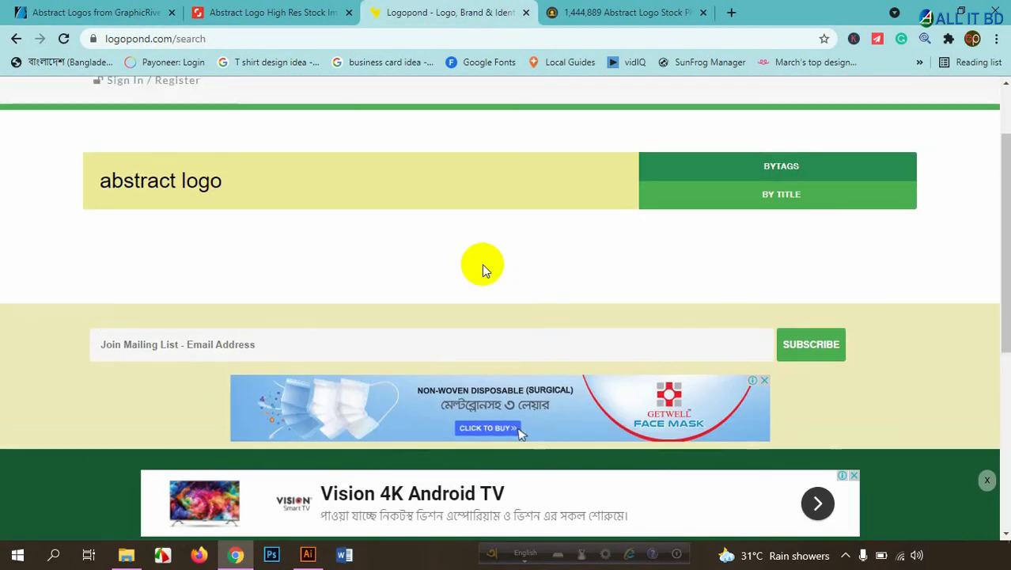
mouse_move(468, 250)
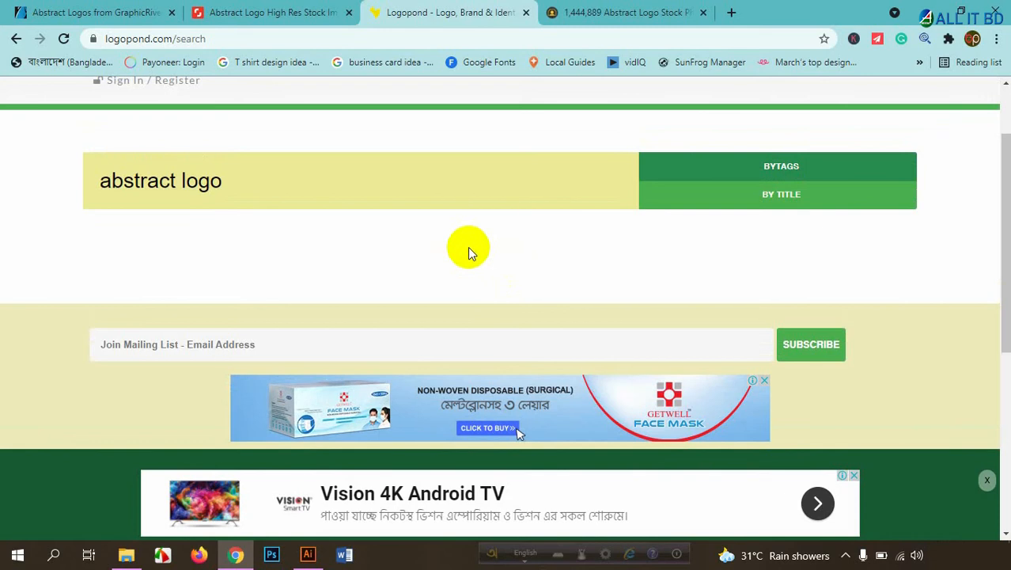
mouse_move(690, 166)
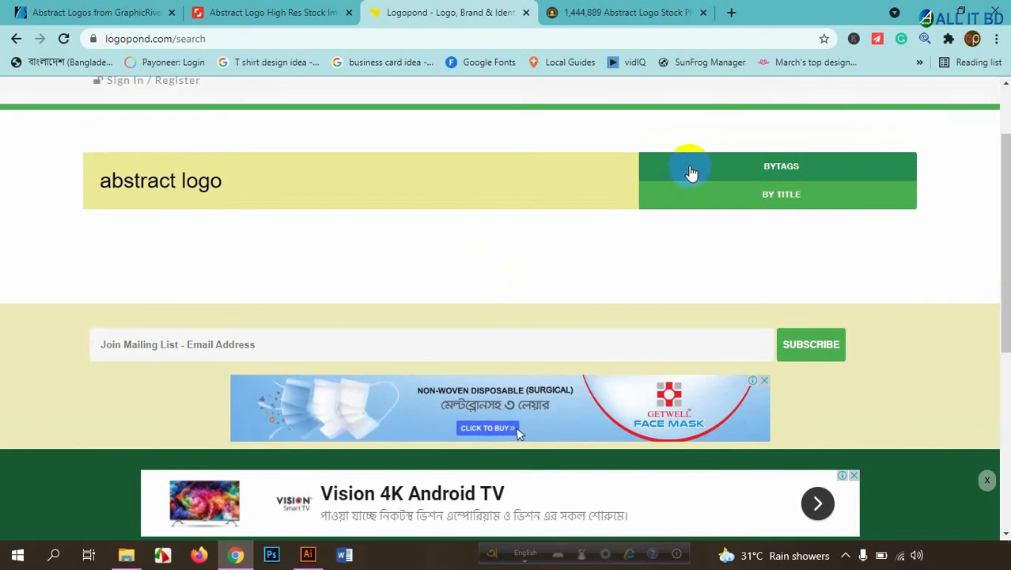
scroll(up, 3)
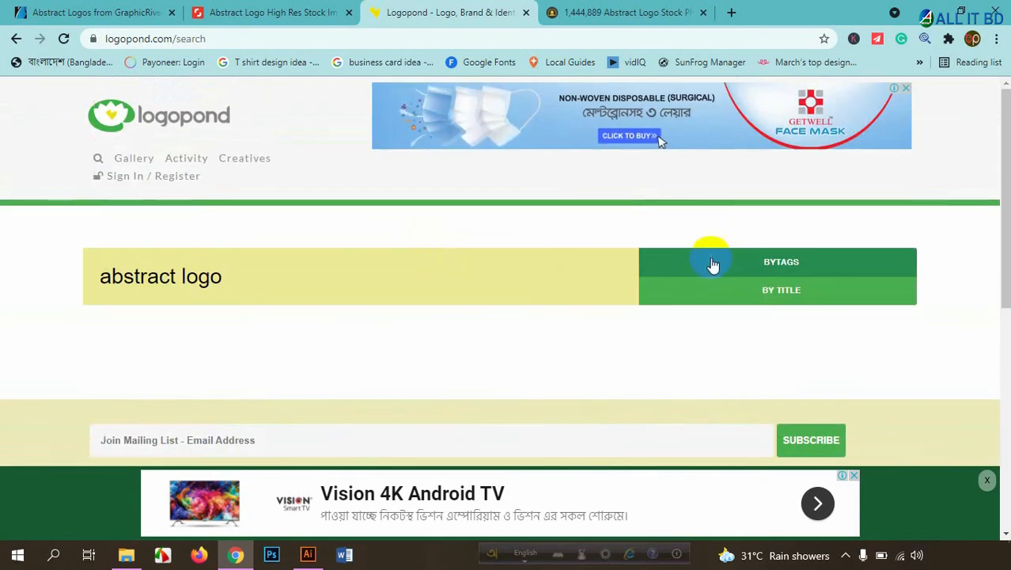
click(625, 12)
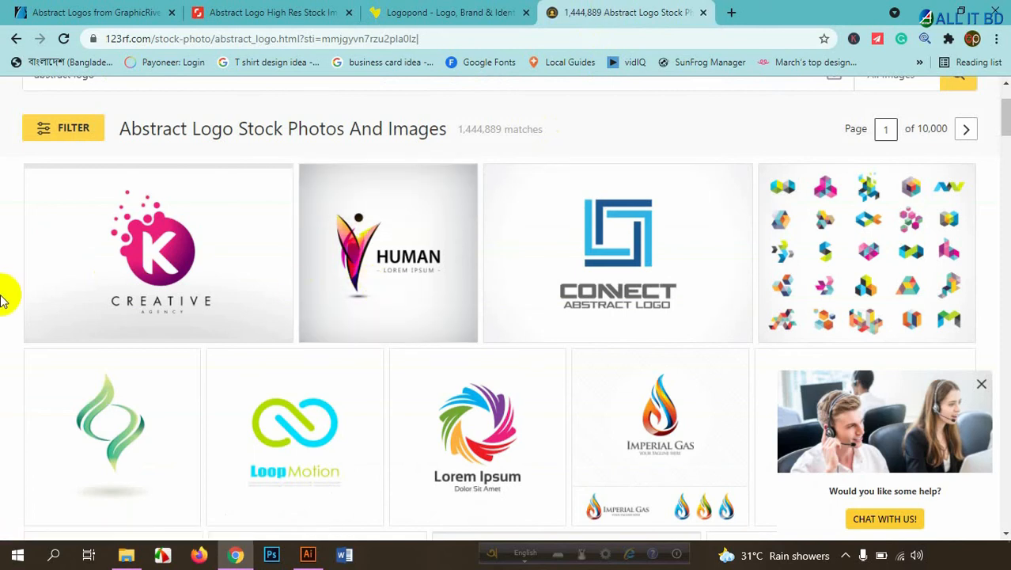
Scroll through 123RF's abstract logo results and back up, then return to Shutterstock's results
scroll(down, 3)
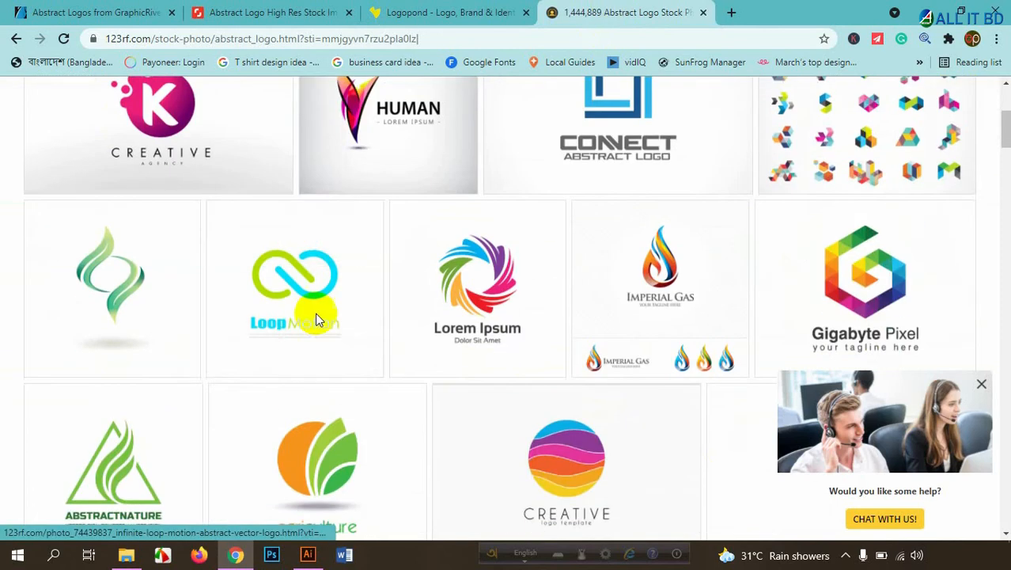
scroll(down, 3)
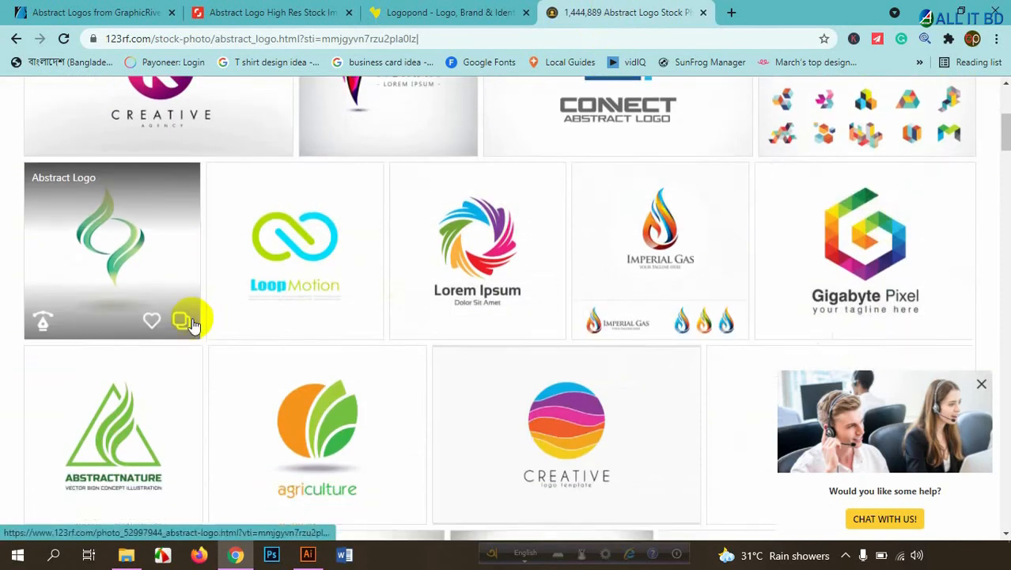
scroll(down, 3)
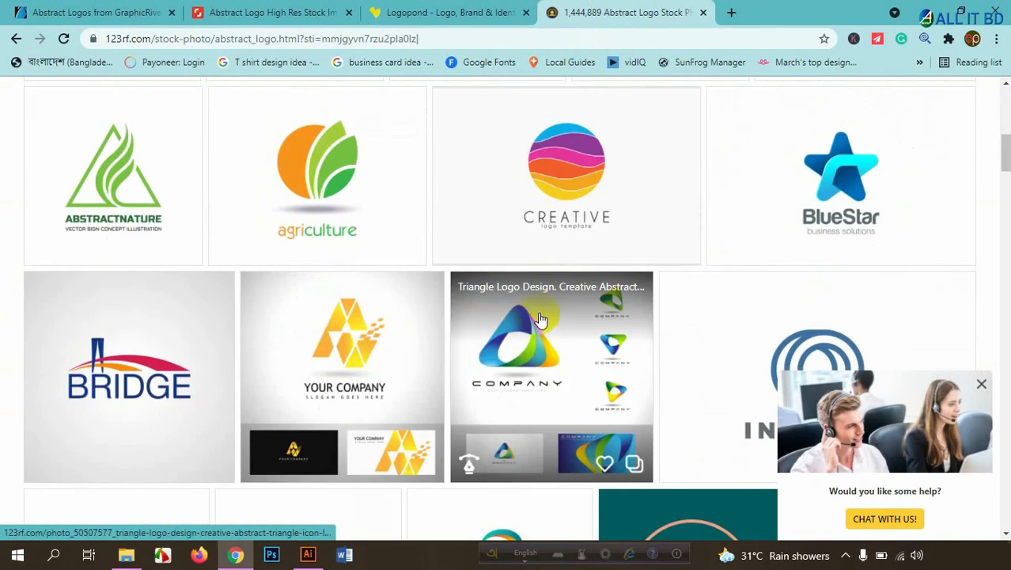
scroll(up, 3)
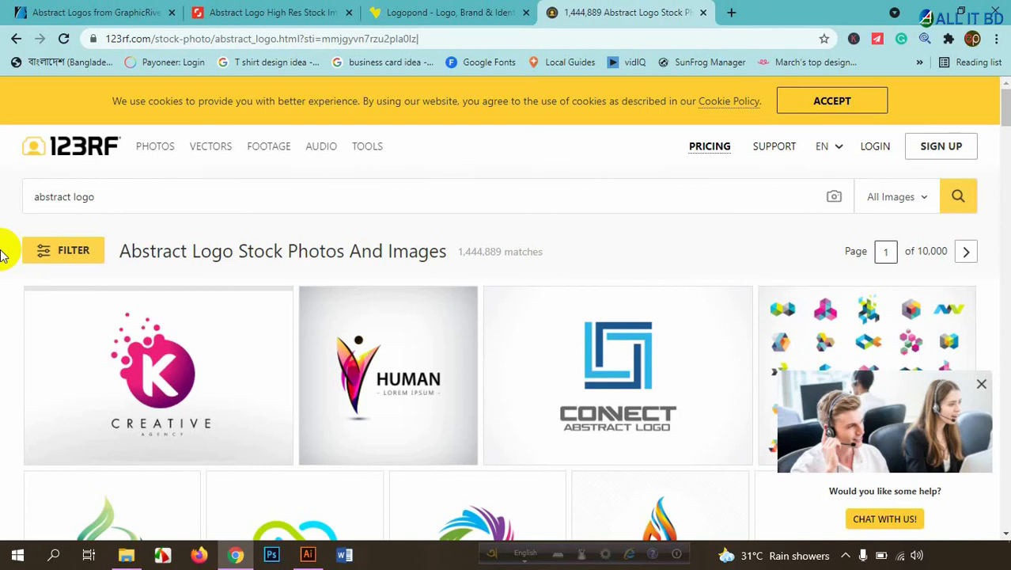
click(449, 13)
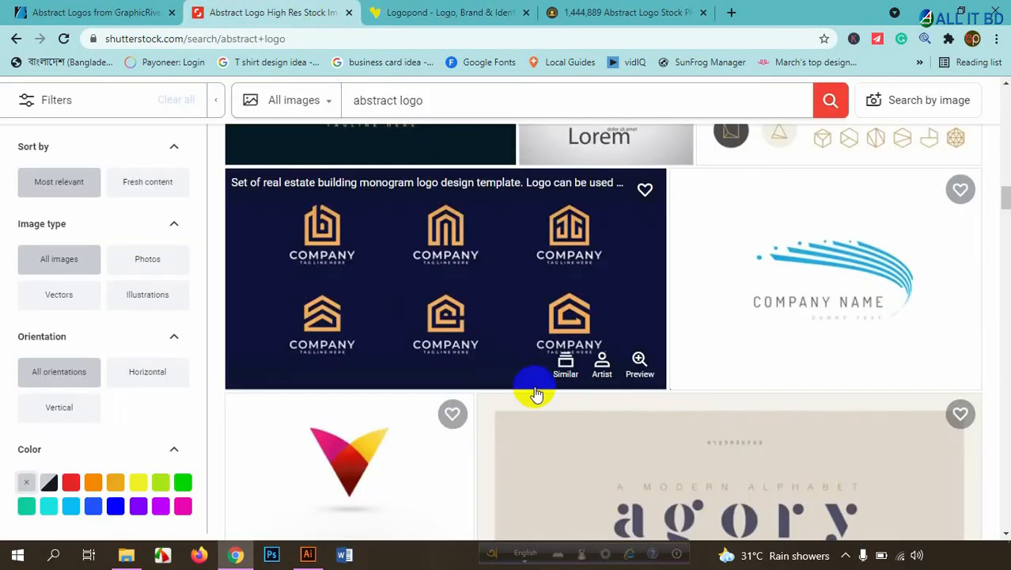
scroll(down, 3)
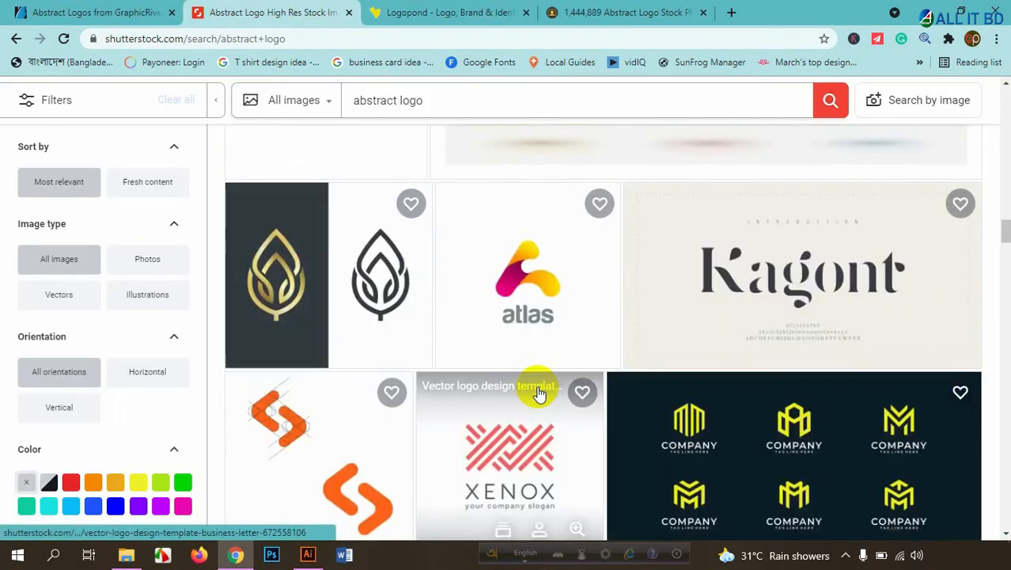
scroll(down, 3)
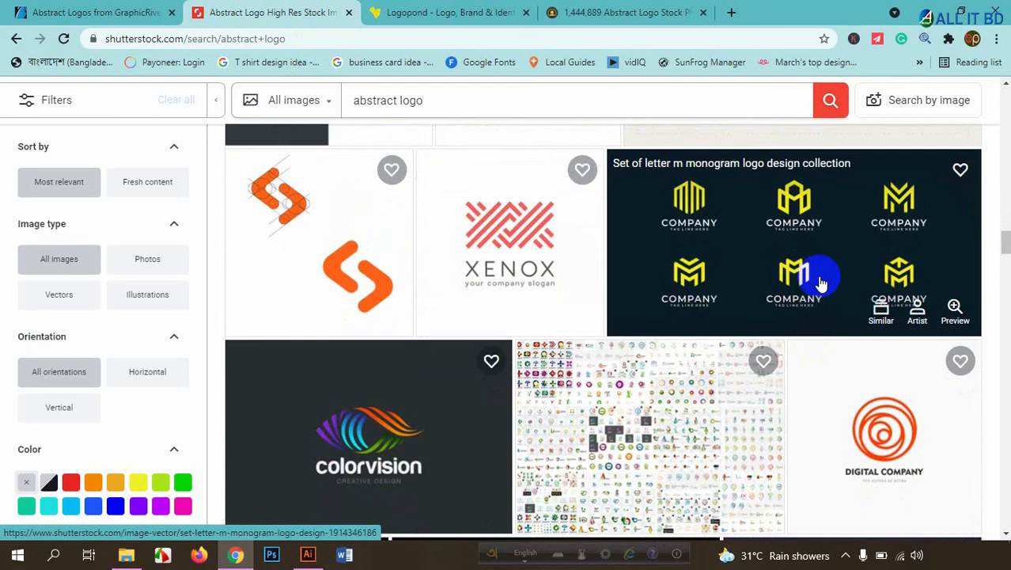
mouse_move(766, 267)
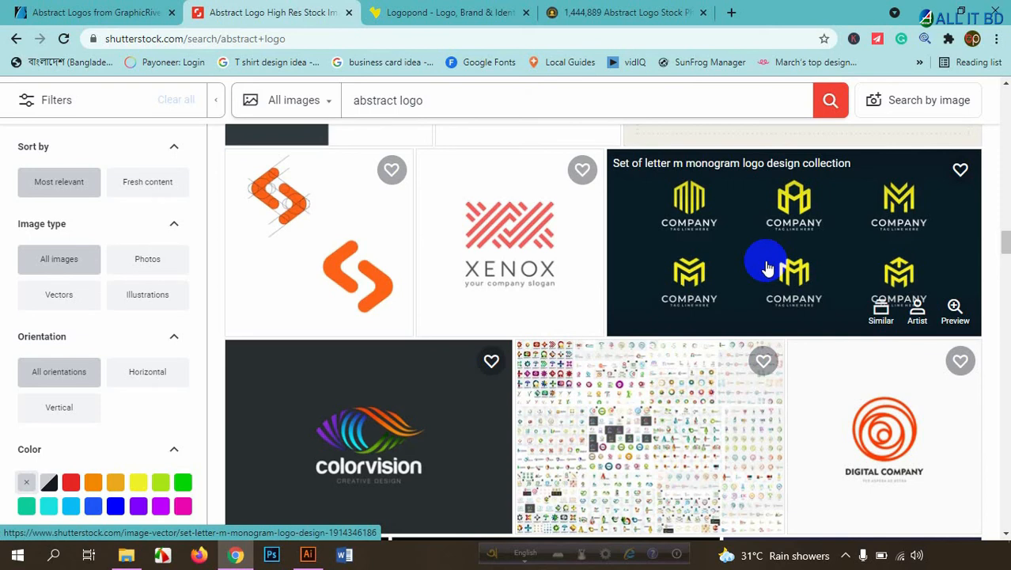
mouse_move(728, 256)
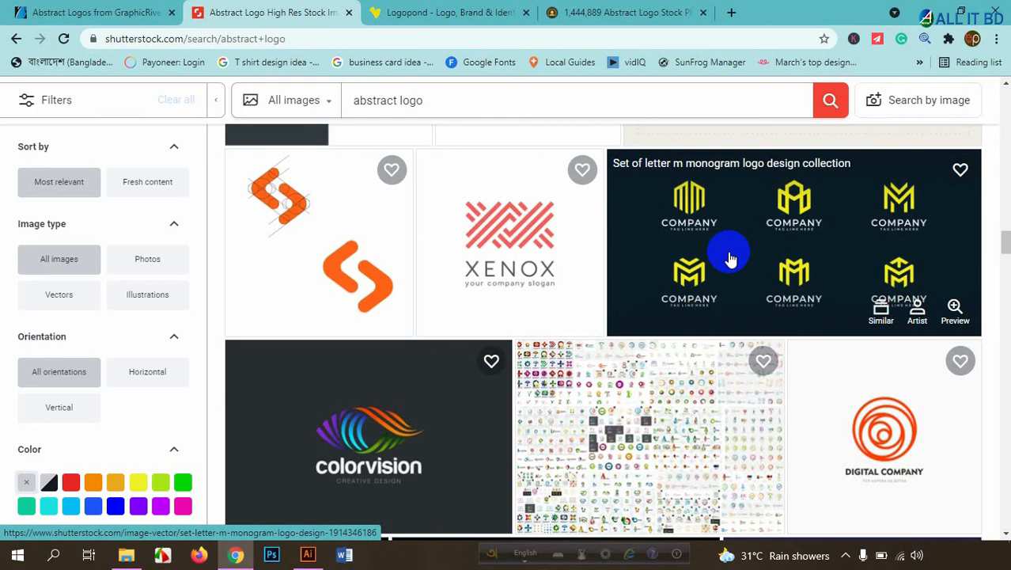
mouse_move(633, 9)
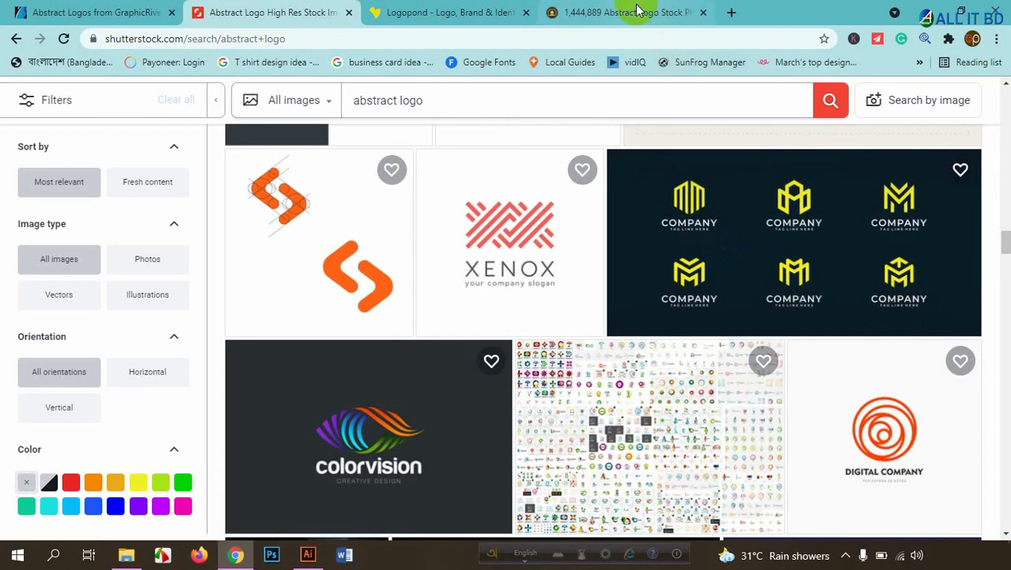
Return to the 123RF abstract logo stock results
click(625, 13)
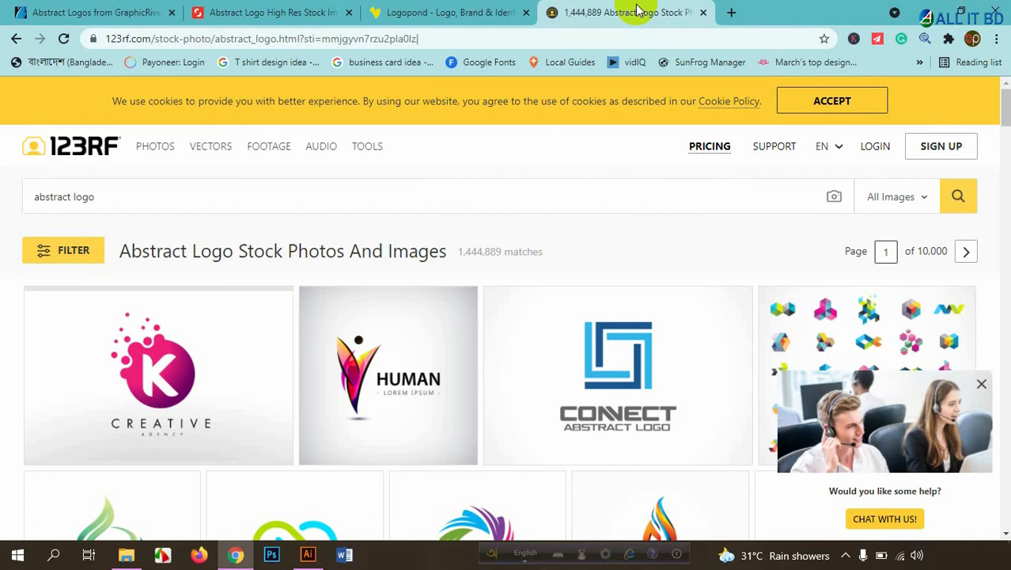
click(89, 13)
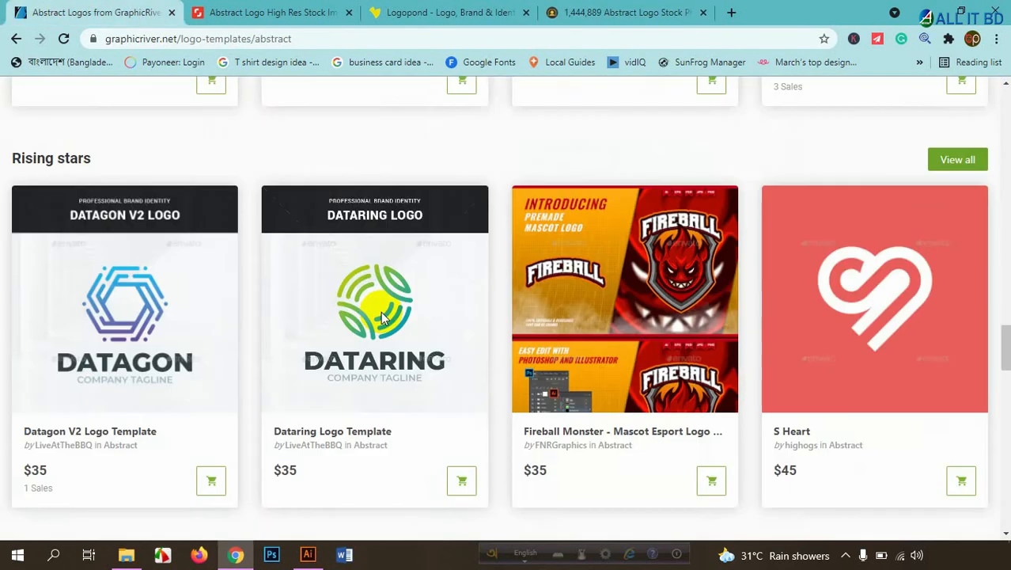
scroll(down, 3)
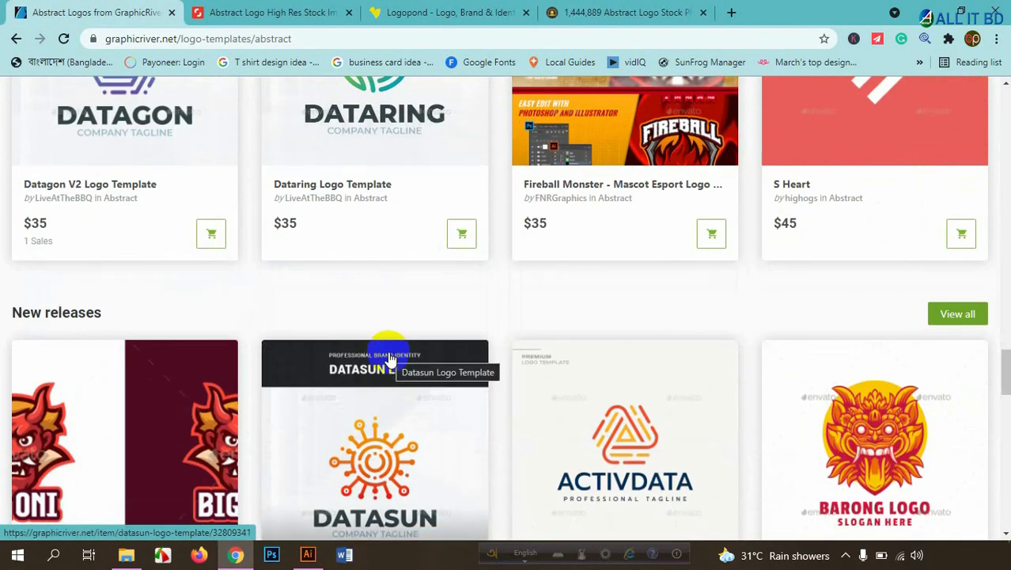
scroll(up, 3)
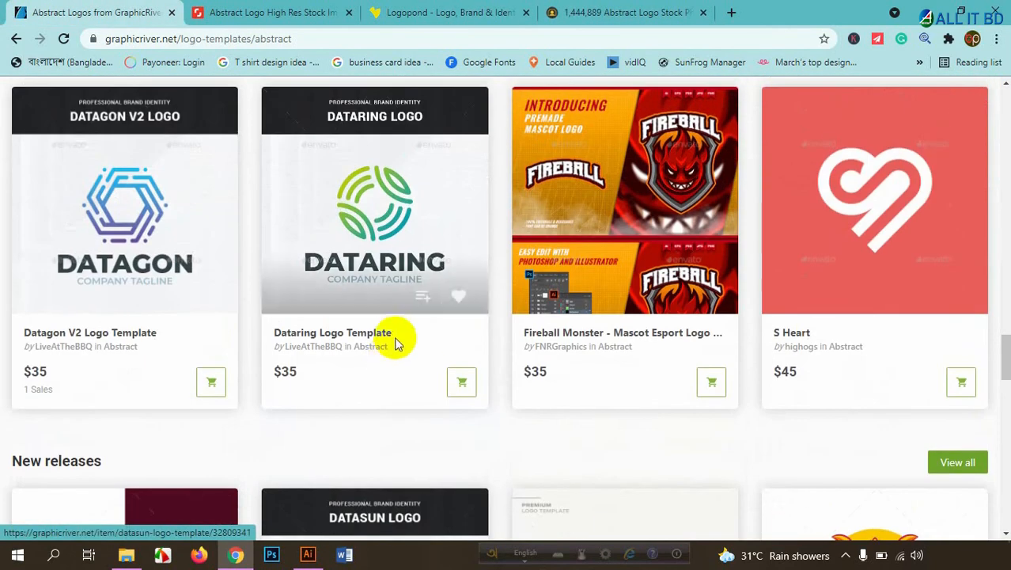
mouse_move(392, 301)
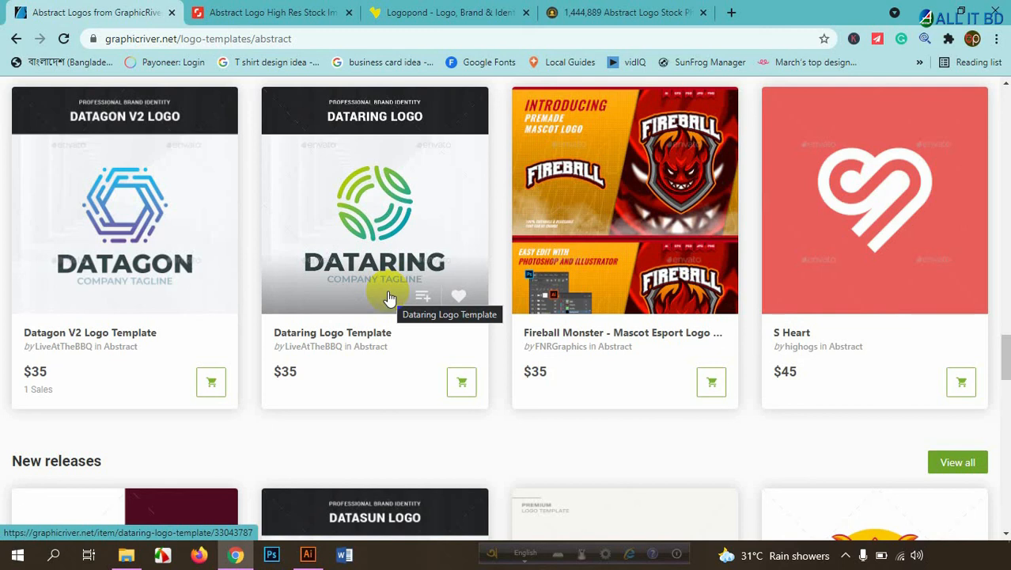
scroll(down, 3)
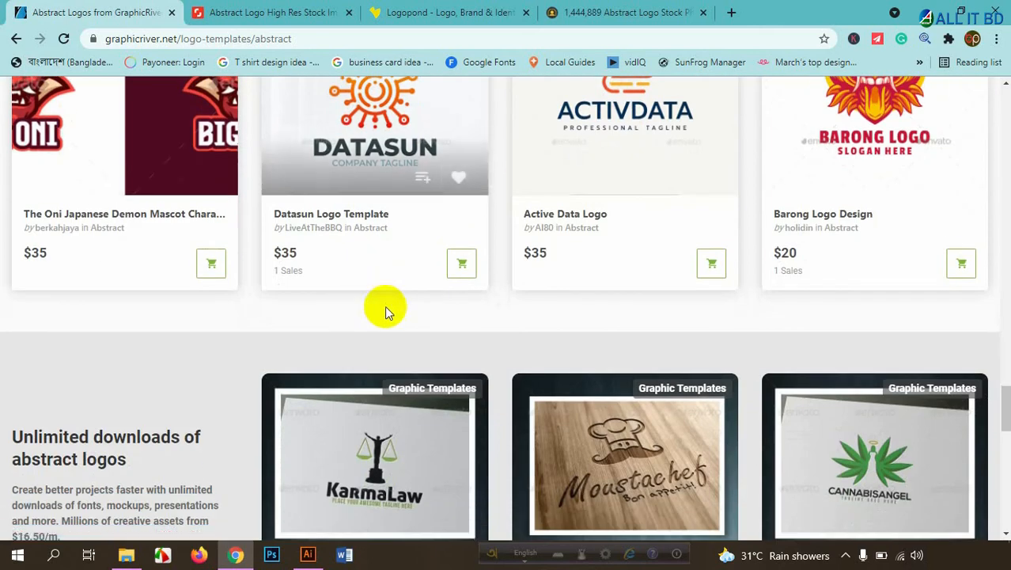
mouse_move(409, 319)
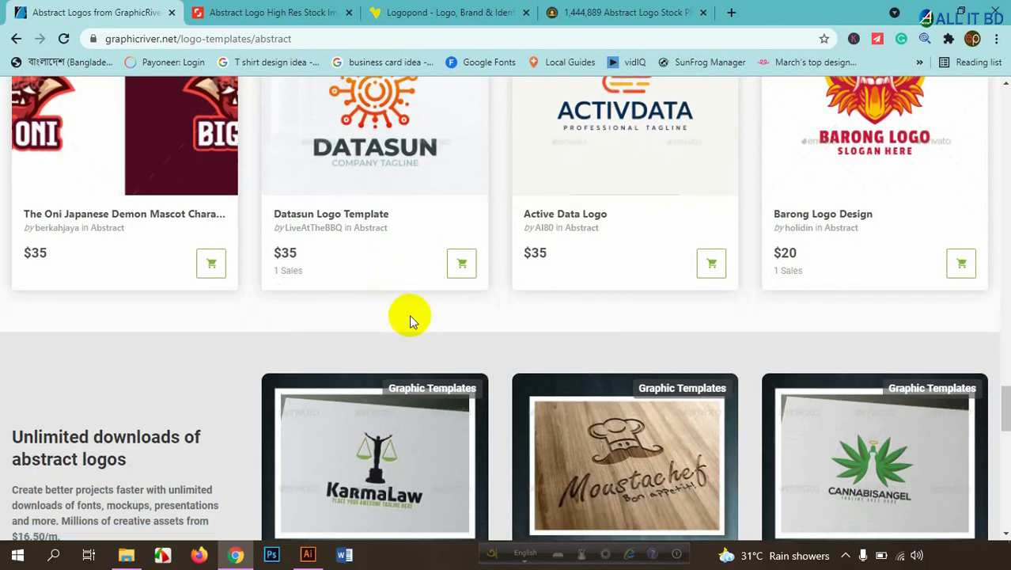
mouse_move(552, 119)
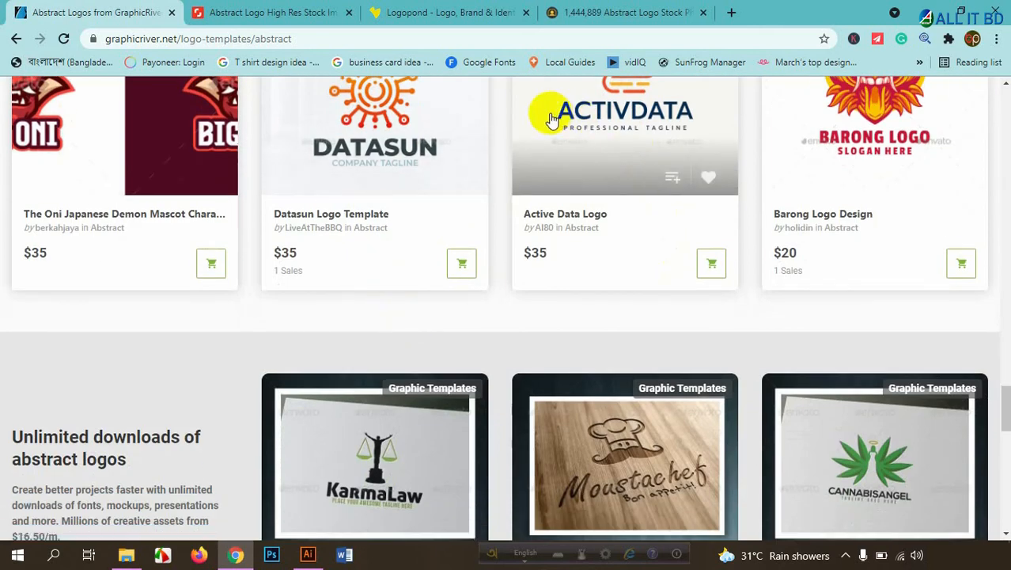
mouse_move(605, 149)
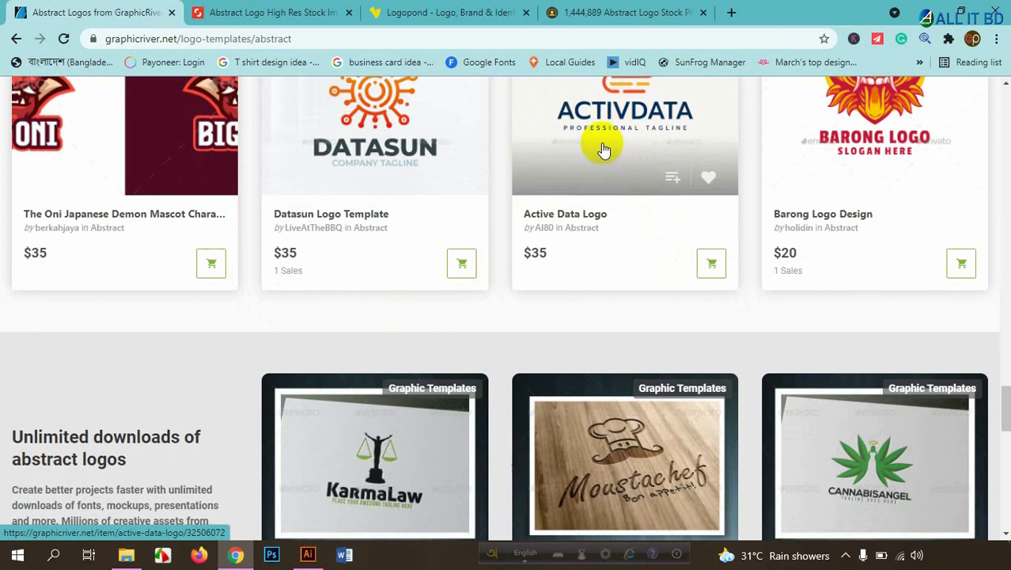
mouse_move(604, 149)
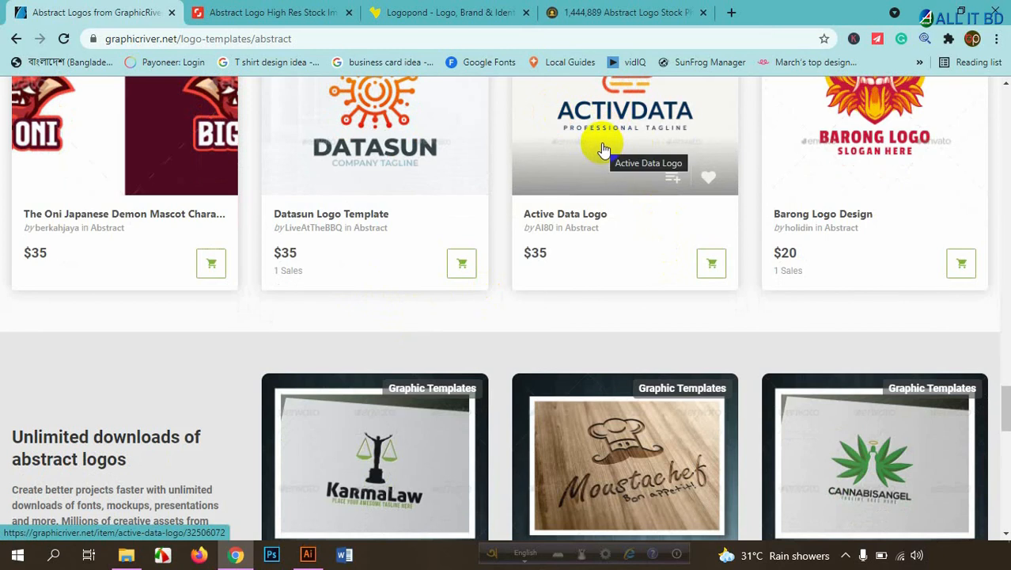
scroll(down, 3)
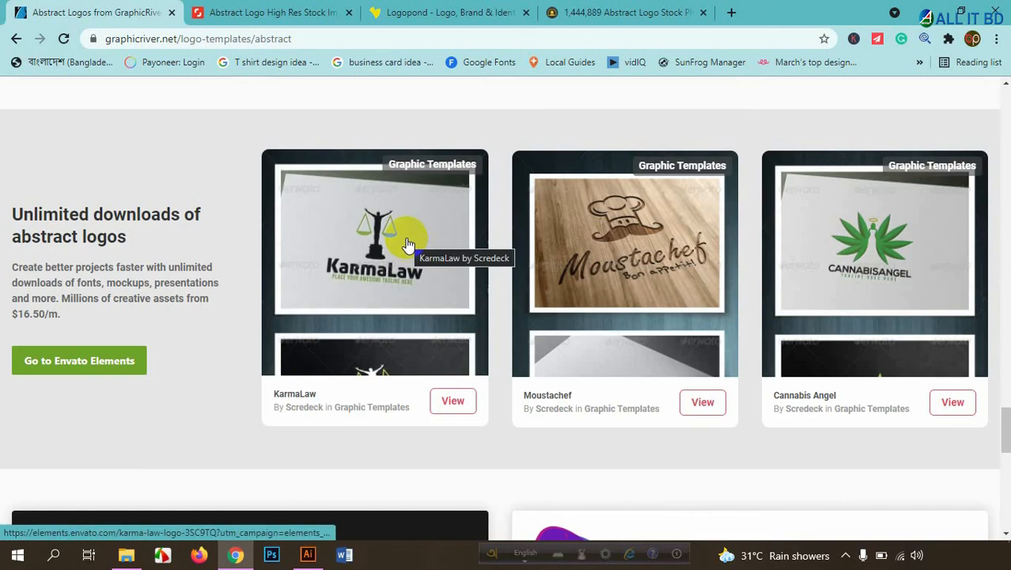
mouse_move(409, 243)
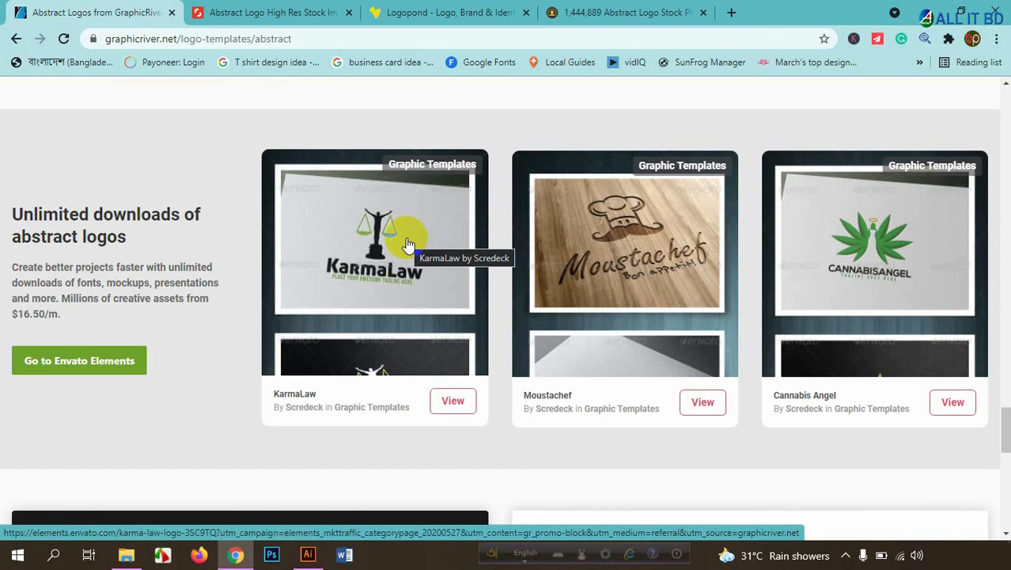
scroll(down, 3)
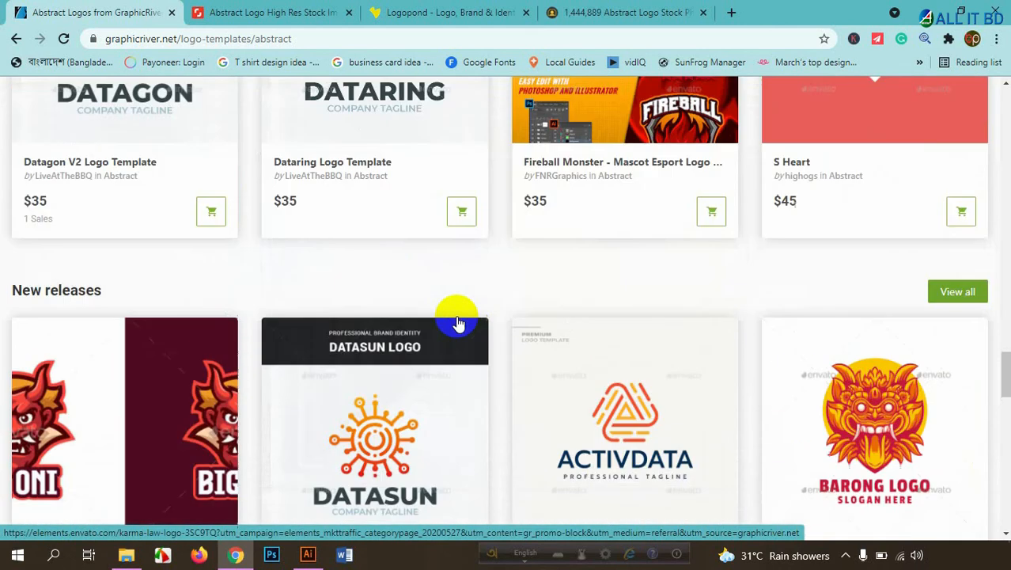
scroll(up, 3)
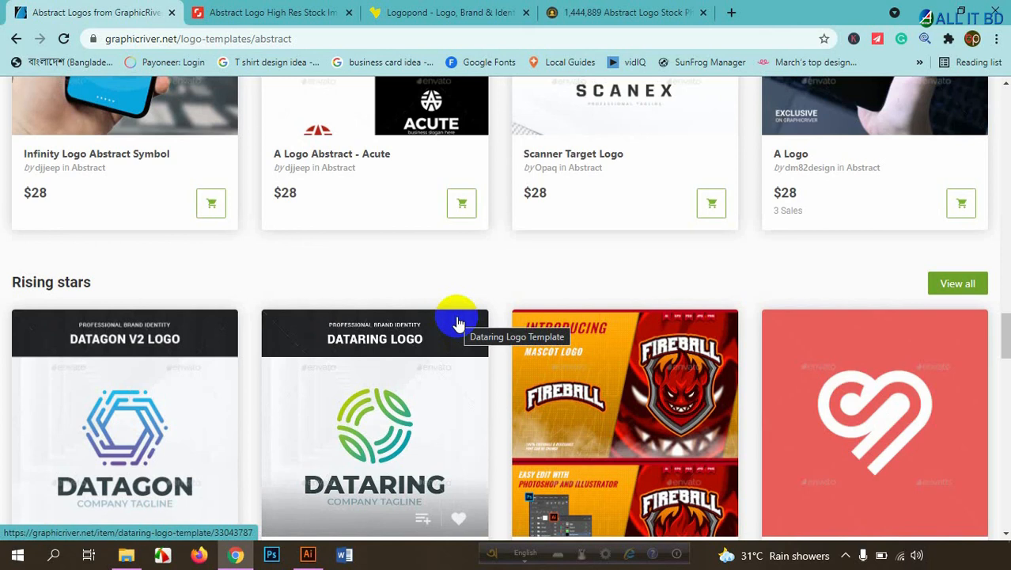
scroll(up, 3)
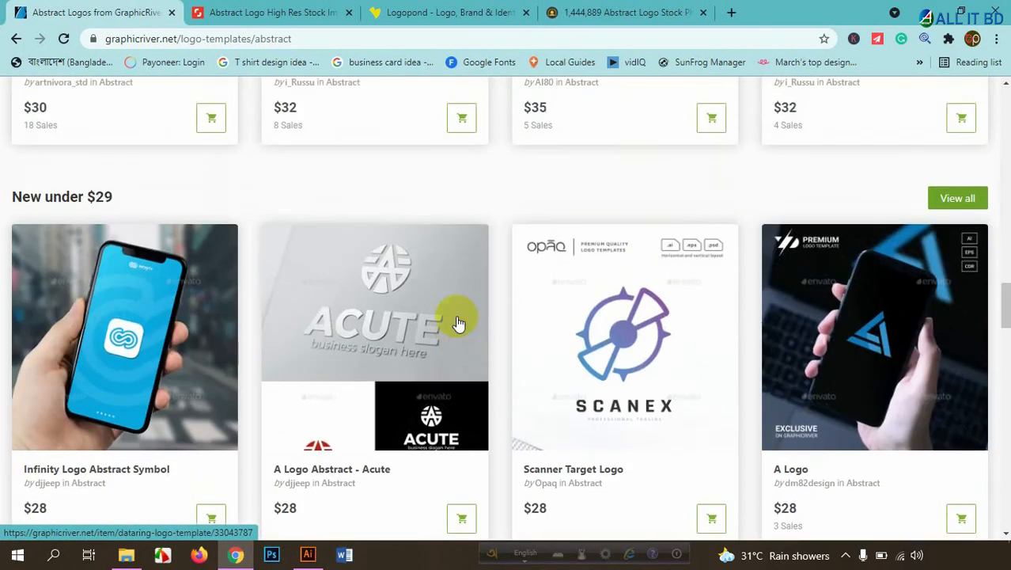
scroll(up, 3)
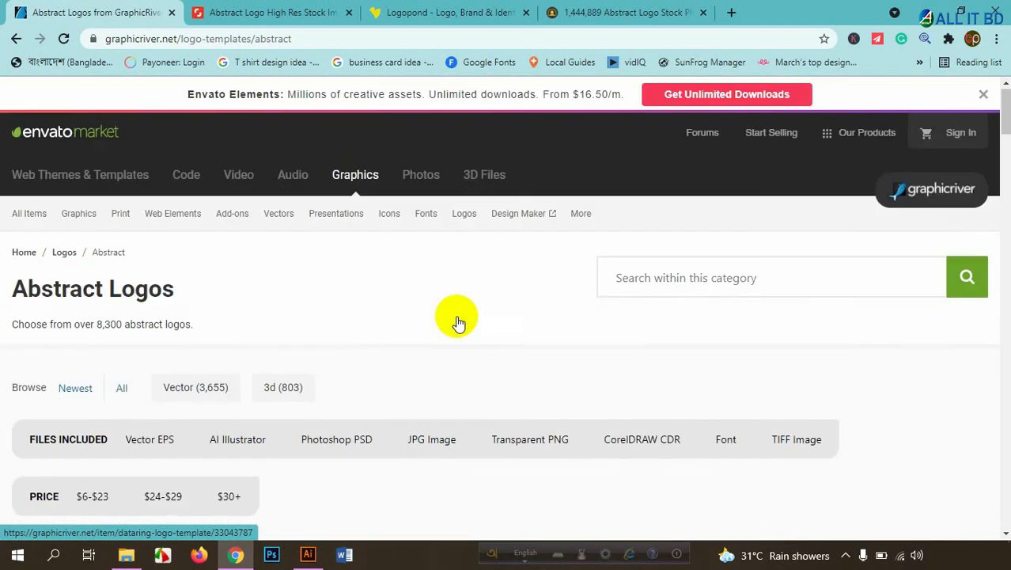
scroll(down, 3)
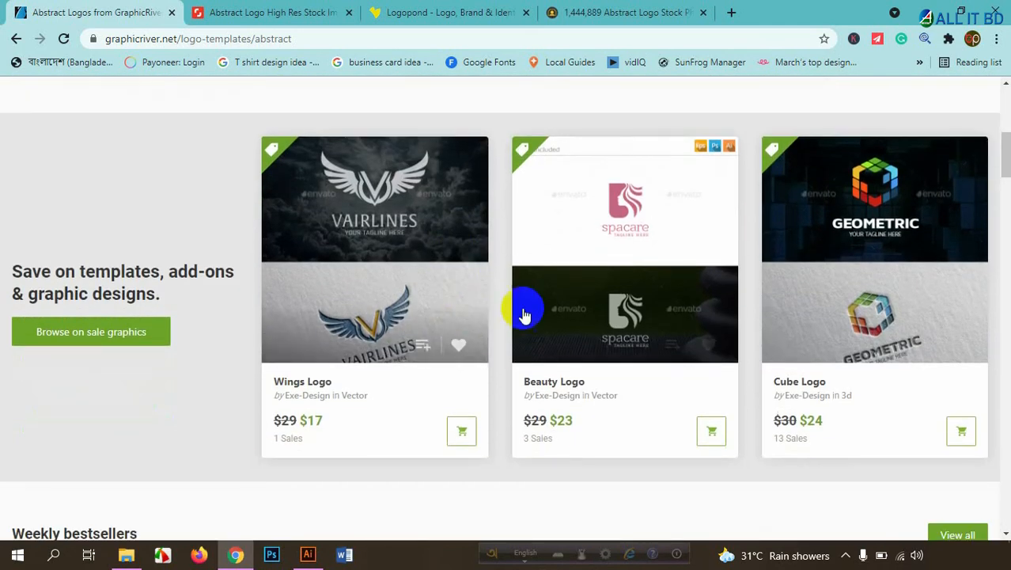
mouse_move(715, 26)
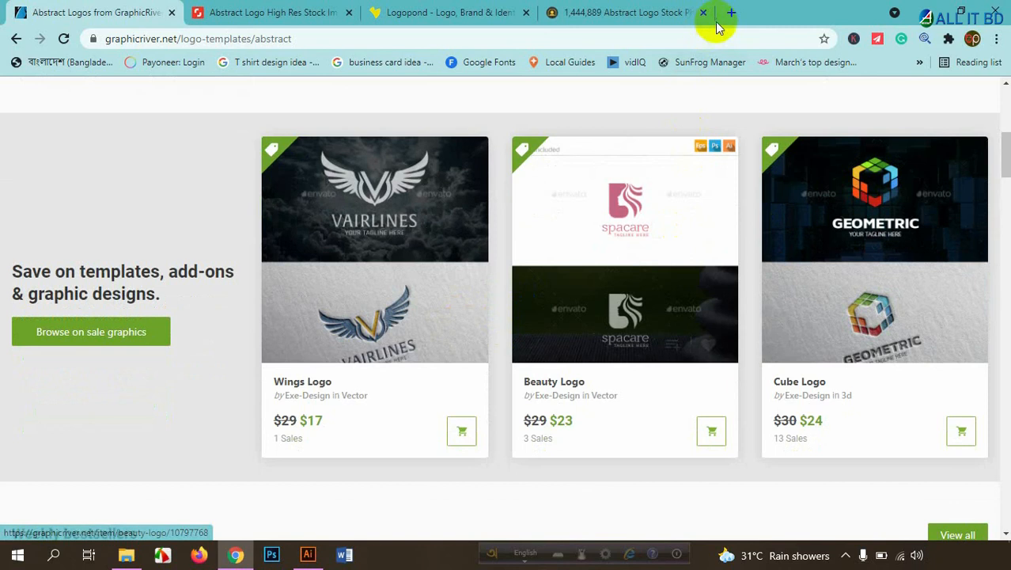
Load color.adobe.com in a new browser tab
click(731, 13)
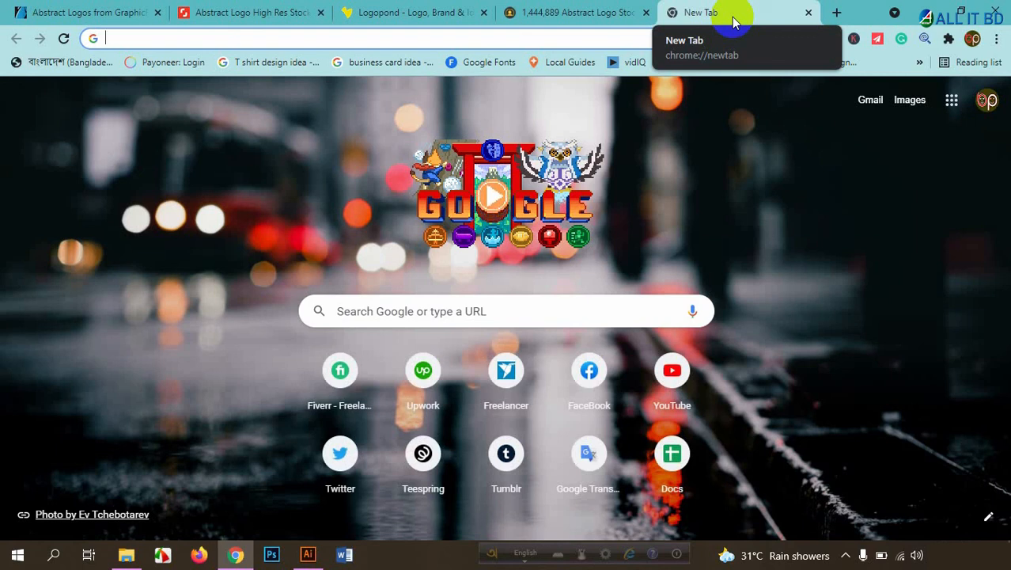
text(colo)
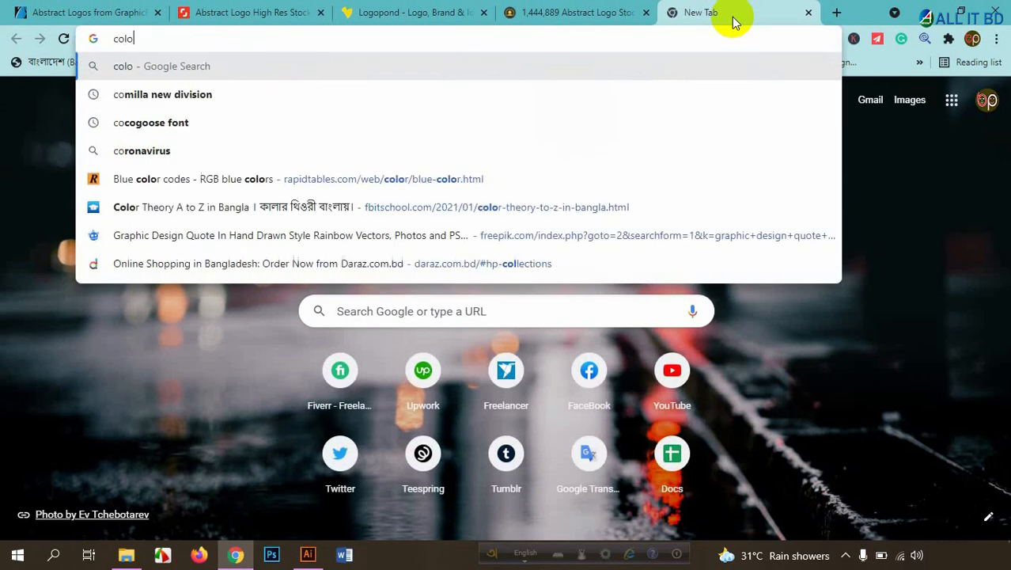
text(r.c)
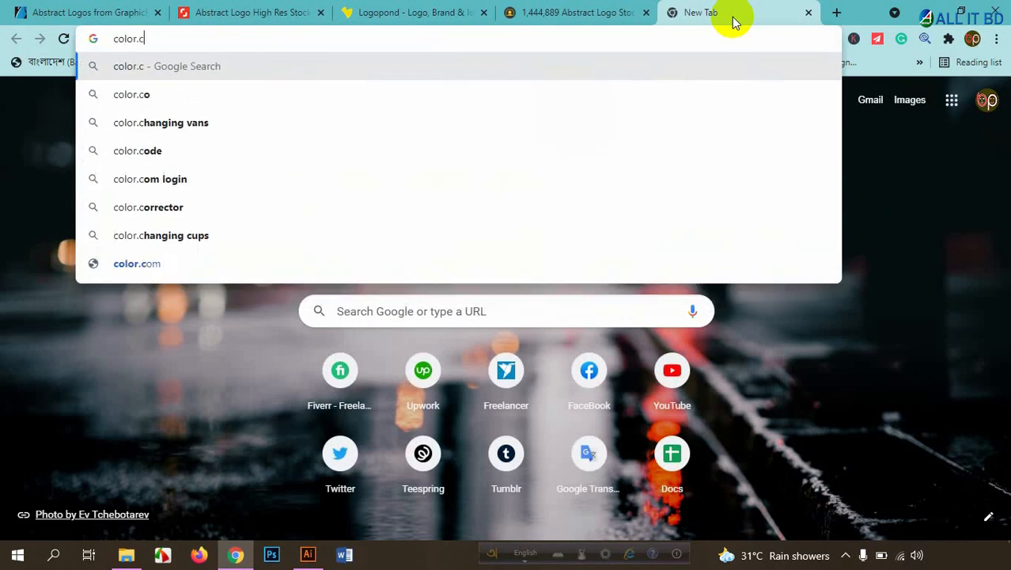
text(adobe.)
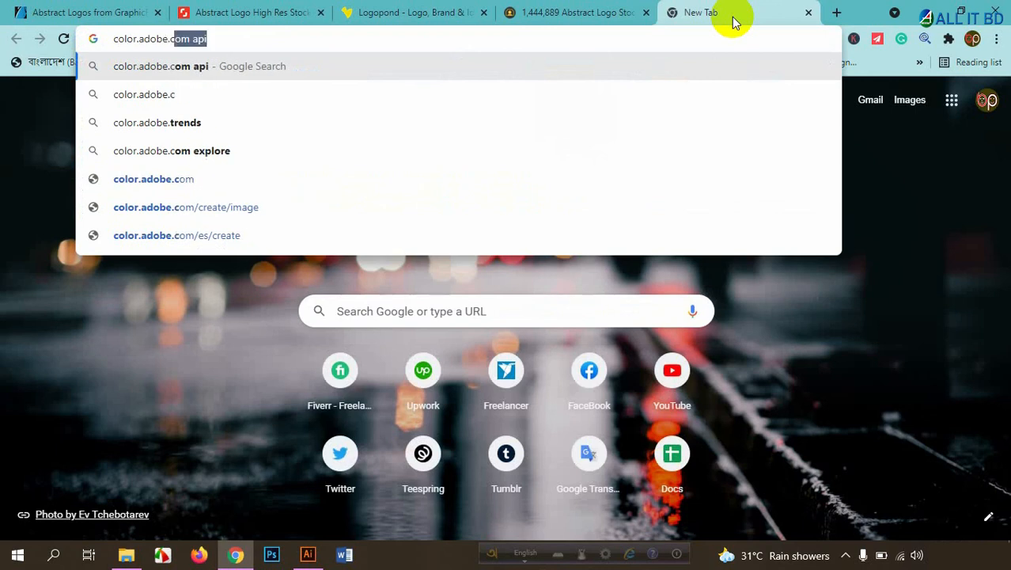
key(Return)
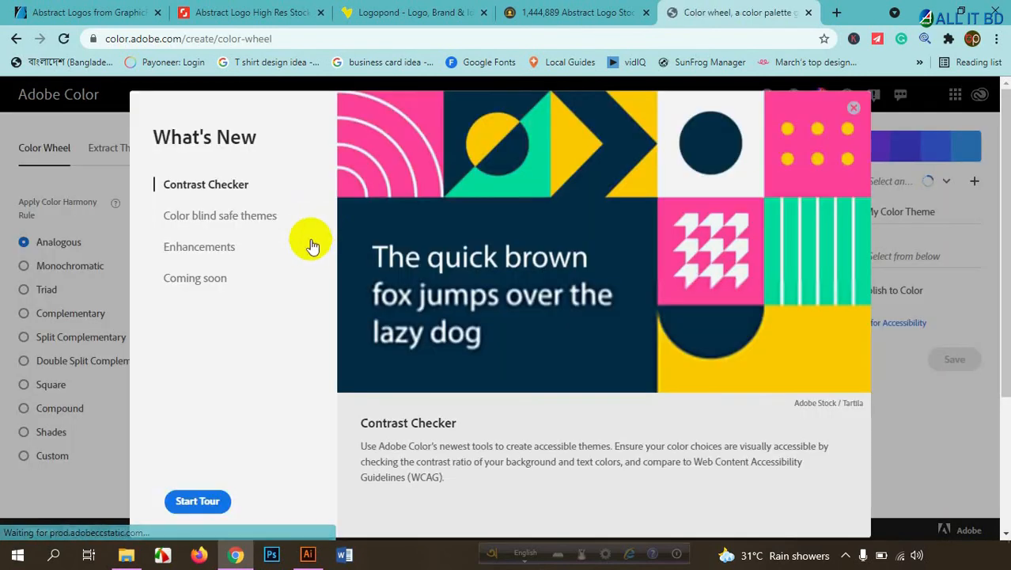
Close the What's New overview to reveal the Adobe Color wheel page
click(854, 108)
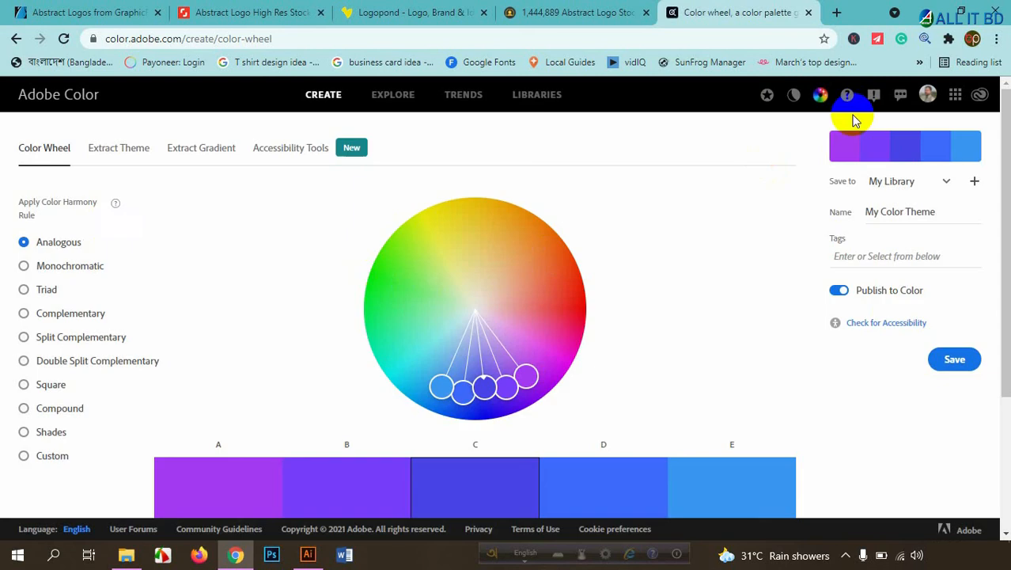
mouse_move(231, 180)
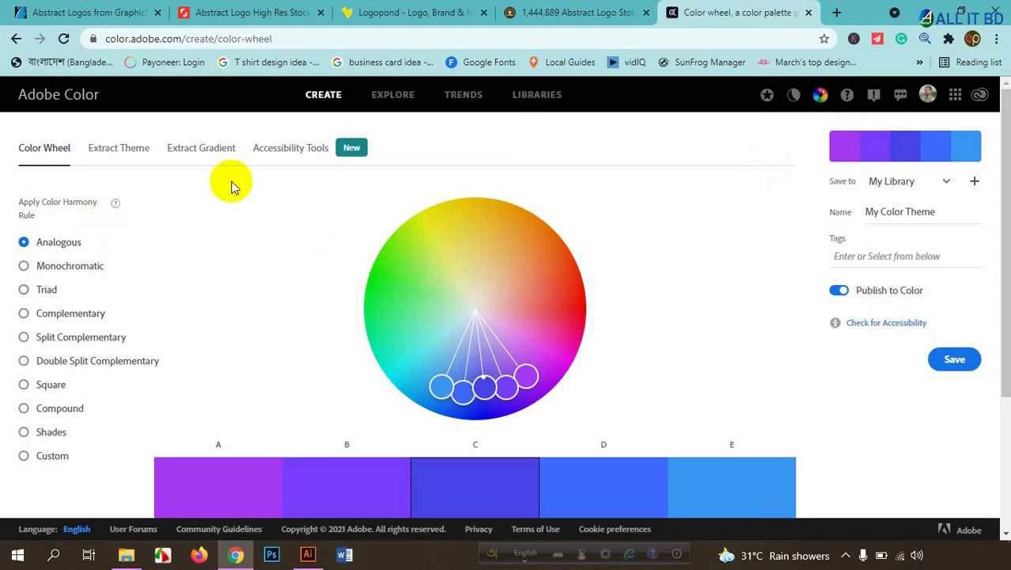
mouse_move(684, 332)
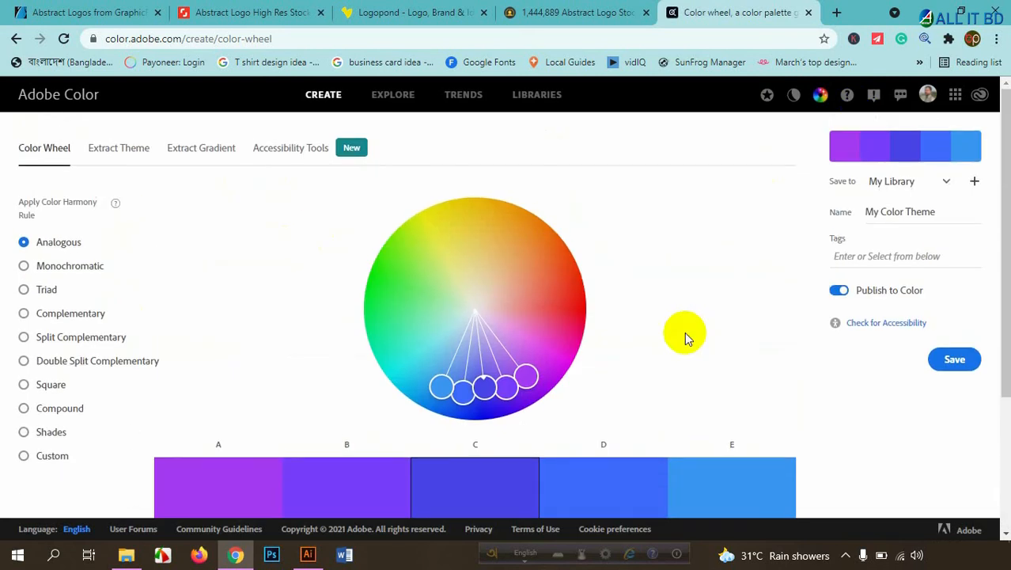
mouse_move(388, 174)
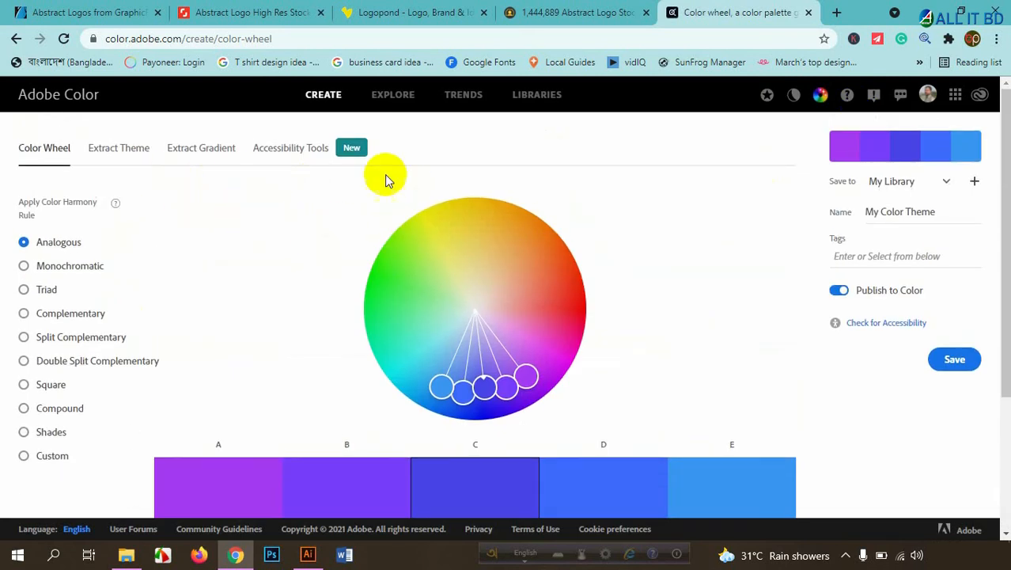
click(392, 95)
text(fox)
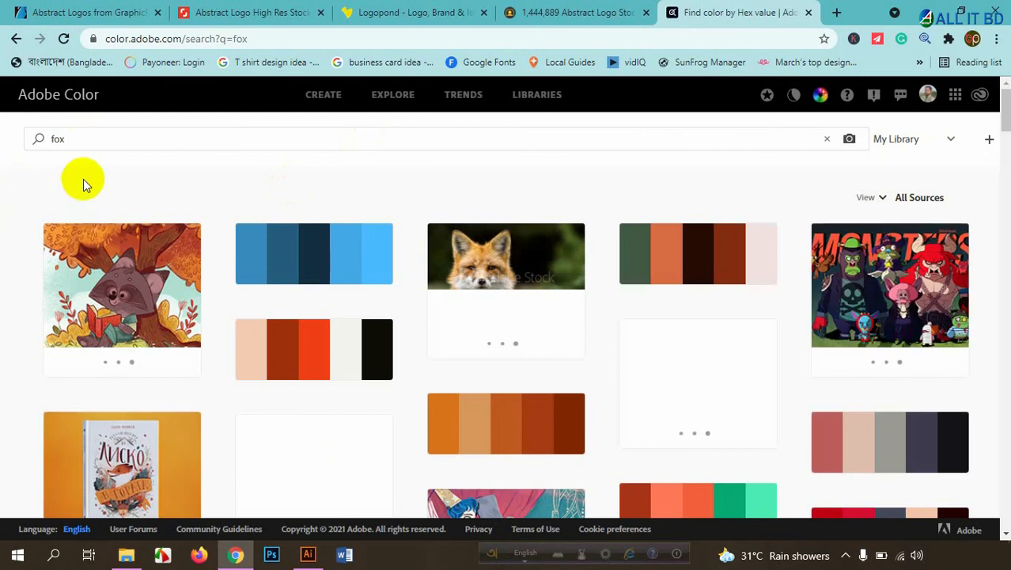
scroll(down, 3)
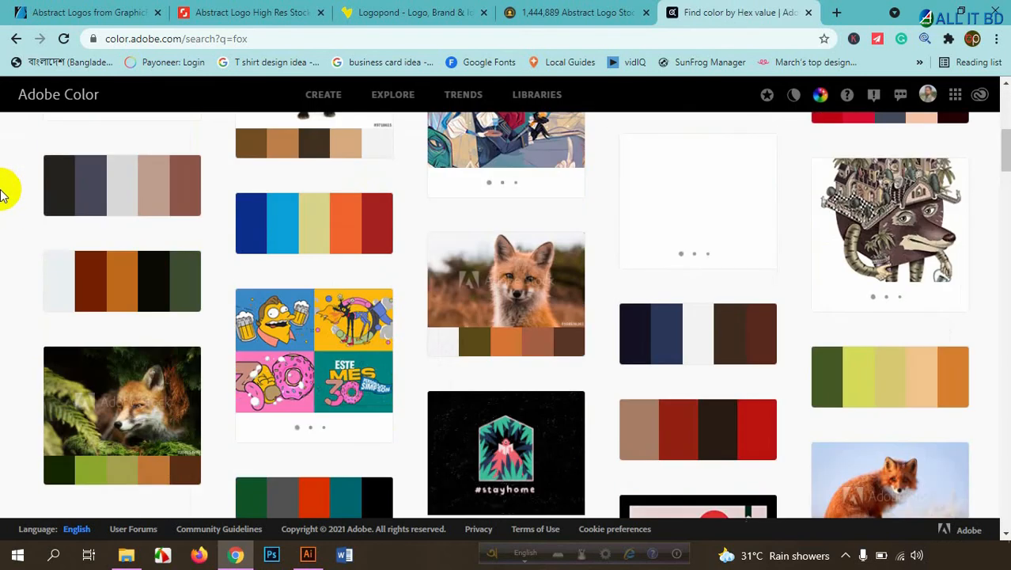
mouse_move(715, 345)
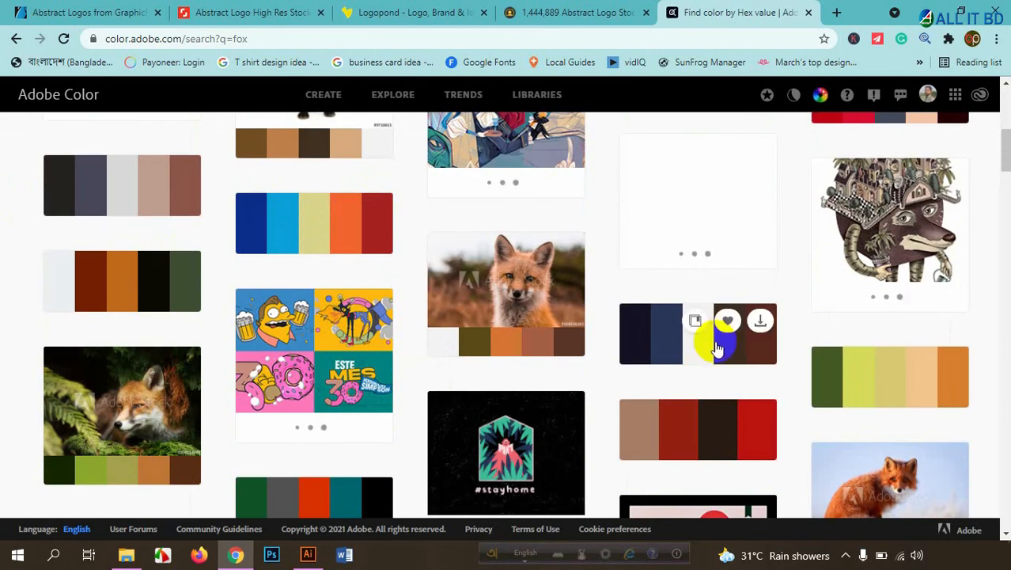
scroll(down, 3)
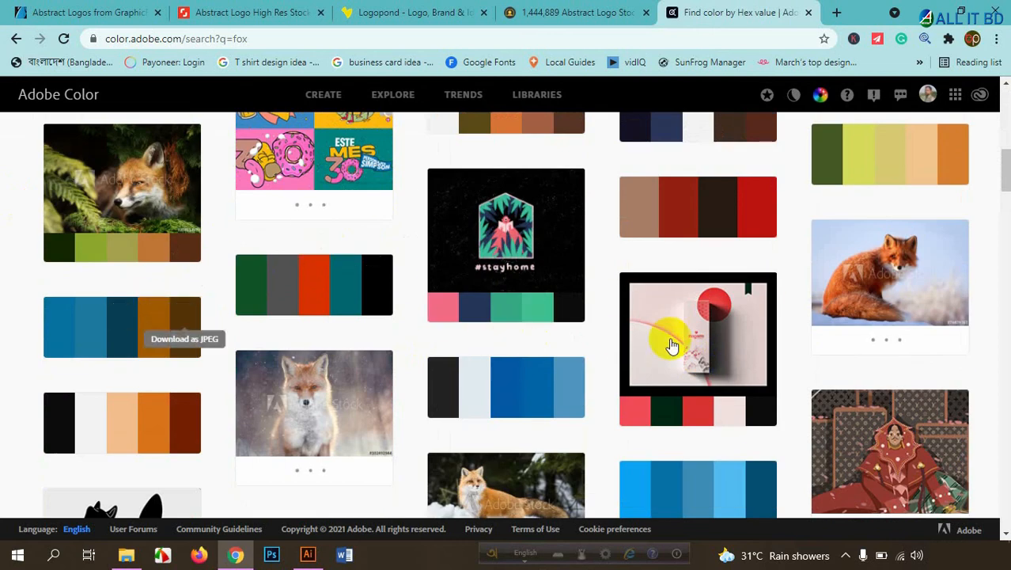
scroll(up, 3)
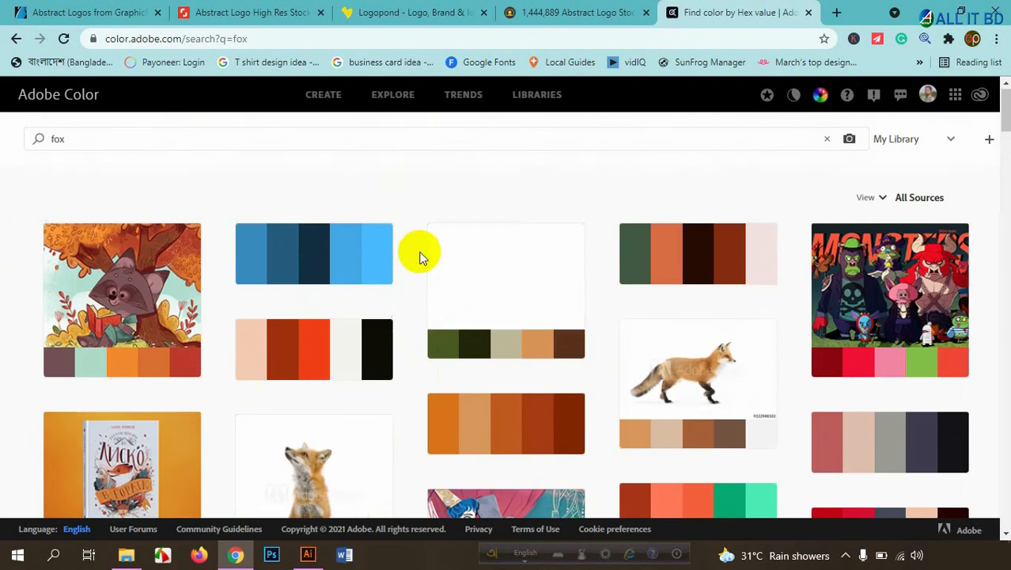
scroll(down, 3)
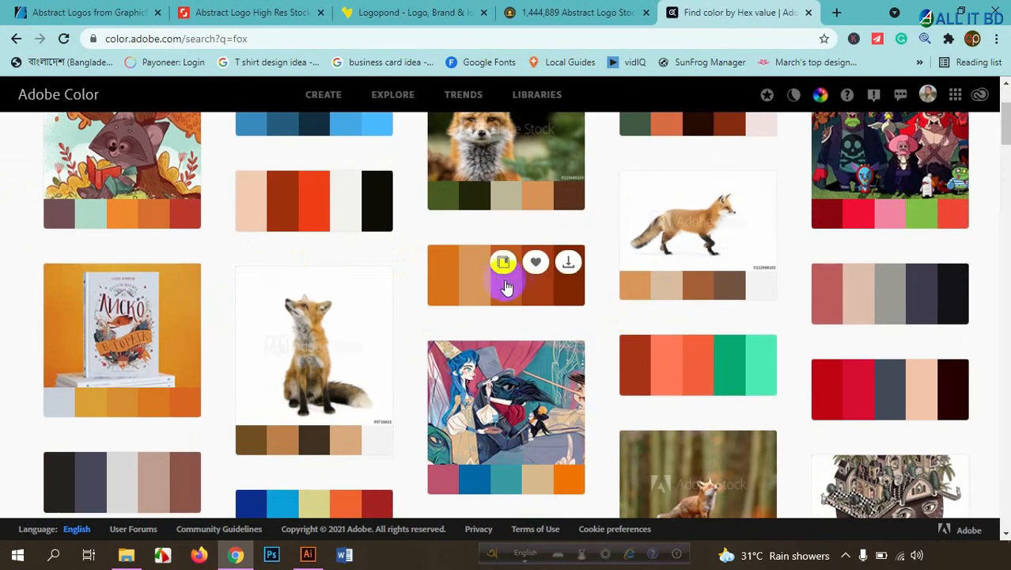
View the orange Fox palette's hex codes and RGB, HSV, CMYK, LAB values
click(506, 276)
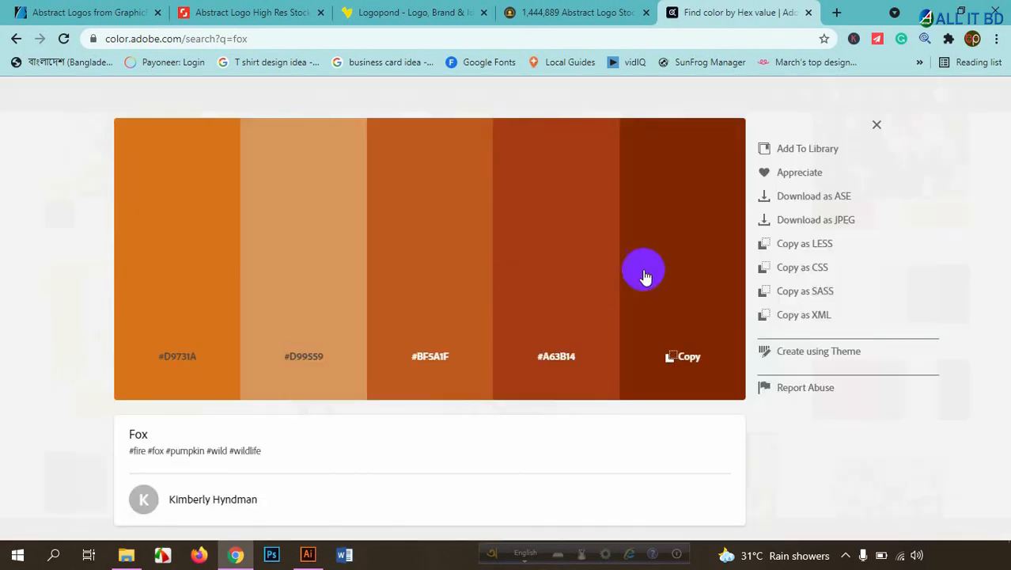
mouse_move(158, 361)
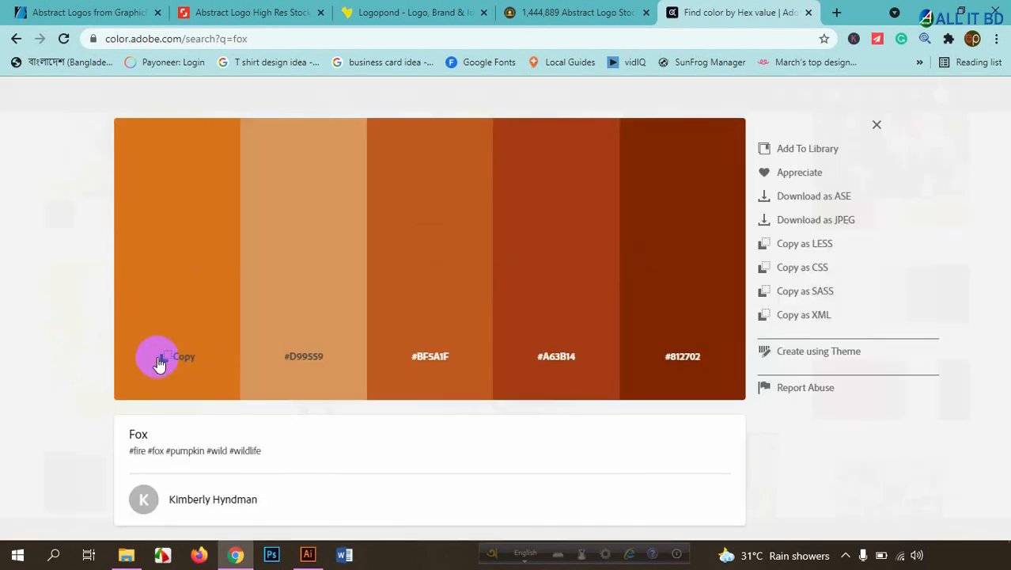
mouse_move(403, 351)
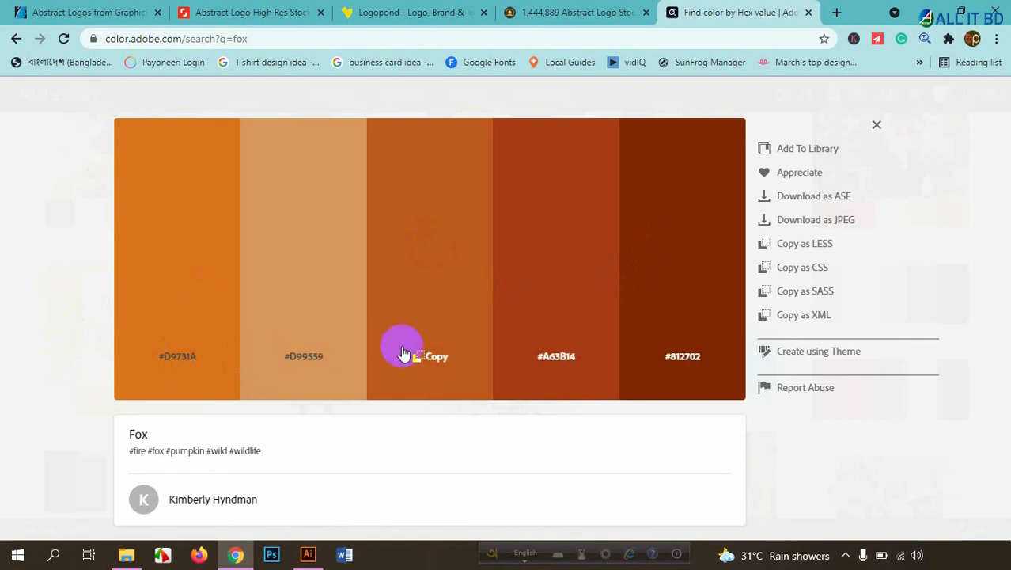
mouse_move(557, 365)
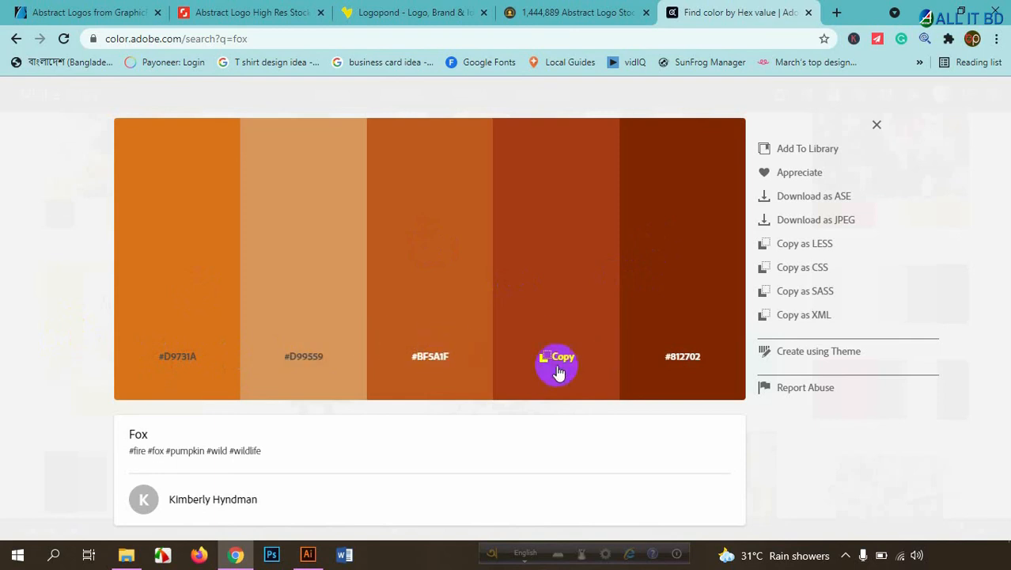
scroll(down, 3)
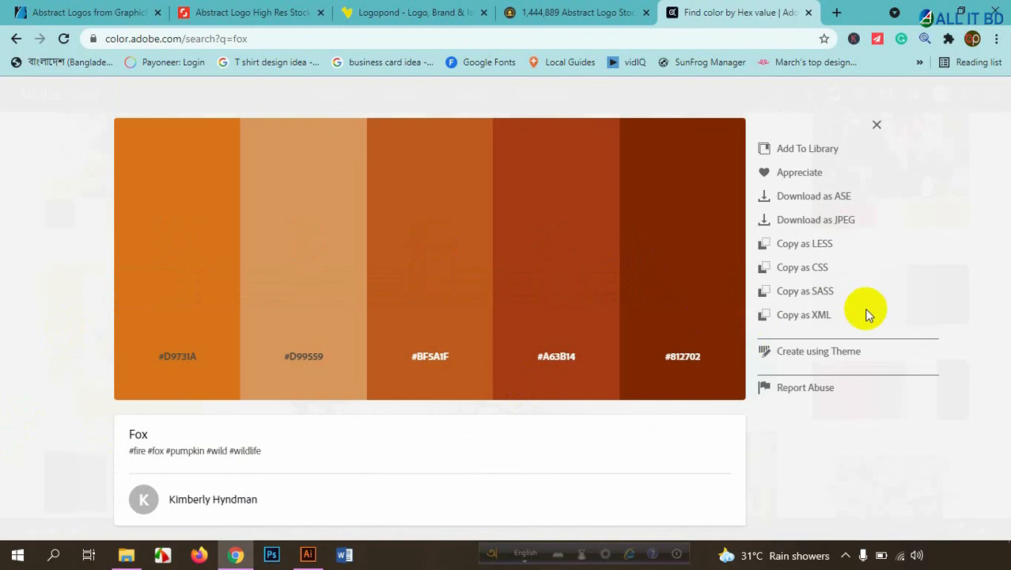
mouse_move(522, 278)
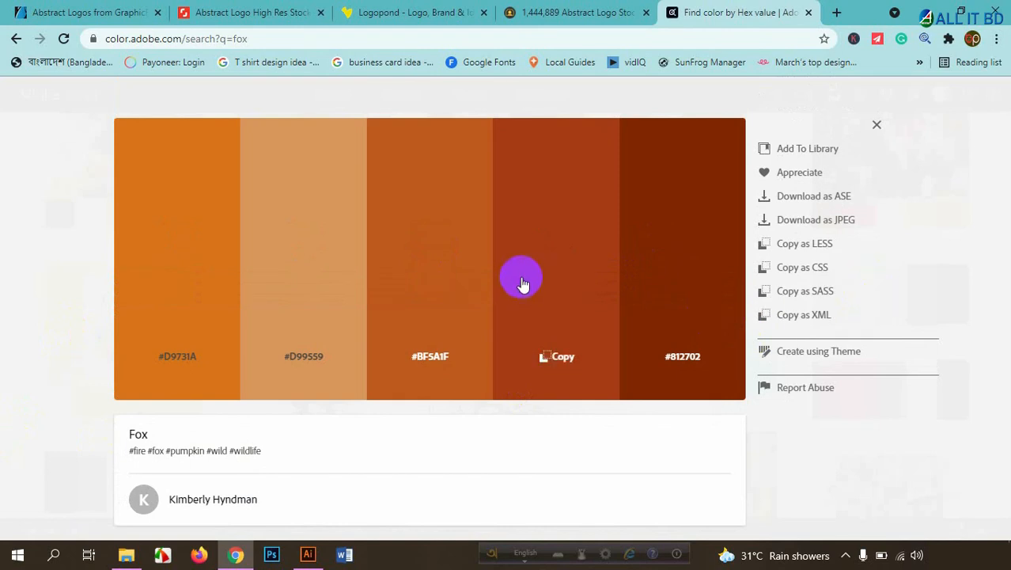
scroll(down, 3)
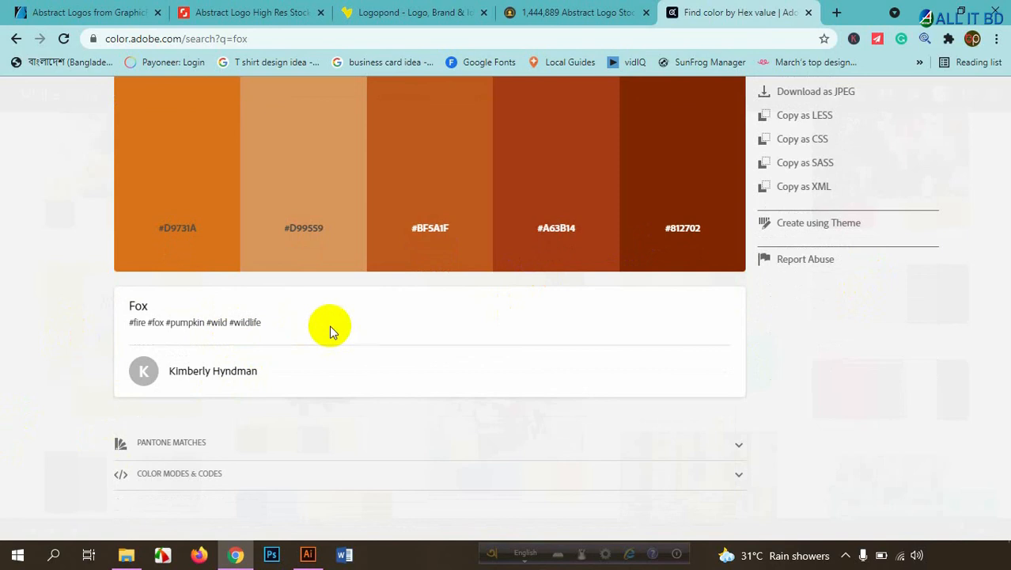
mouse_move(404, 342)
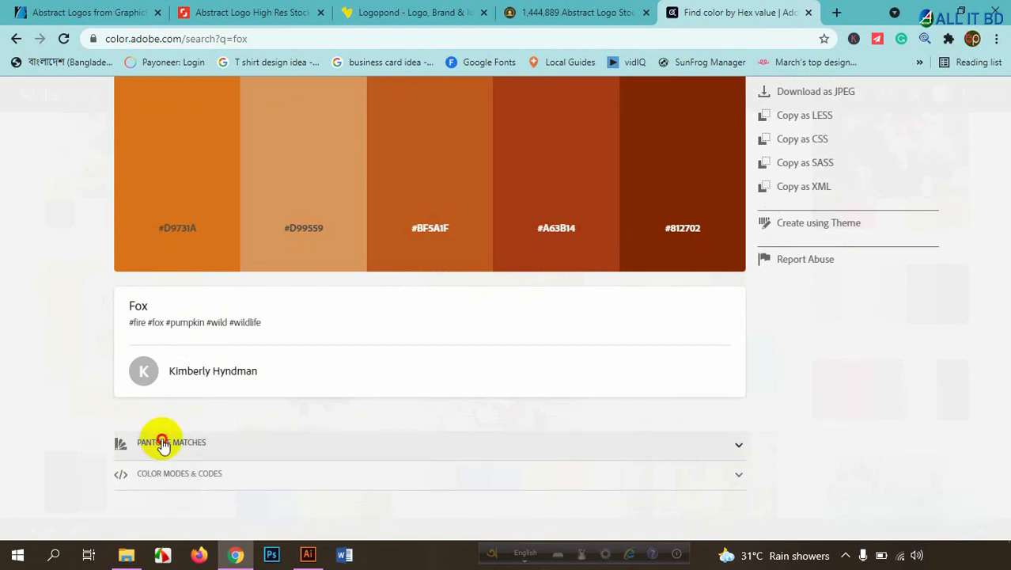
click(171, 442)
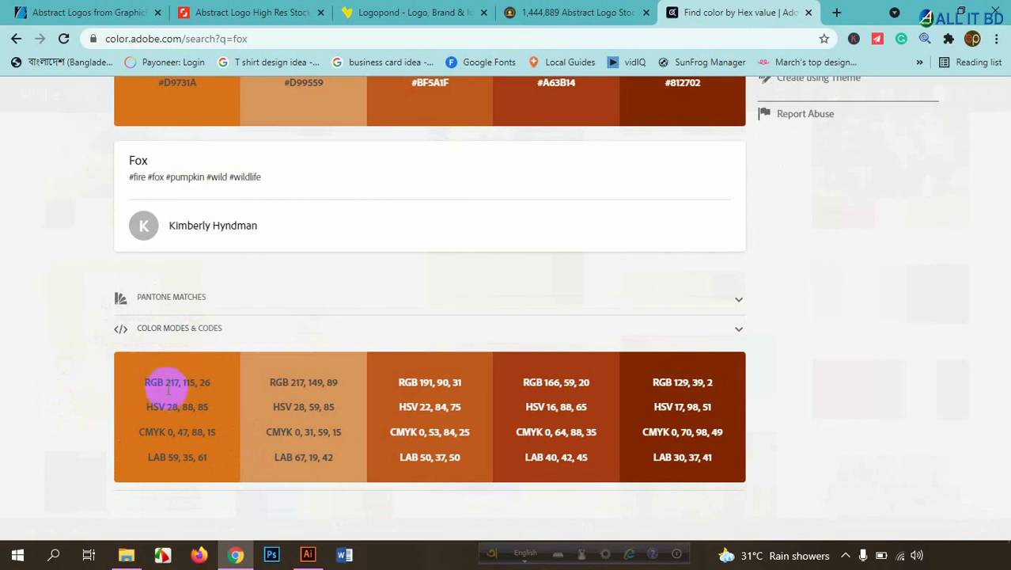
mouse_move(155, 405)
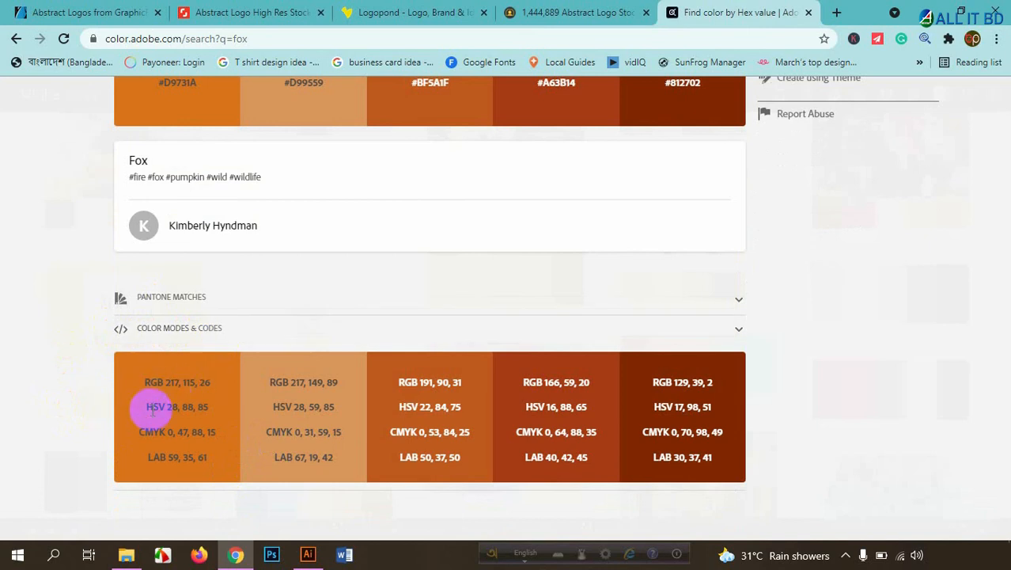
mouse_move(155, 431)
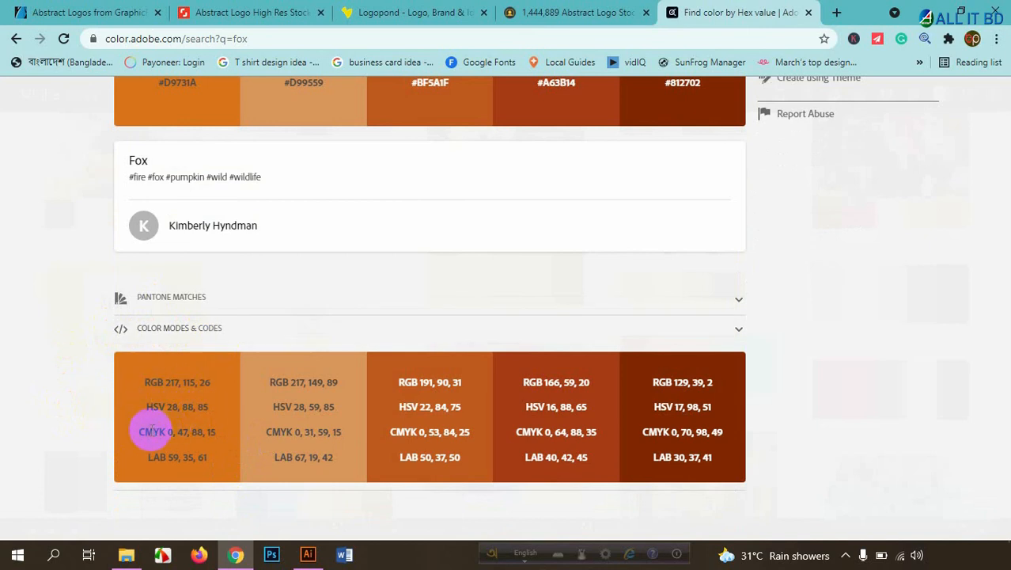
mouse_move(150, 455)
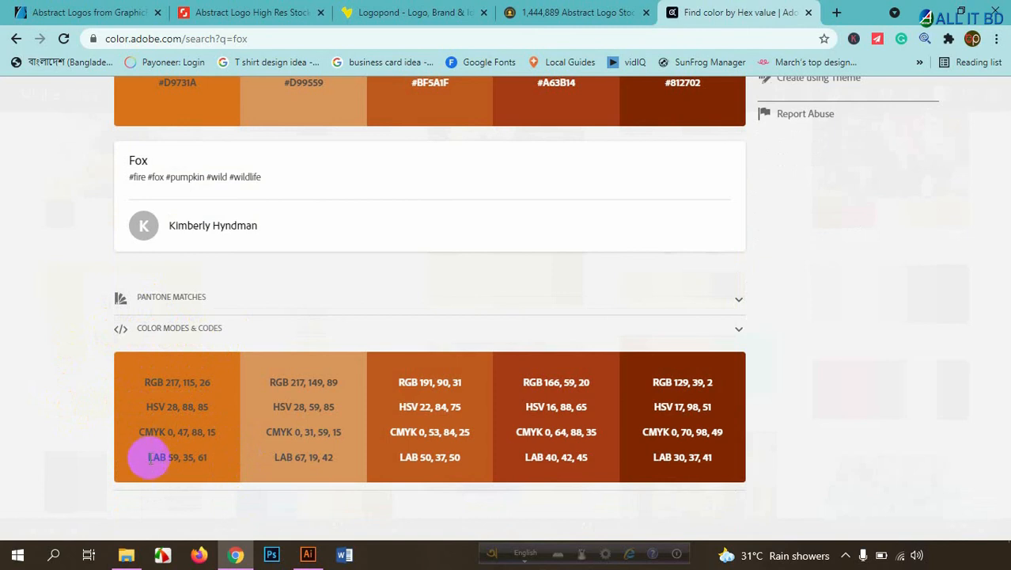
mouse_move(598, 465)
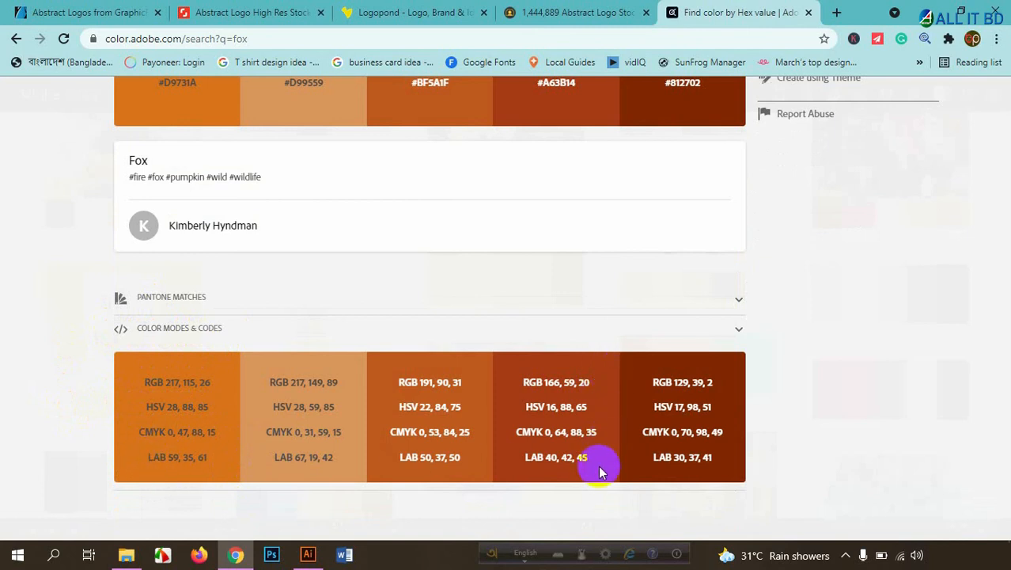
scroll(up, 3)
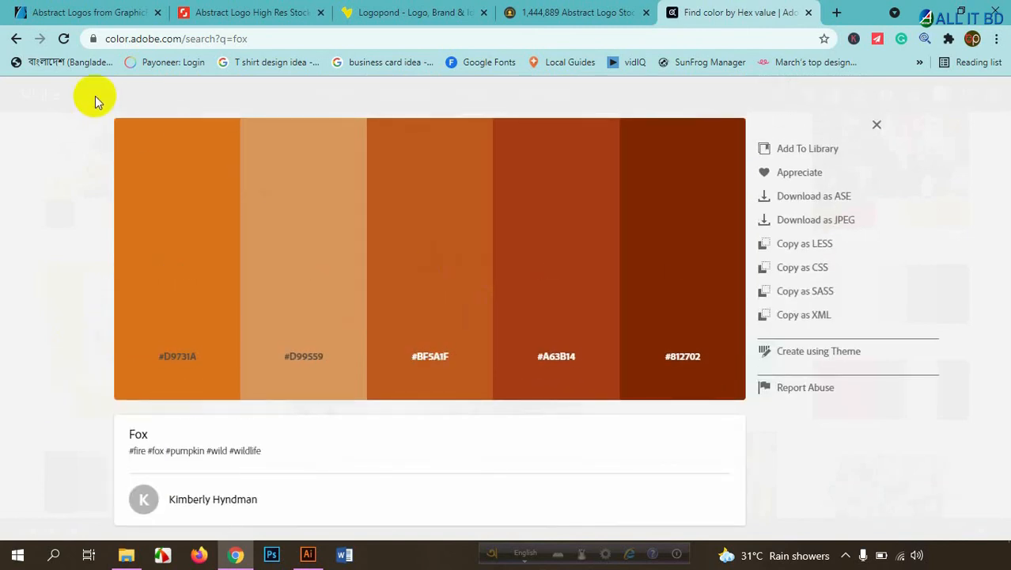
mouse_move(223, 112)
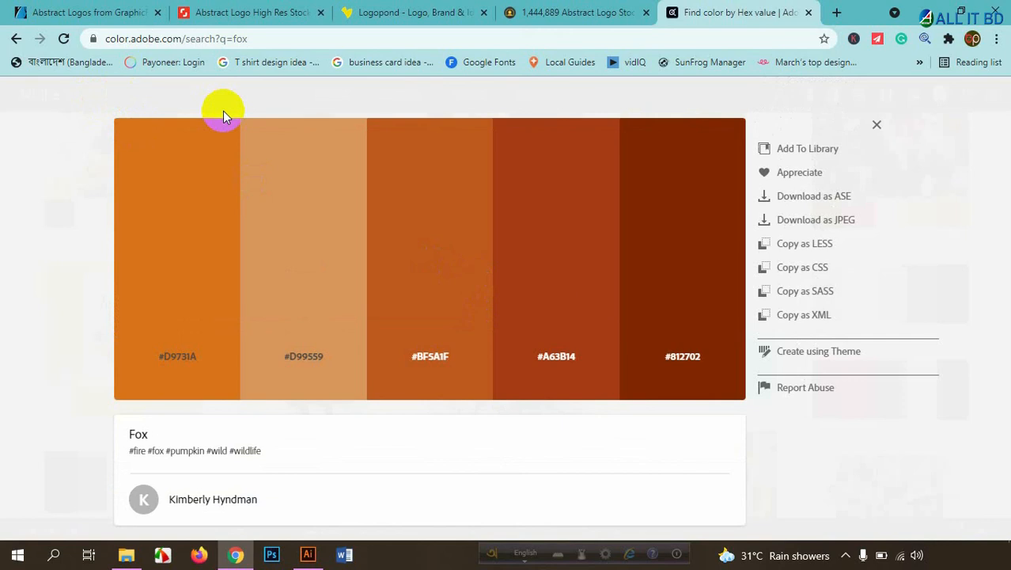
Browse further 123RF abstract logo designs such as BlueStar and Bridge
click(576, 12)
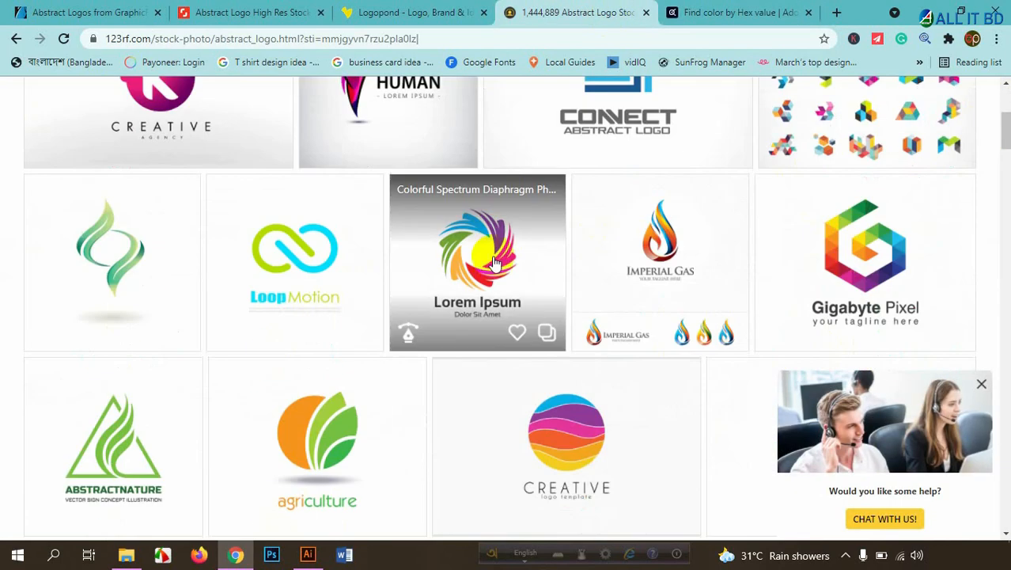
mouse_move(29, 256)
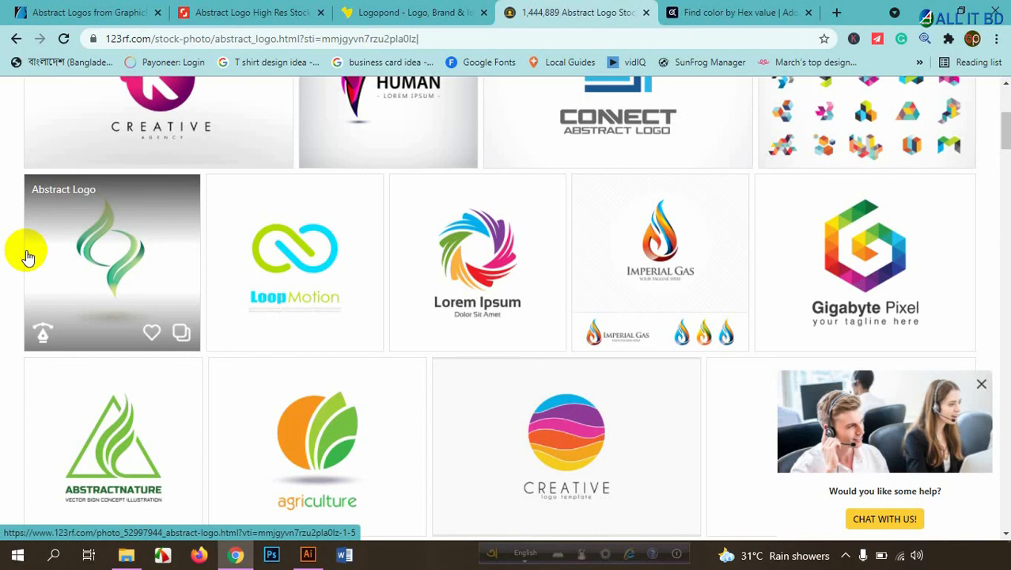
mouse_move(490, 342)
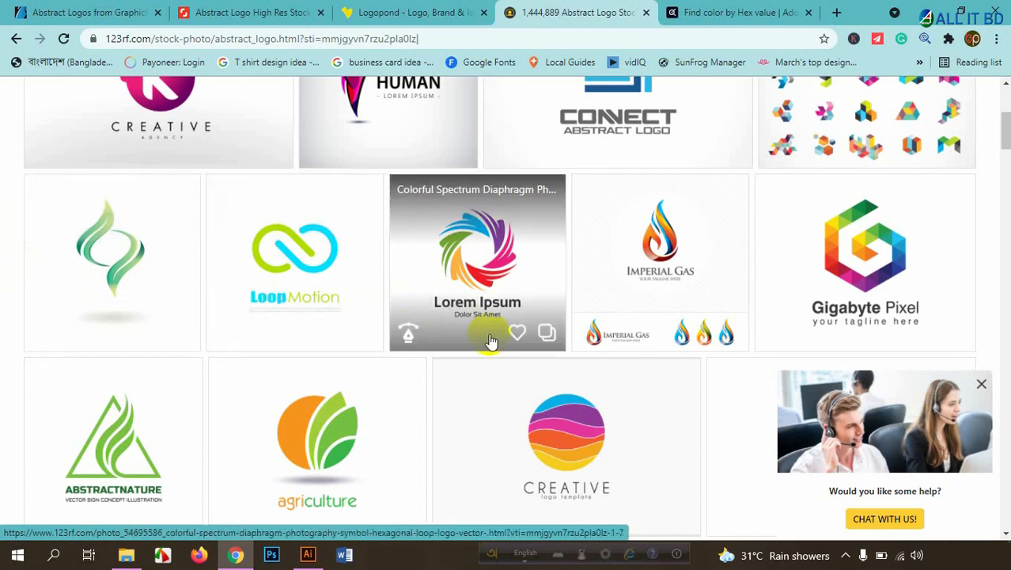
scroll(down, 3)
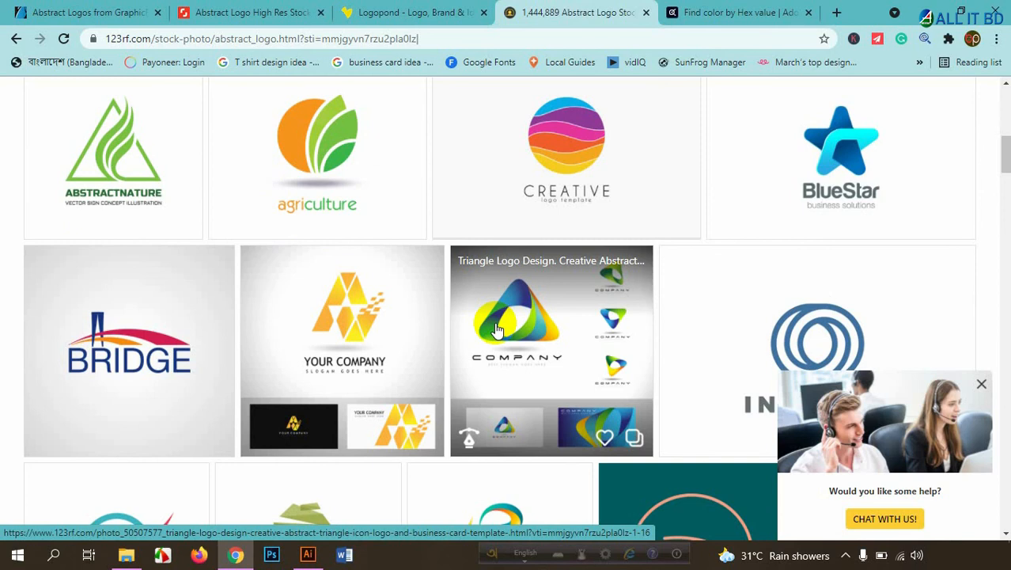
mouse_move(488, 327)
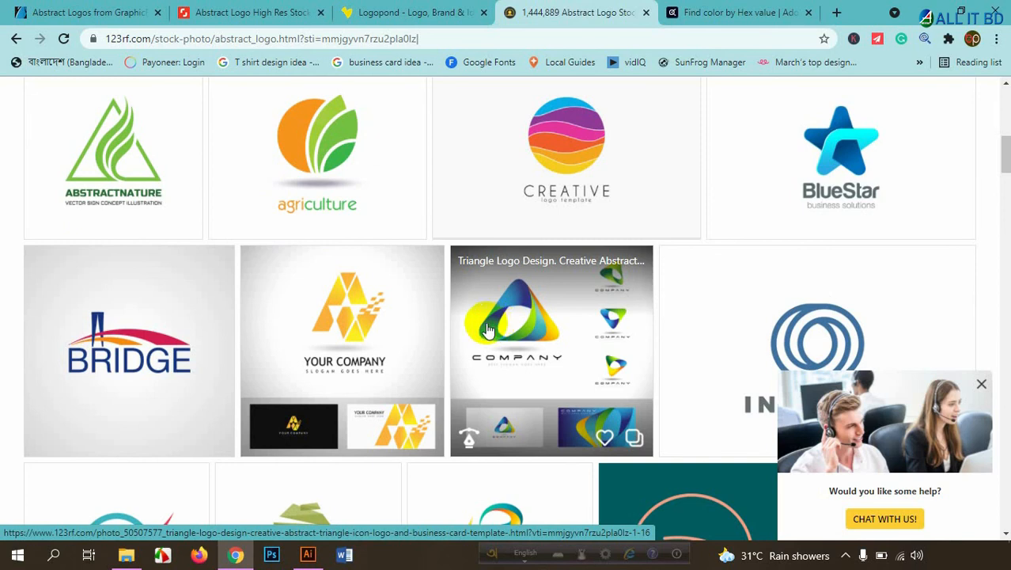
mouse_move(472, 326)
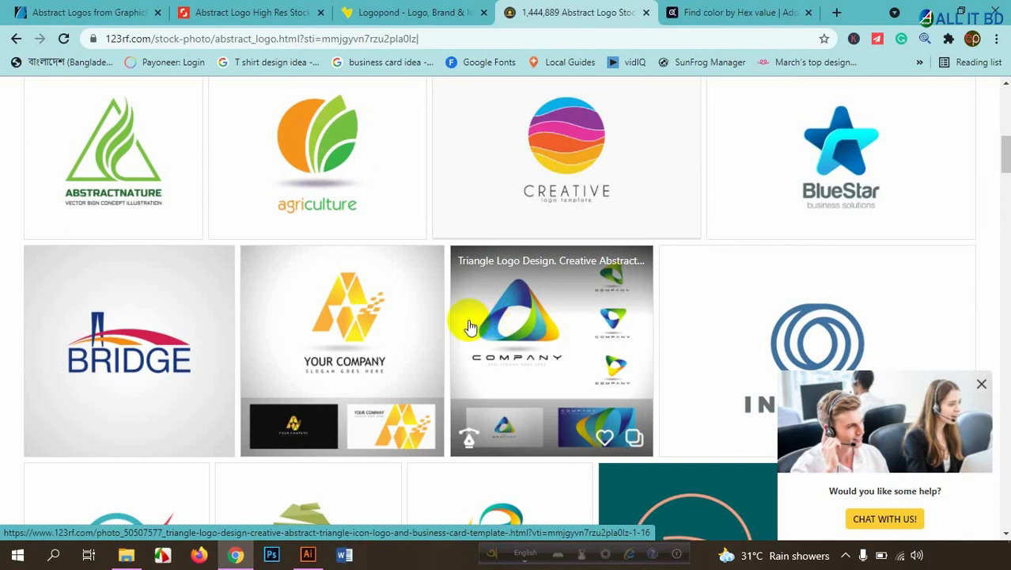